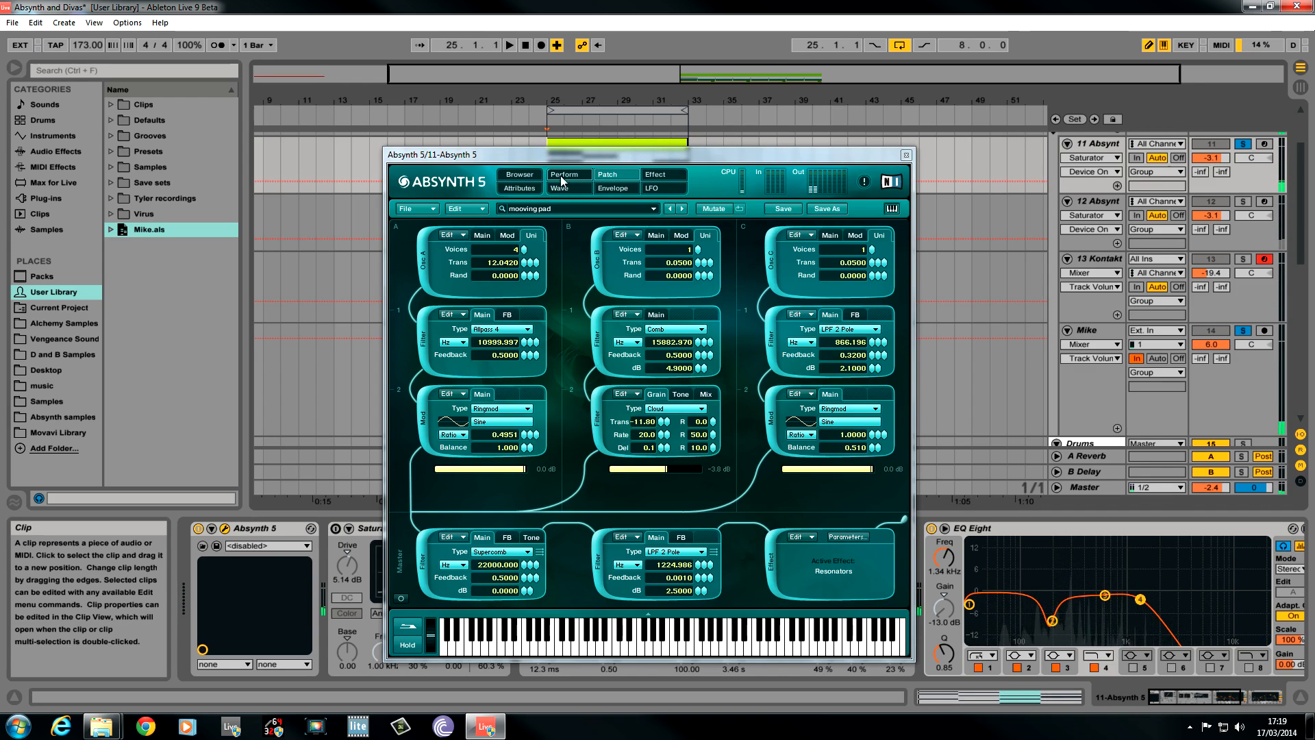
Start a new empty Untitled Sound from the File menu, clearing the mooving pad patch.
{"action": "left_click", "coordinate": [407, 208]}
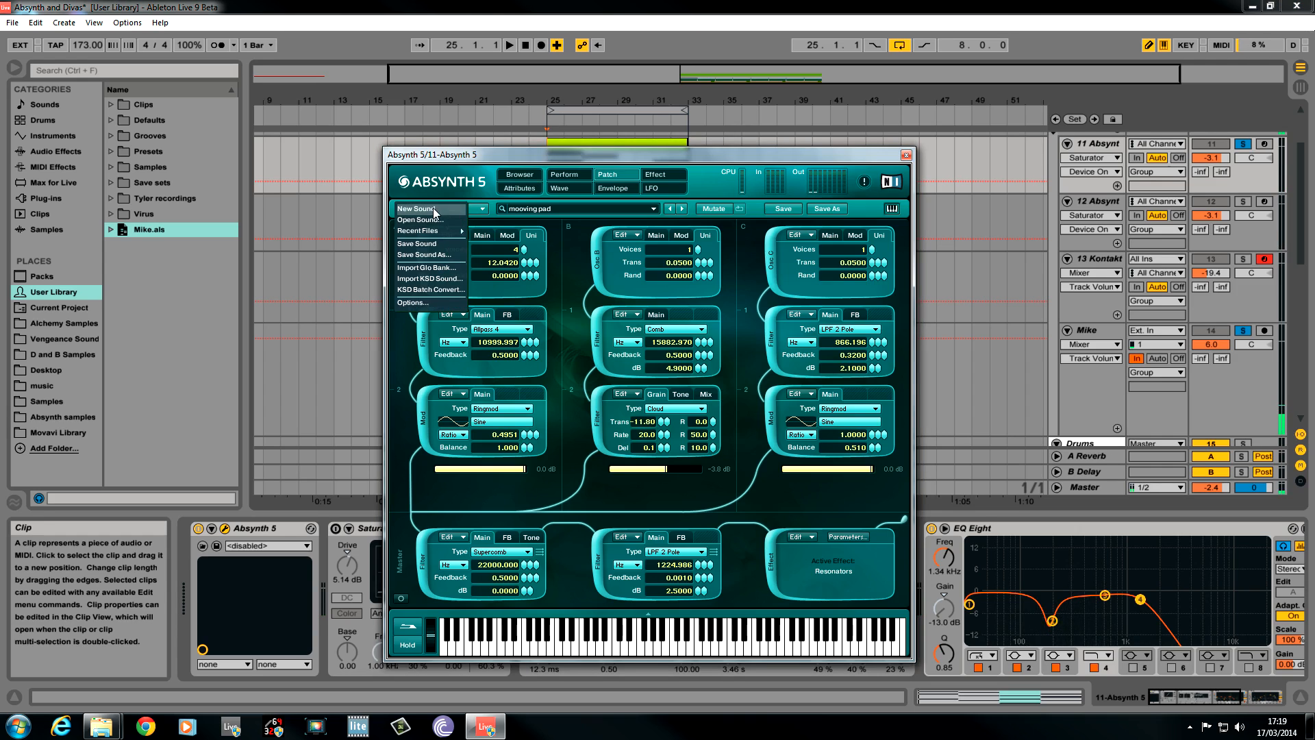
{"action": "left_click", "coordinate": [411, 208]}
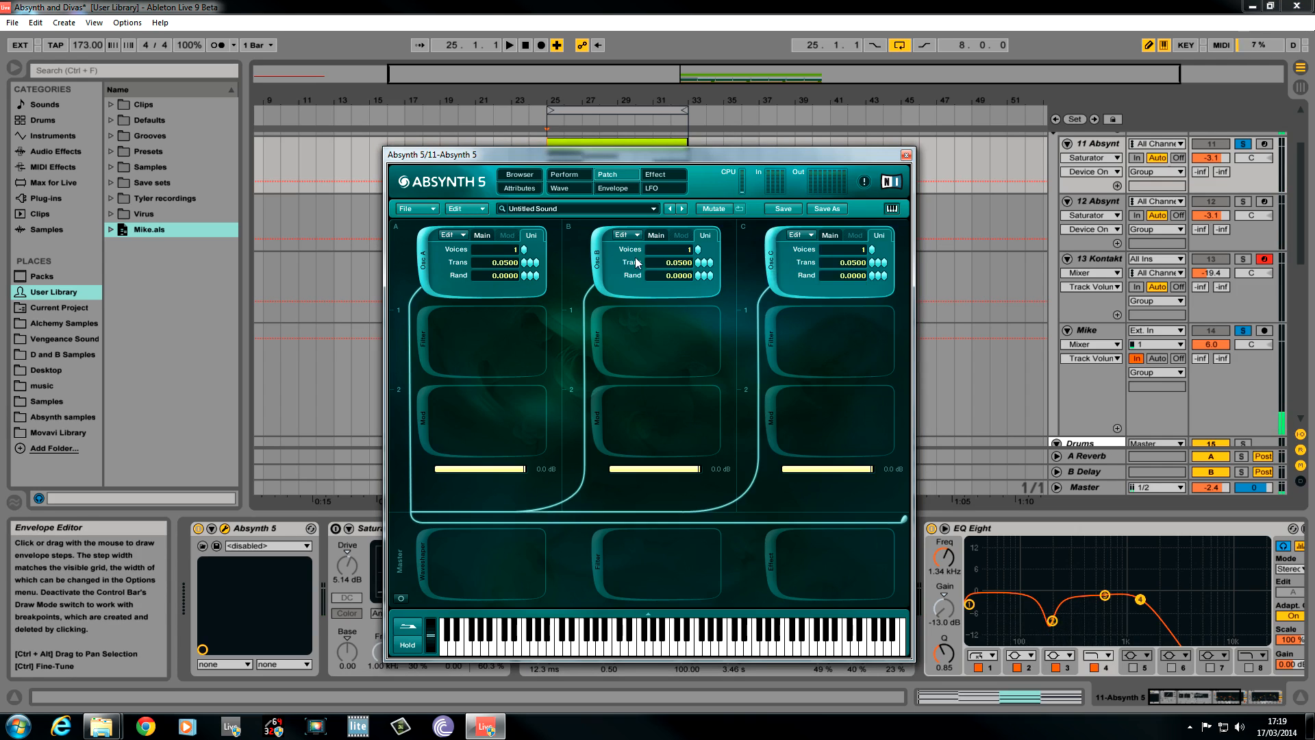
{"action": "mouse_move", "coordinate": [482, 234]}
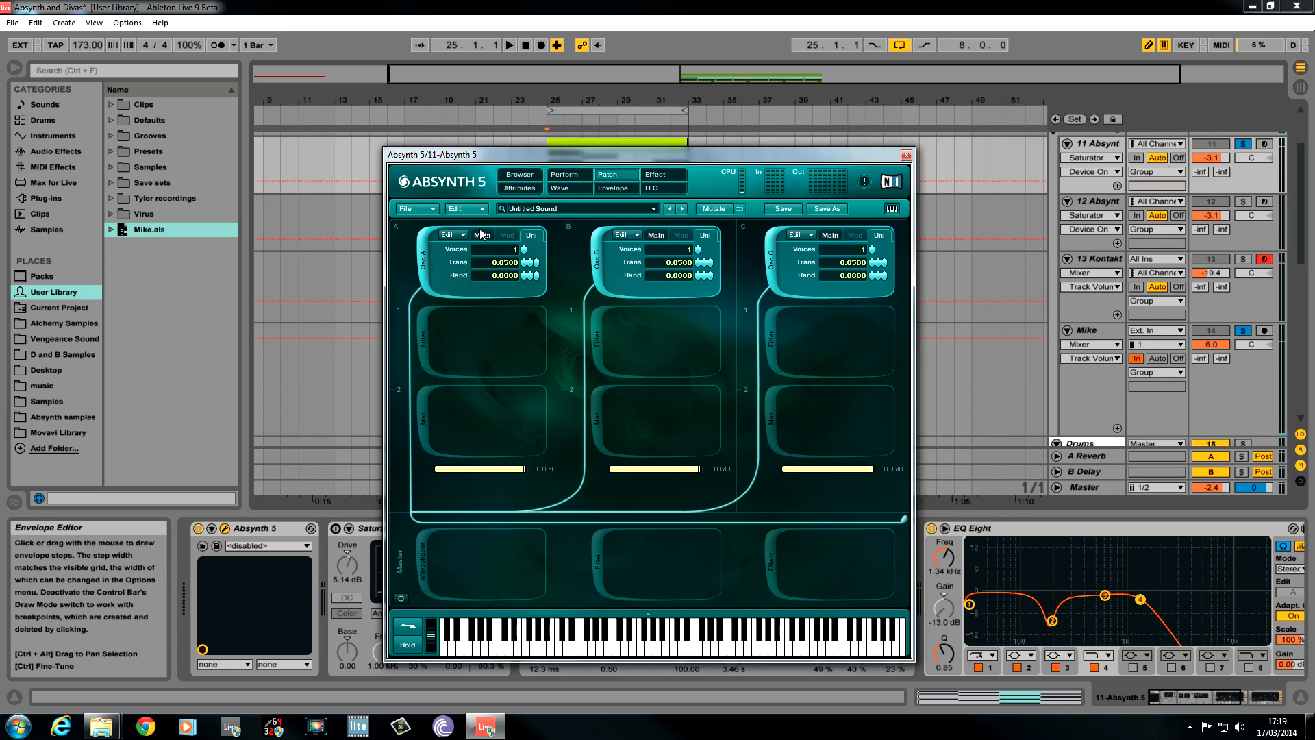
Set oscillator A to Double mode with the Saw_real wave.
{"action": "left_click", "coordinate": [483, 234]}
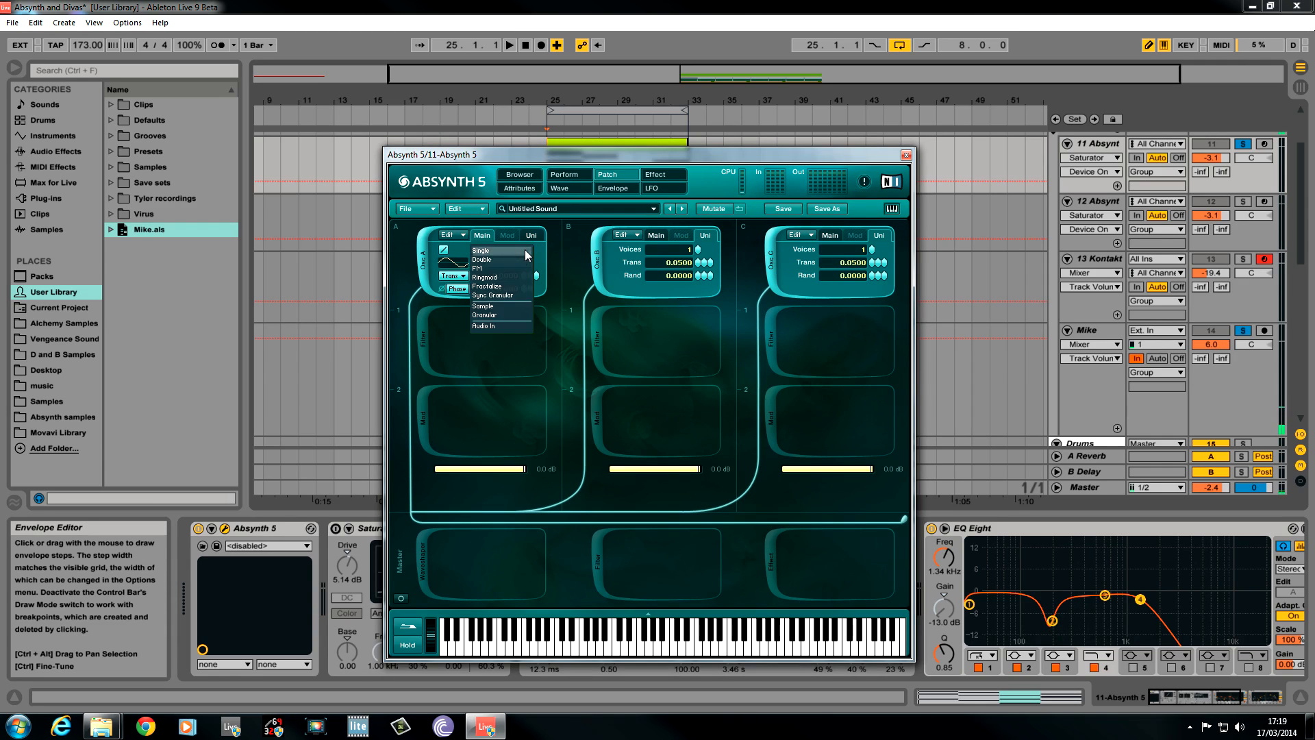
{"action": "left_click", "coordinate": [481, 259]}
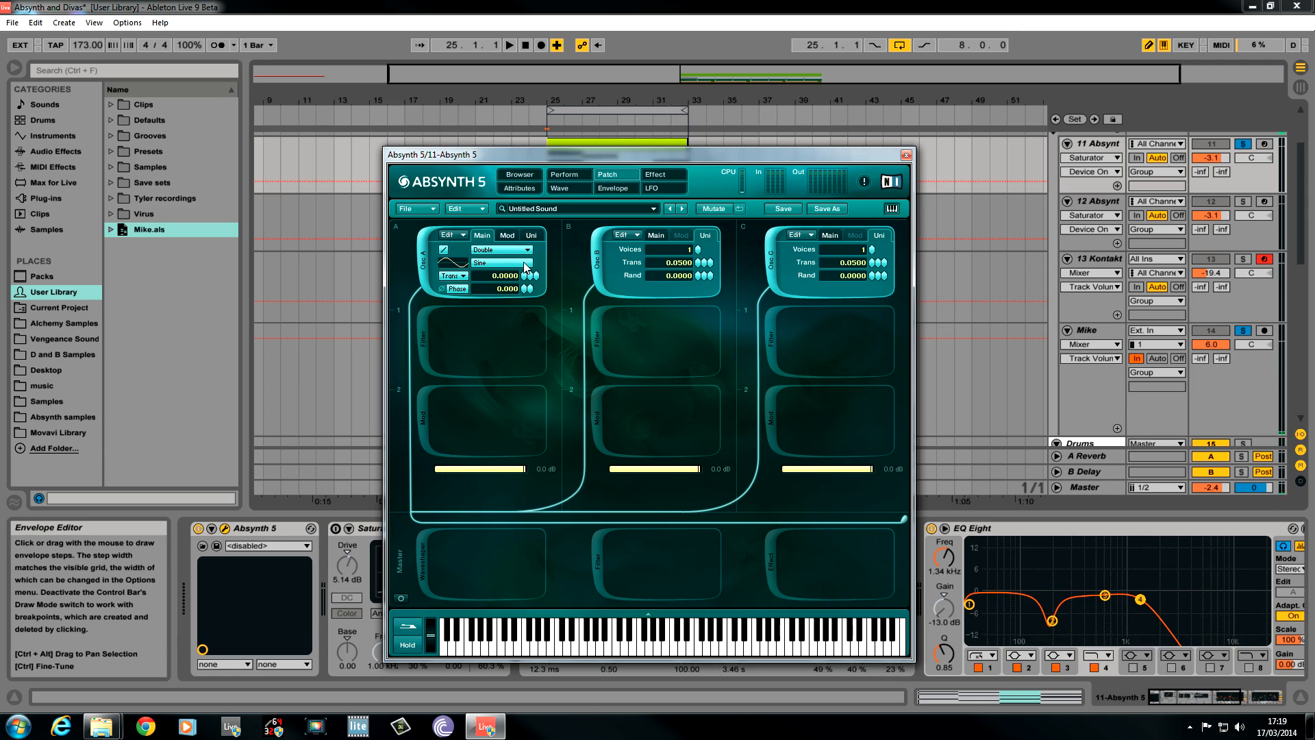
{"action": "left_click", "coordinate": [494, 263]}
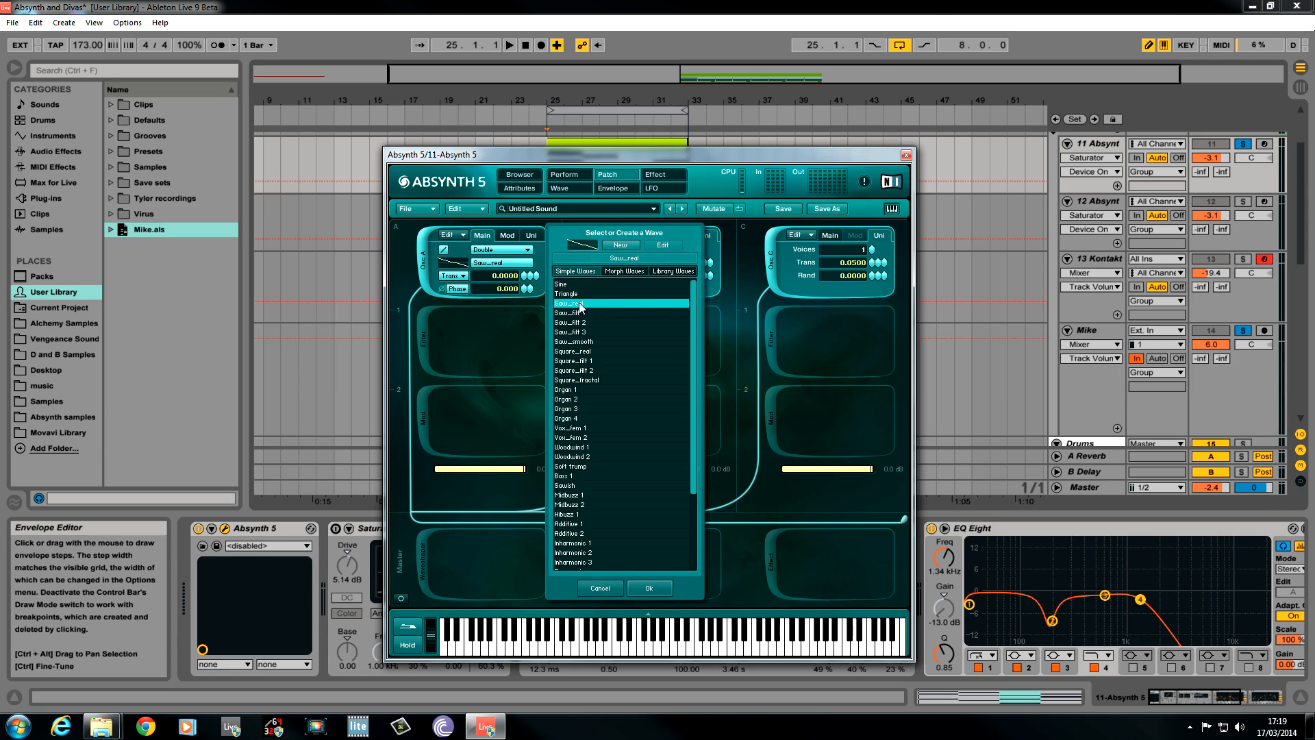
{"action": "left_click", "coordinate": [649, 588]}
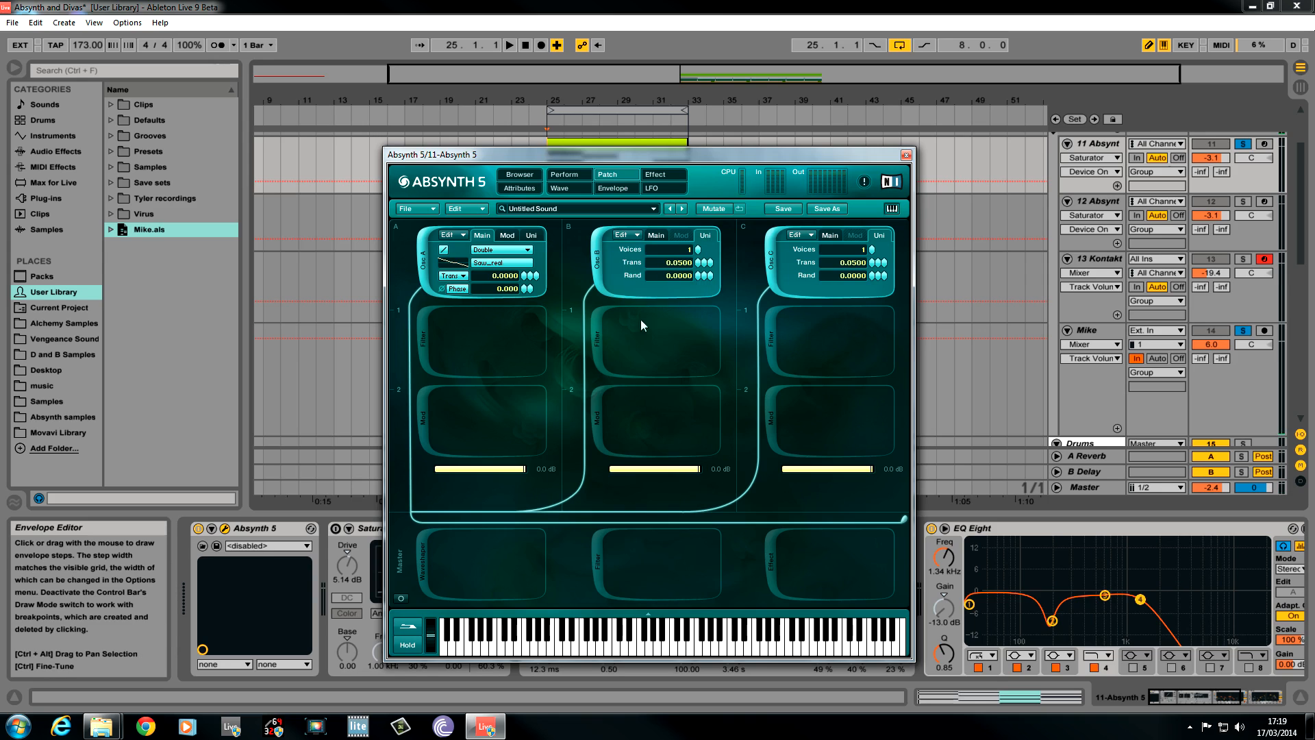
Set oscillator B to Double mode with the Square_riff 2 wave.
{"action": "left_click", "coordinate": [680, 251]}
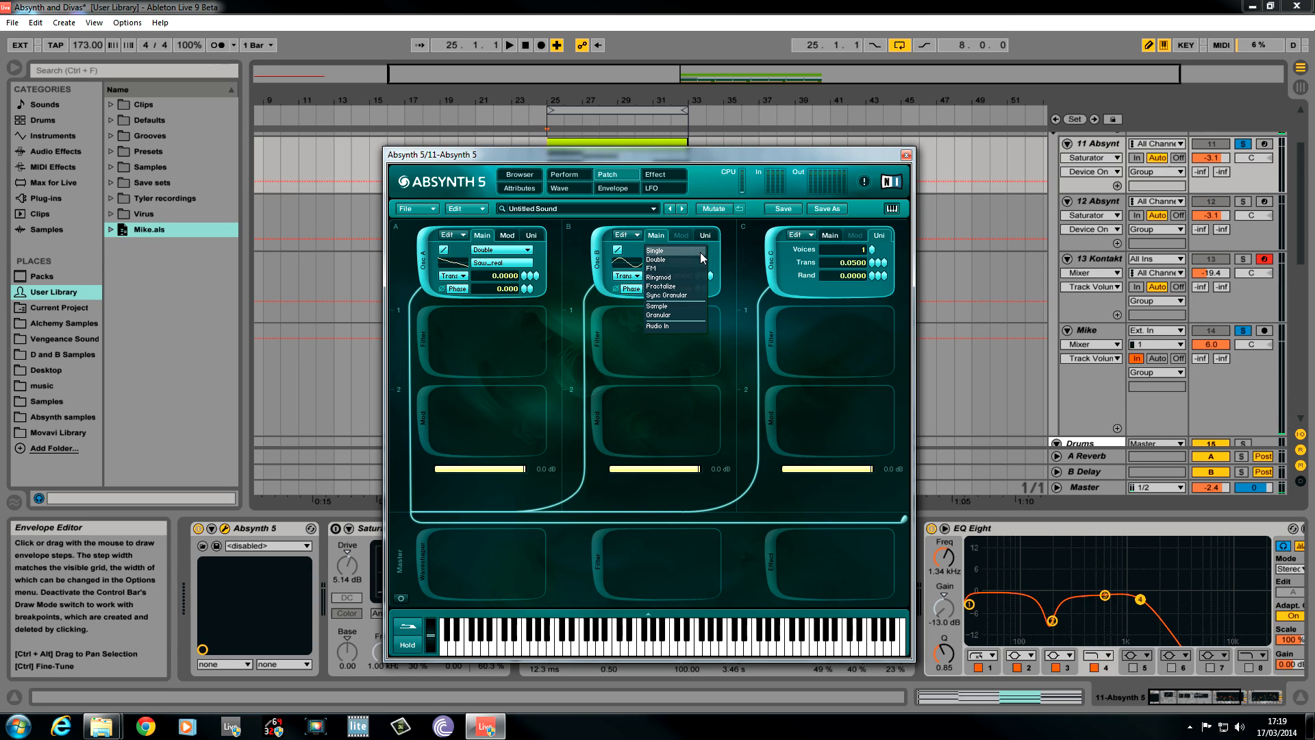
{"action": "left_click", "coordinate": [667, 259]}
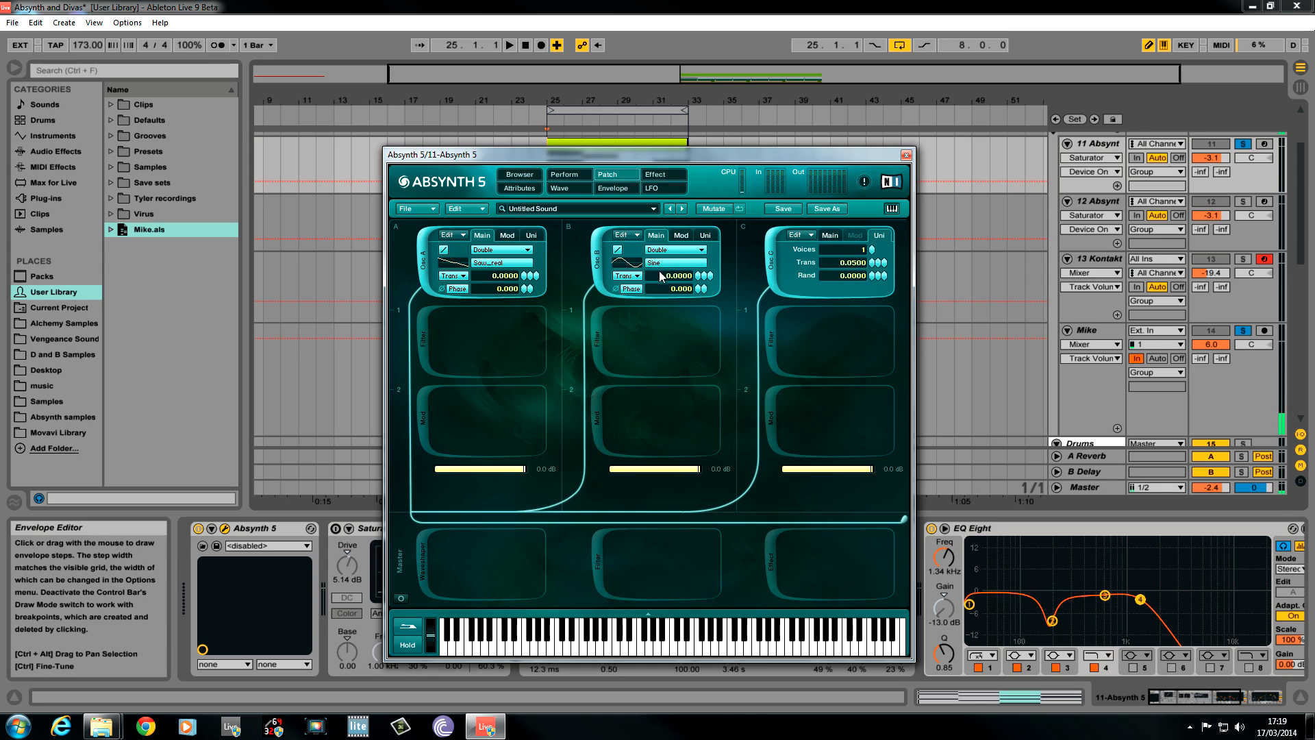
{"action": "left_click", "coordinate": [671, 263]}
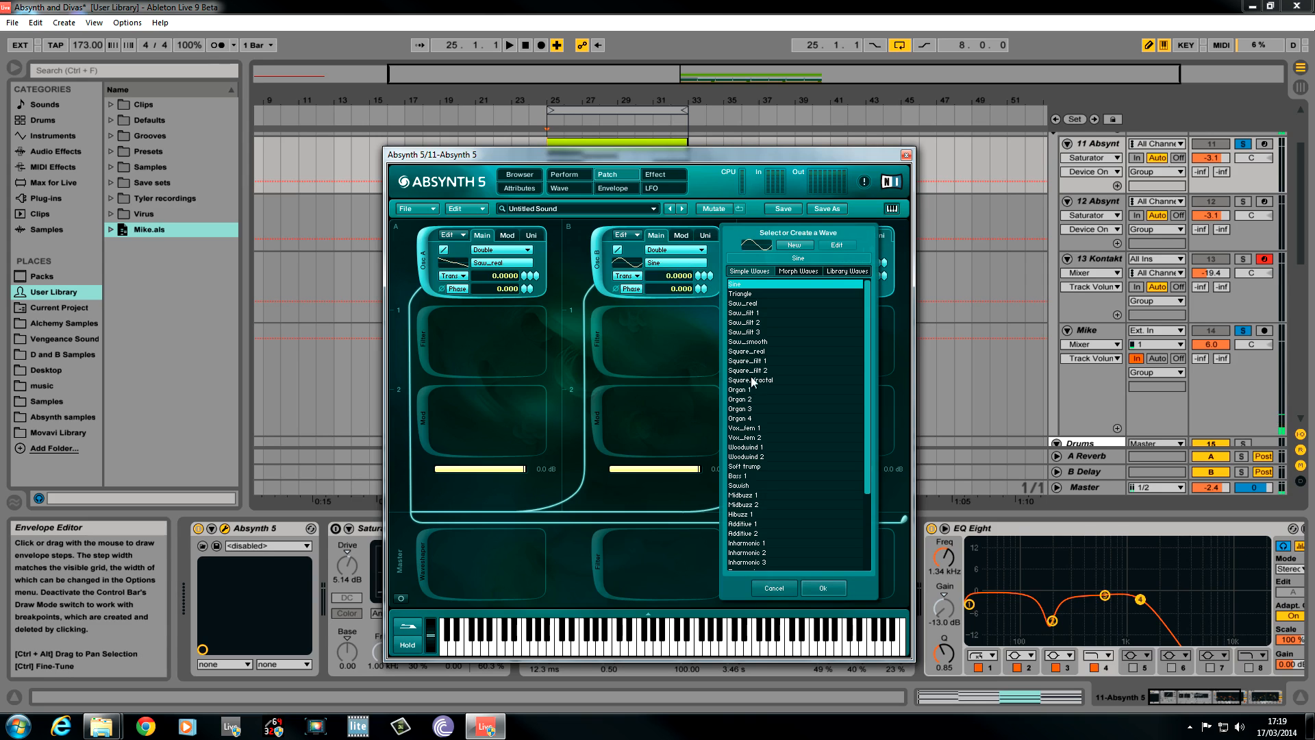
{"action": "left_click", "coordinate": [745, 370]}
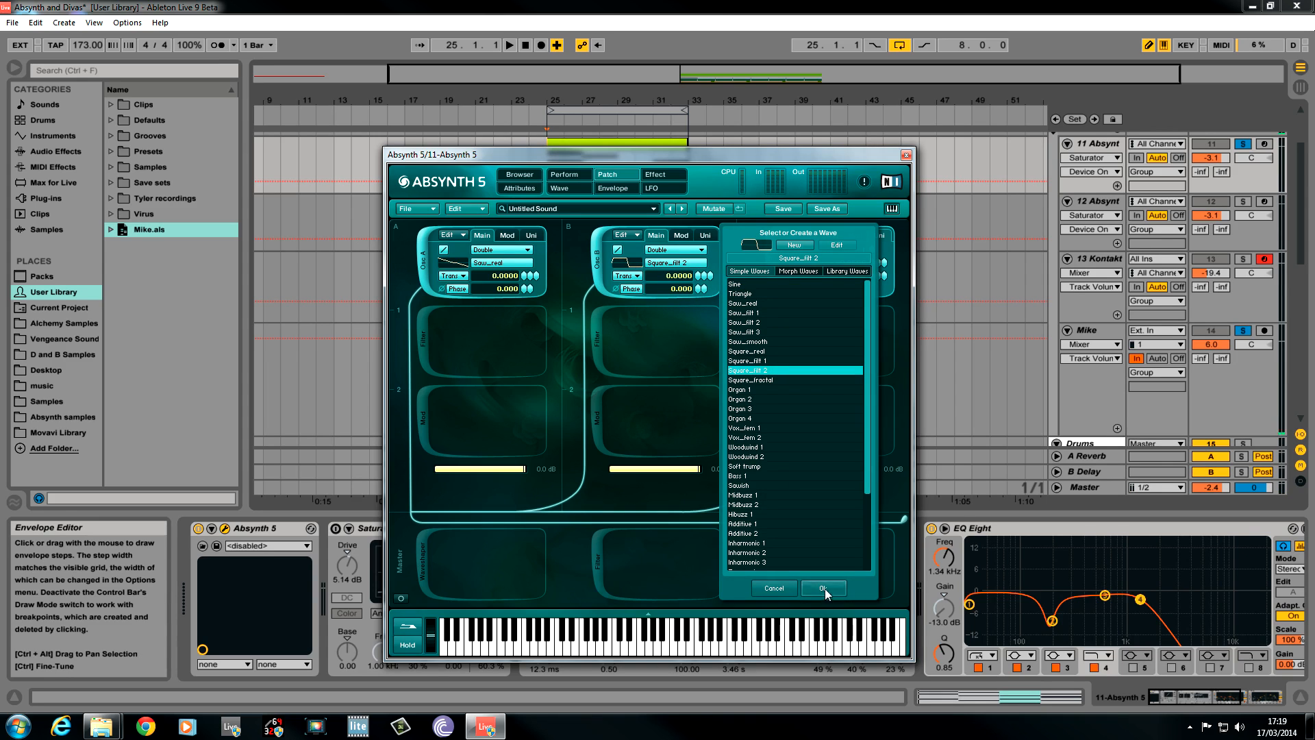
{"action": "left_click", "coordinate": [822, 588]}
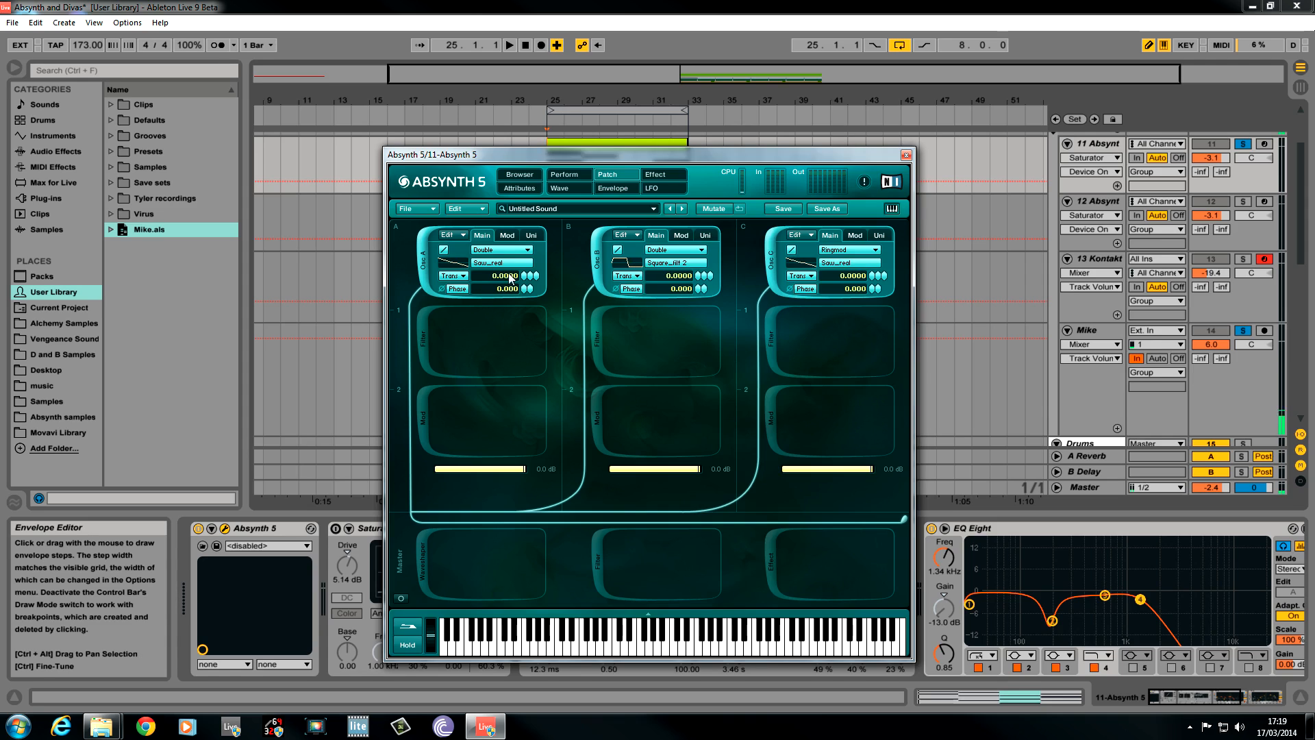
Transpose oscillator A to about -11.99 semitones with a slight phase offset.
{"action": "left_click_drag", "start_coordinate": [512, 275], "coordinate": [524, 289]}
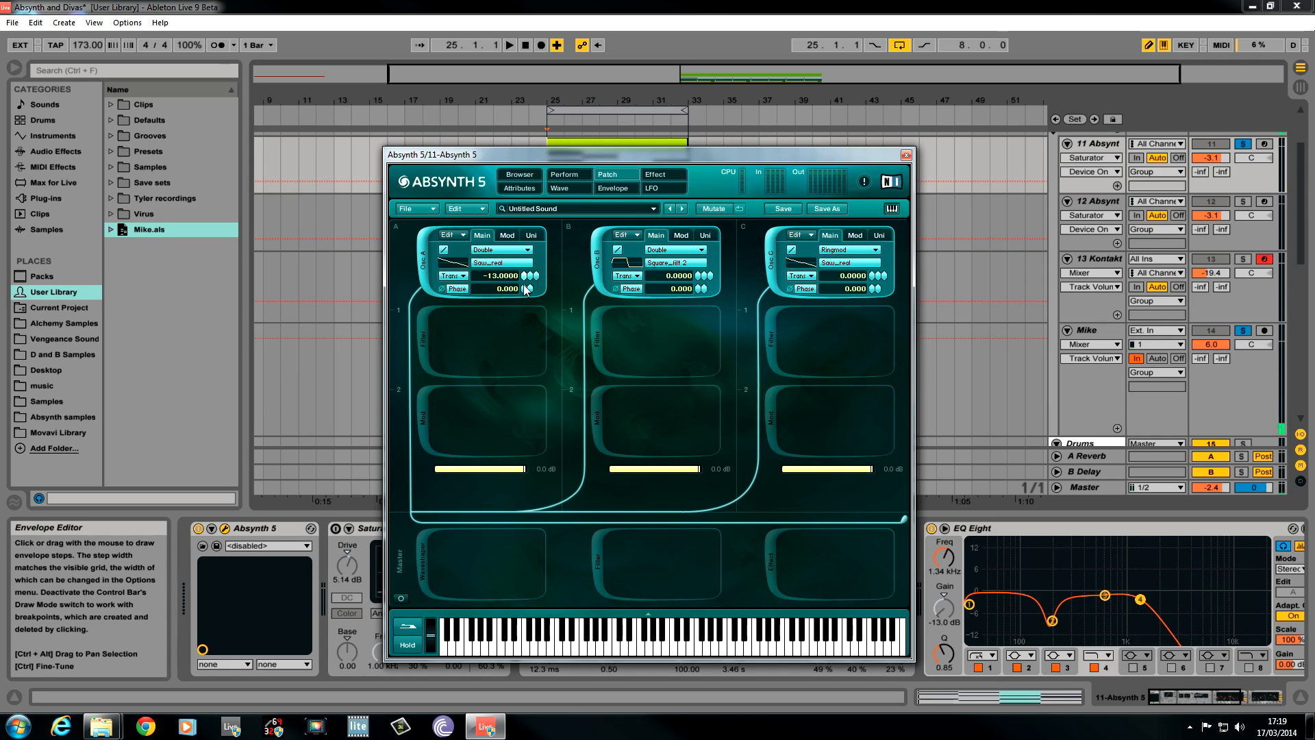
{"action": "left_click_drag", "start_coordinate": [521, 275], "coordinate": [520, 269]}
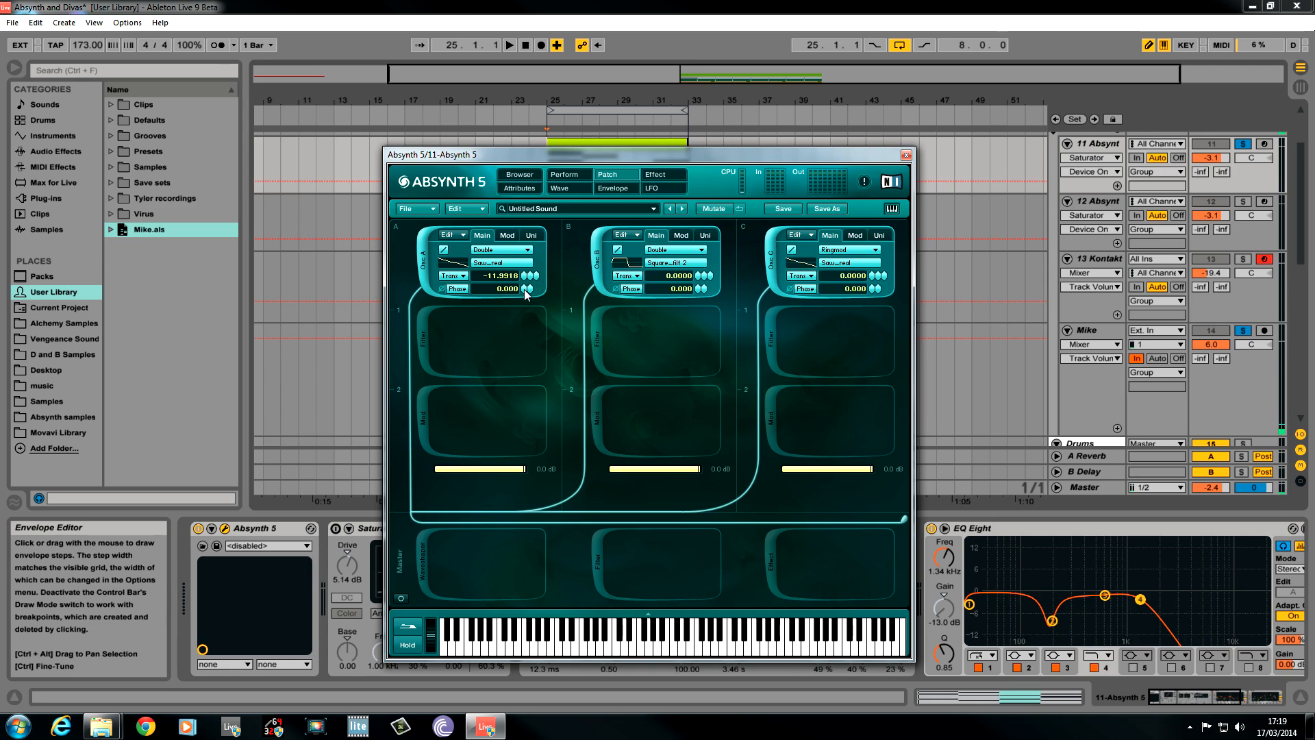
{"action": "left_click_drag", "start_coordinate": [524, 289], "coordinate": [525, 285]}
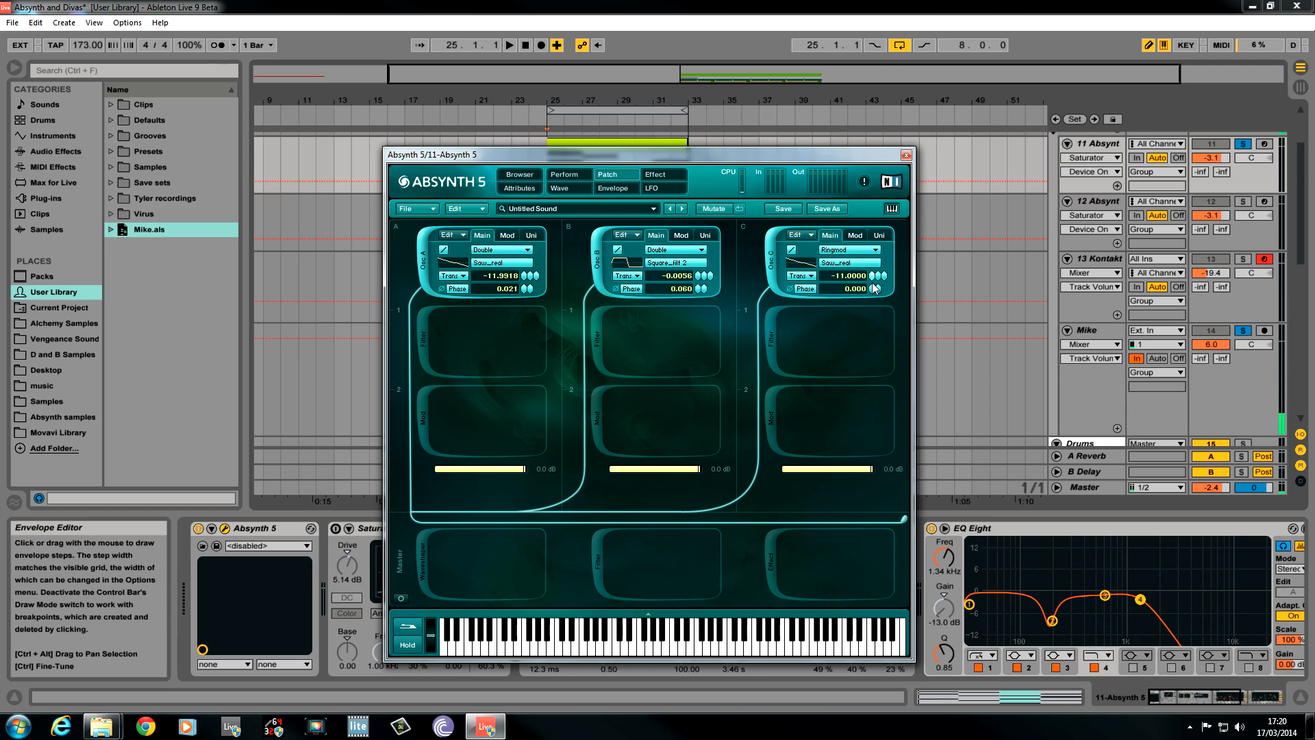
Transpose oscillator C to about -11.99 semitones with a slight phase offset.
{"action": "left_click_drag", "start_coordinate": [839, 276], "coordinate": [839, 289]}
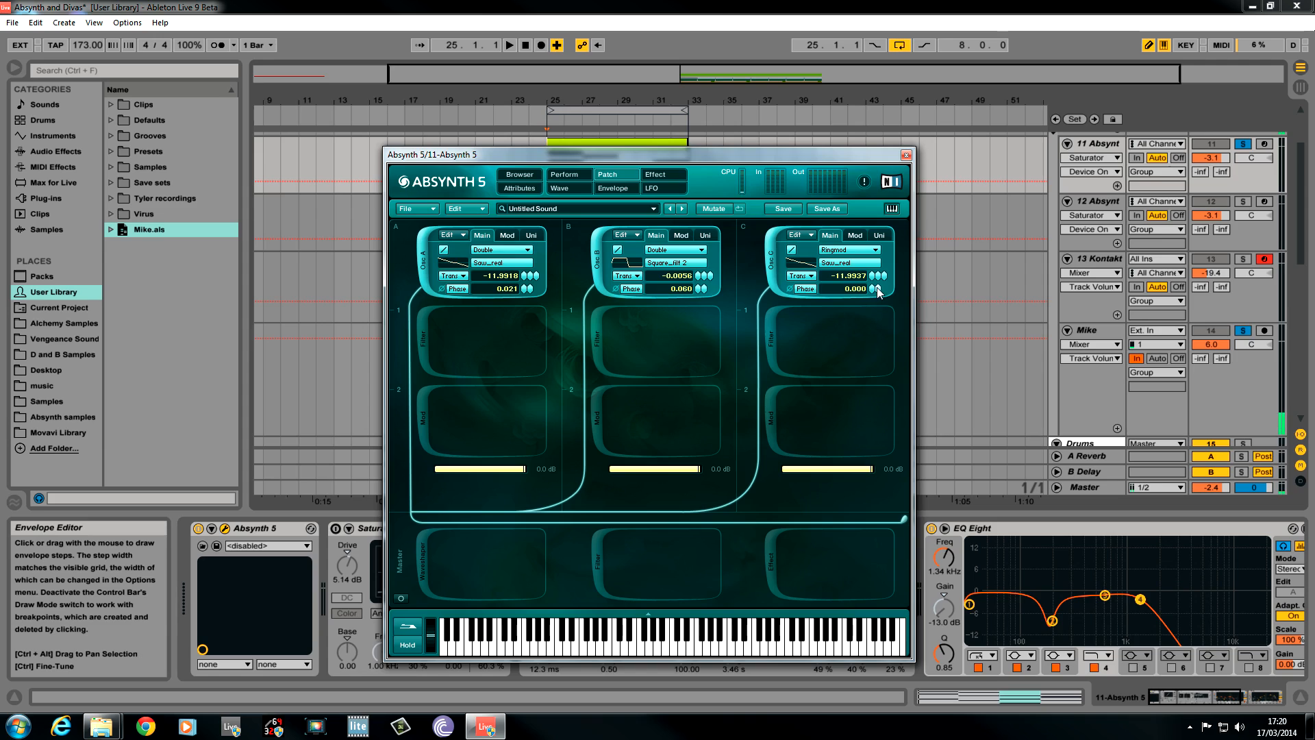
{"action": "left_click_drag", "start_coordinate": [878, 294], "coordinate": [878, 273]}
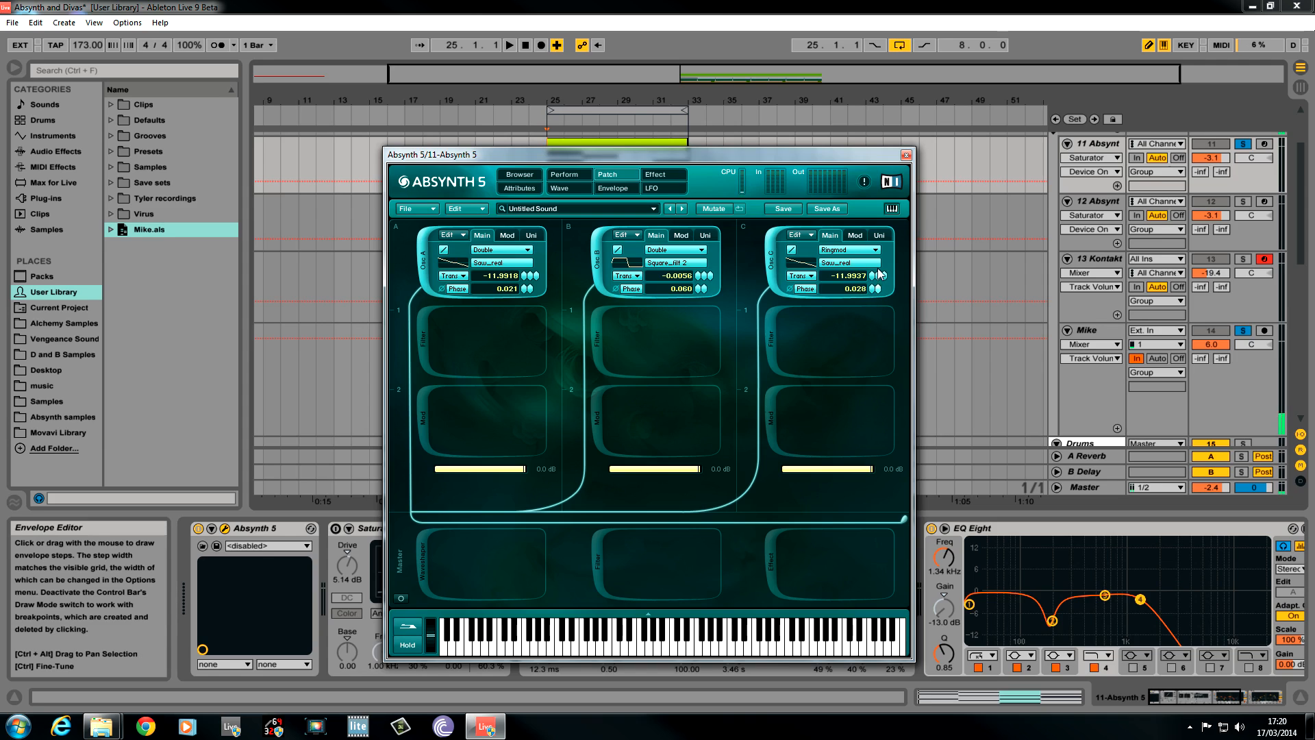
{"action": "left_click_drag", "start_coordinate": [879, 277], "coordinate": [880, 275]}
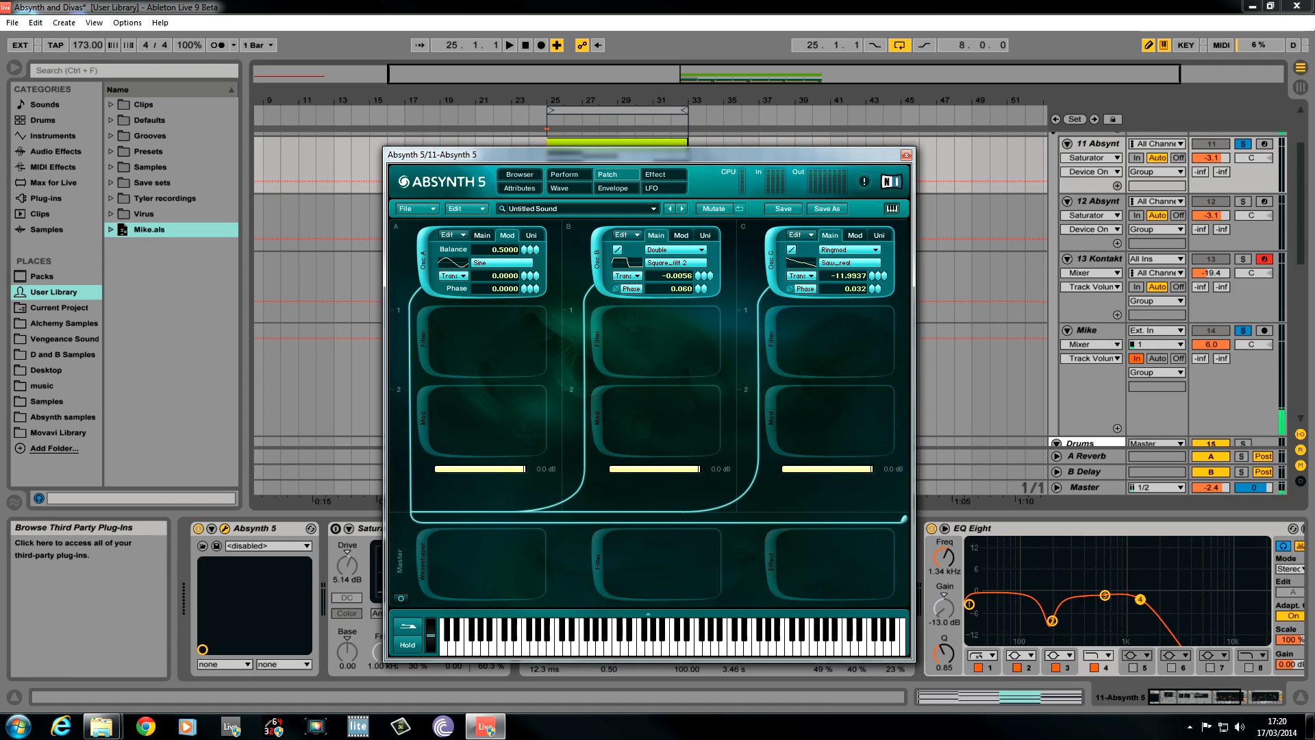
Raise oscillator A's unison Voices to 2.
{"action": "left_click", "coordinate": [530, 234]}
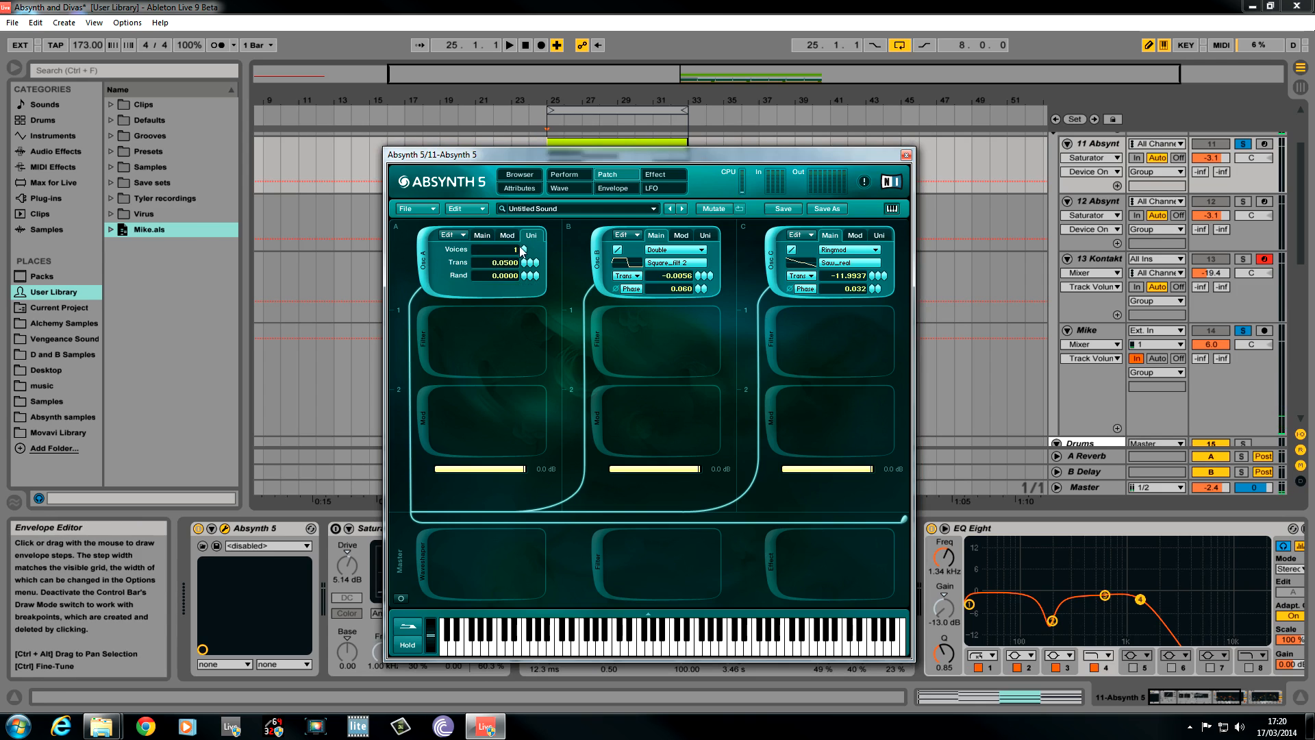
{"action": "left_click", "coordinate": [522, 246]}
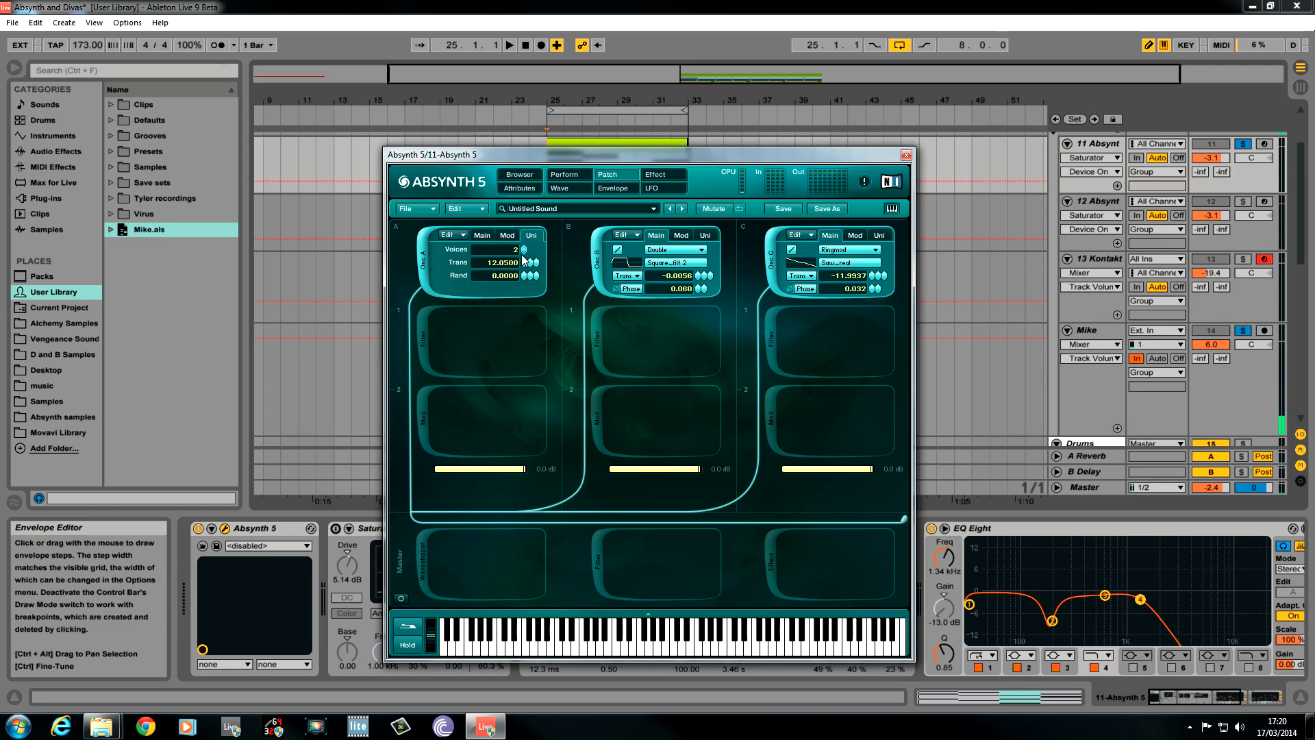
{"action": "mouse_move", "coordinate": [607, 241]}
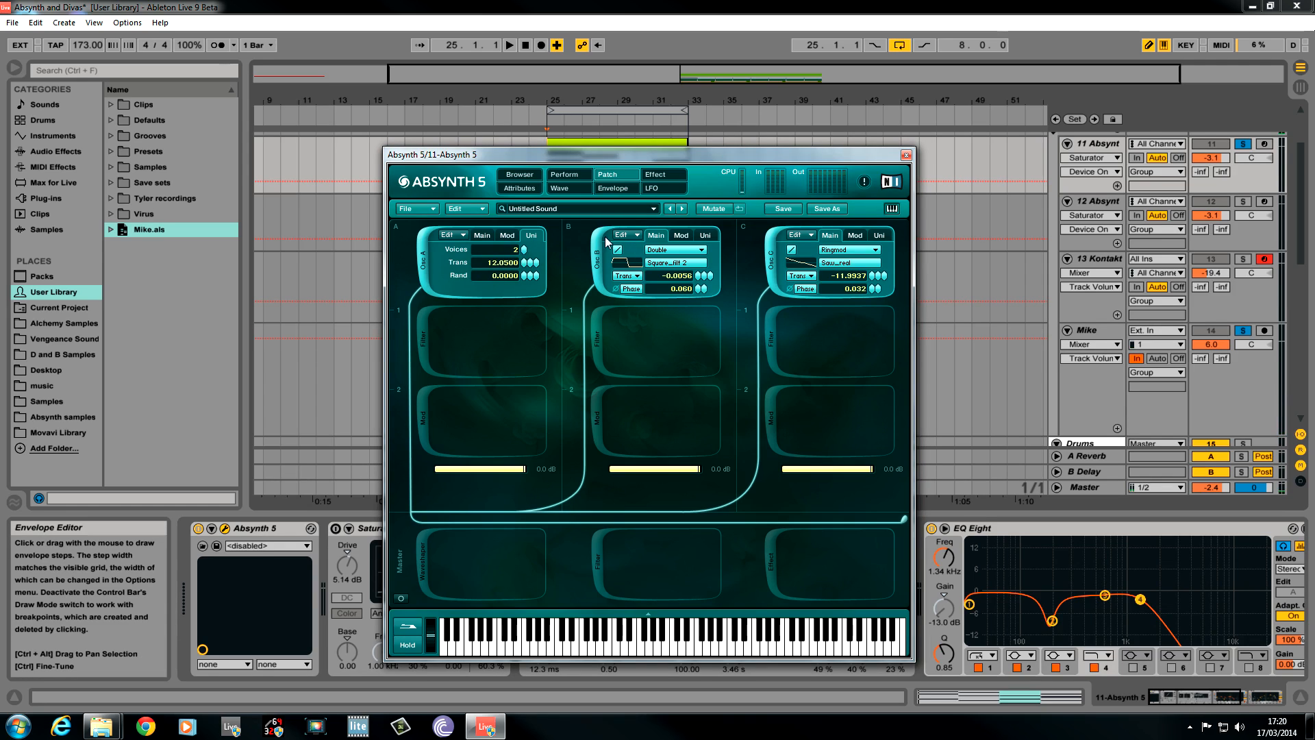
{"action": "left_click", "coordinate": [451, 234]}
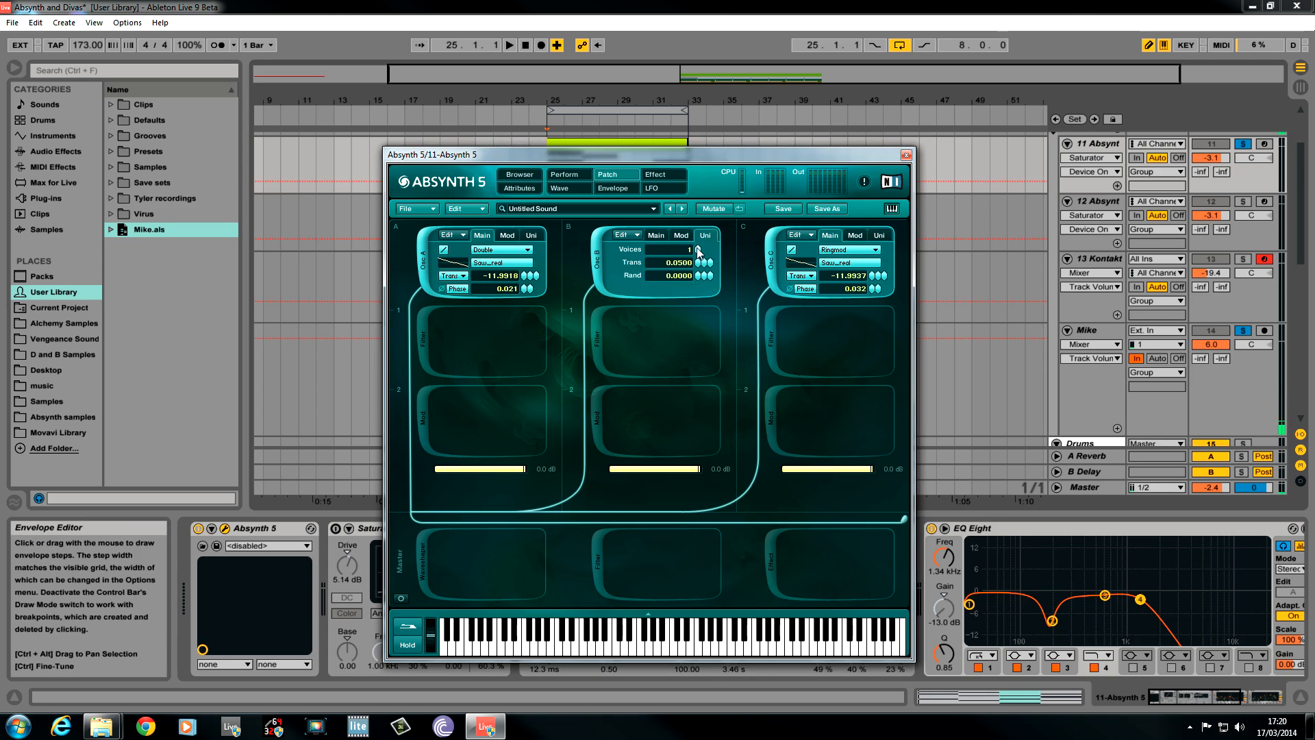
Add an LPF 2 Pole filter module in the empty slot below oscillator A.
{"action": "left_click", "coordinate": [699, 249]}
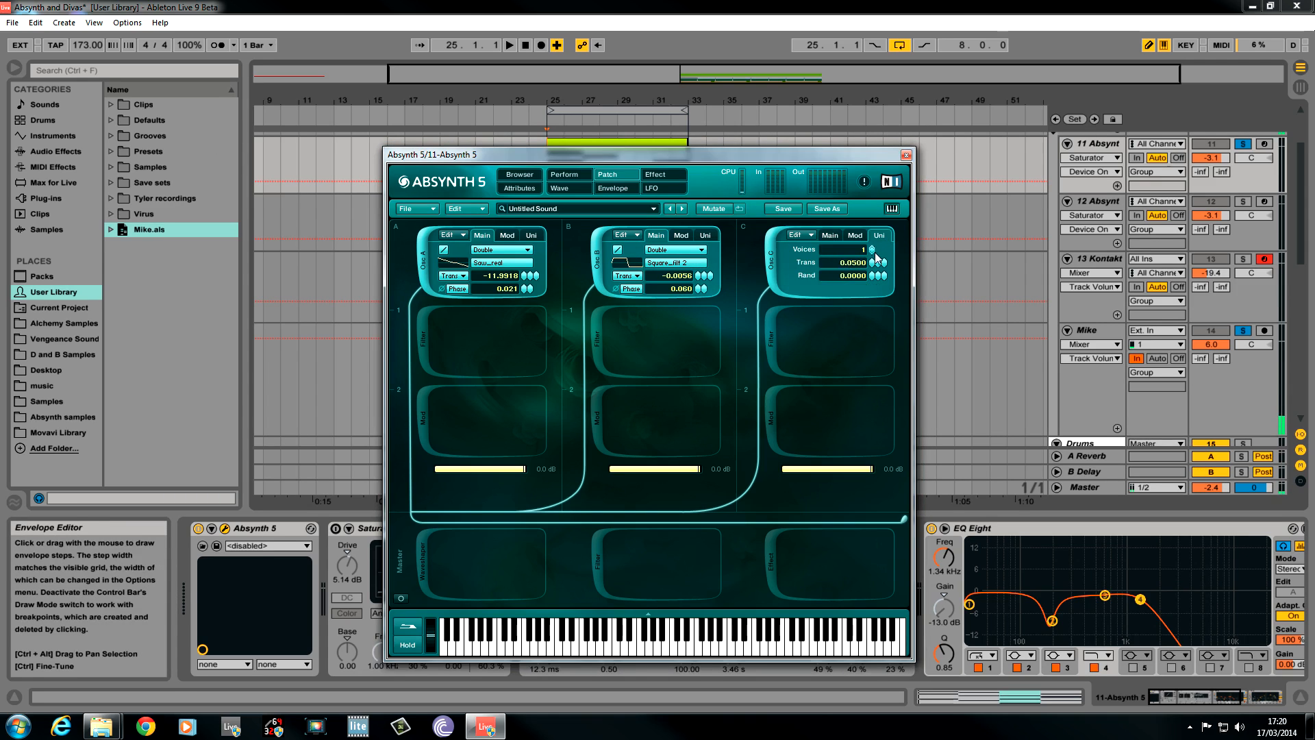
{"action": "left_click", "coordinate": [877, 249]}
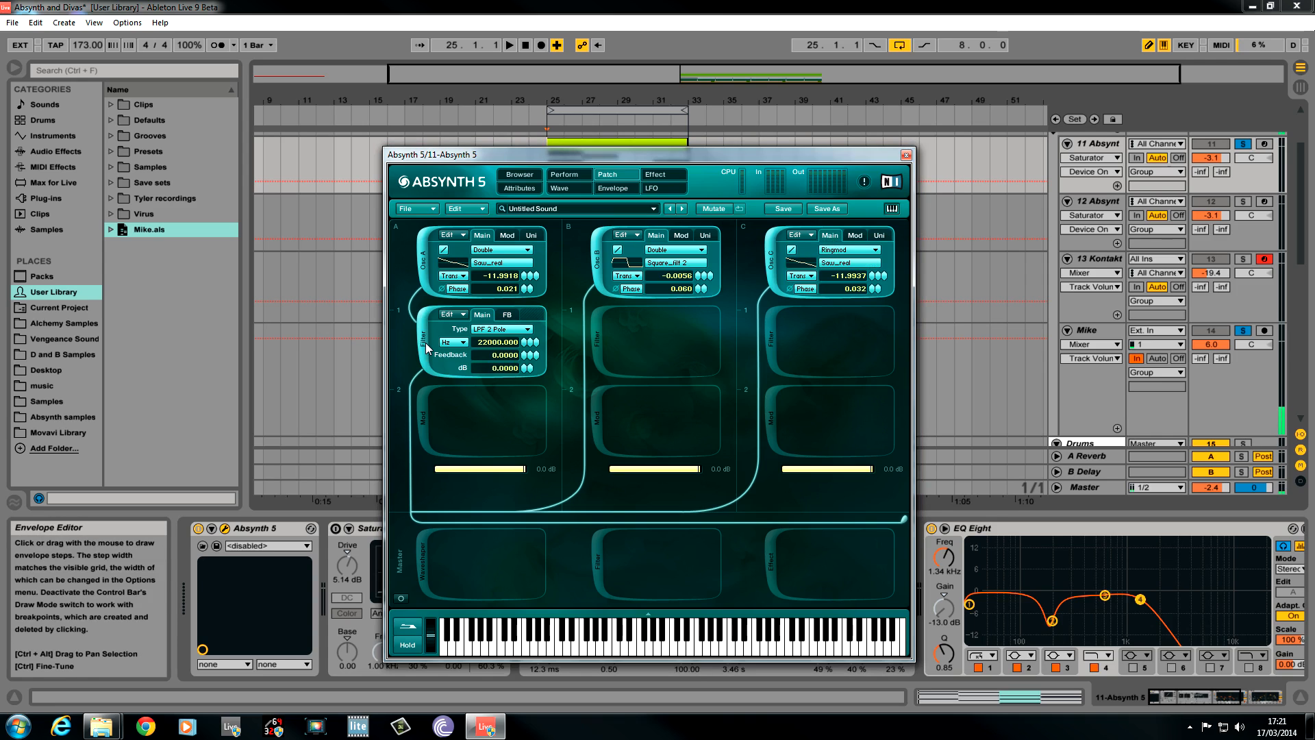
Make Filter A an Allpass 4 Pole tuned down to about 11000 Hz.
{"action": "left_click", "coordinate": [496, 327]}
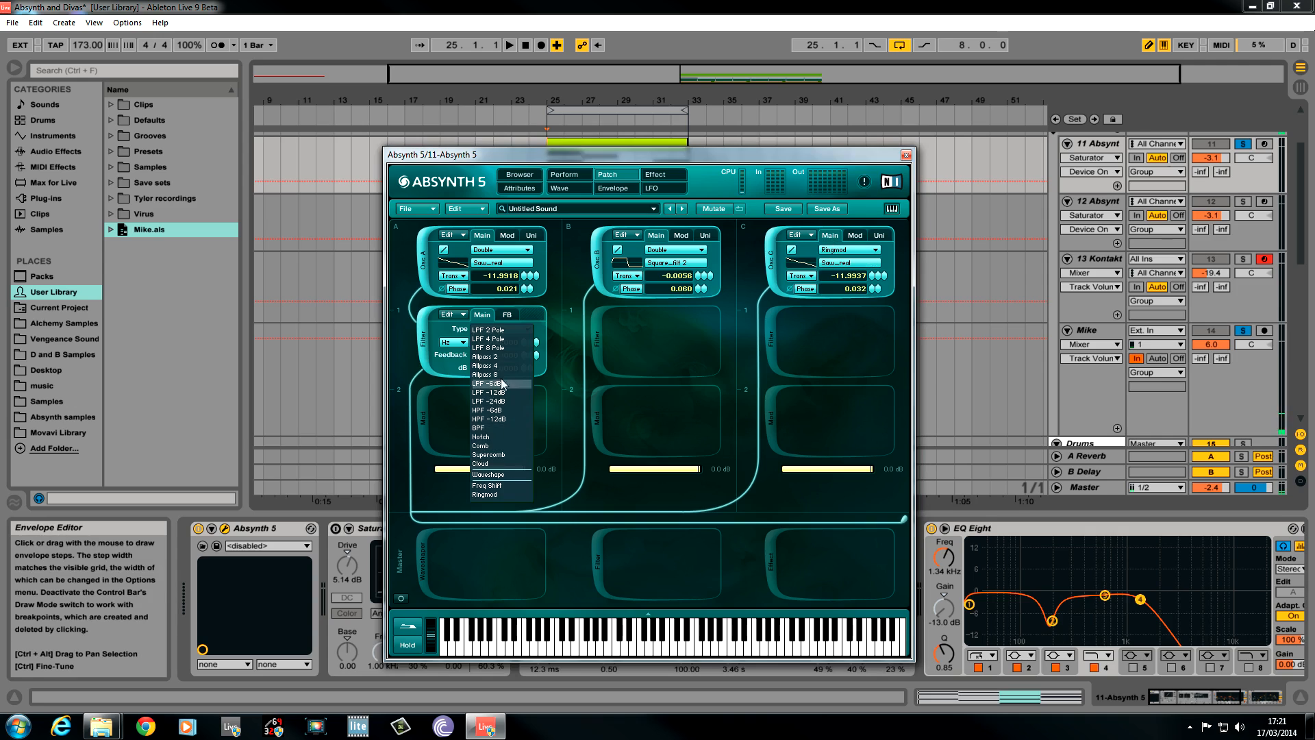
{"action": "left_click", "coordinate": [488, 364]}
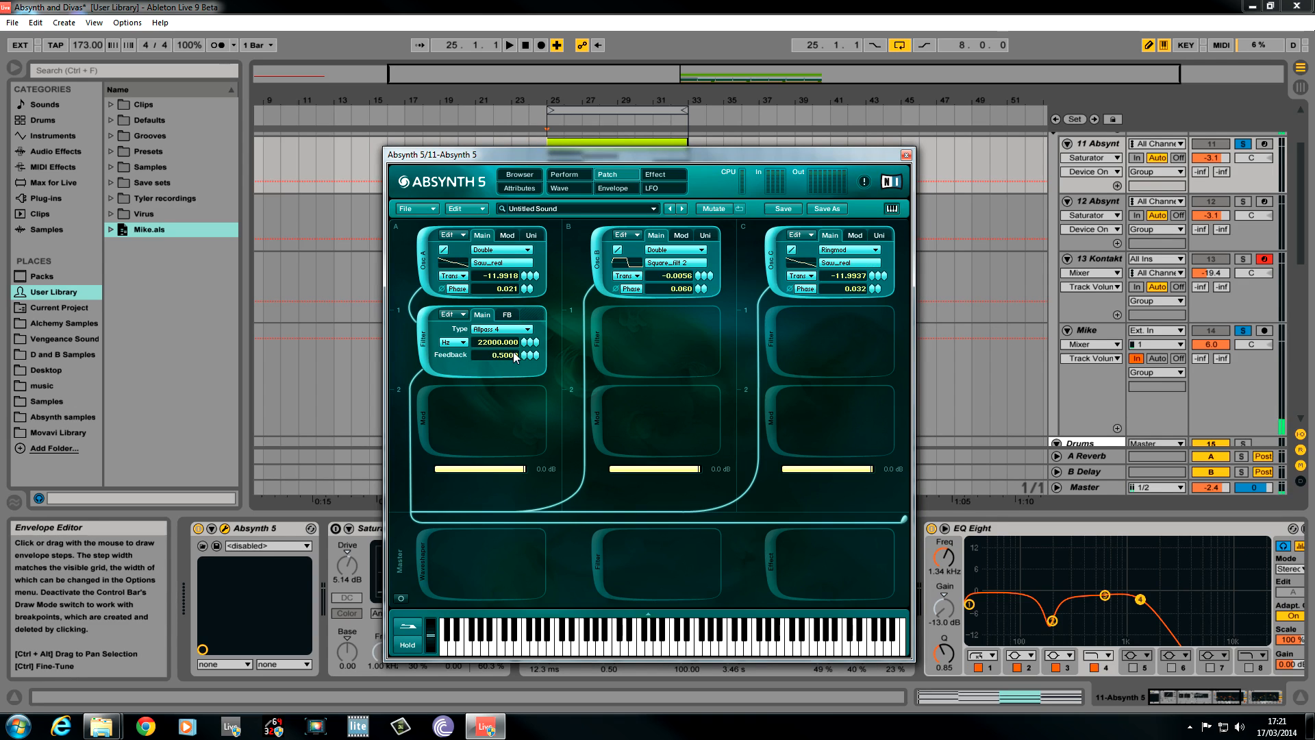
{"action": "left_click_drag", "start_coordinate": [503, 342], "coordinate": [521, 356]}
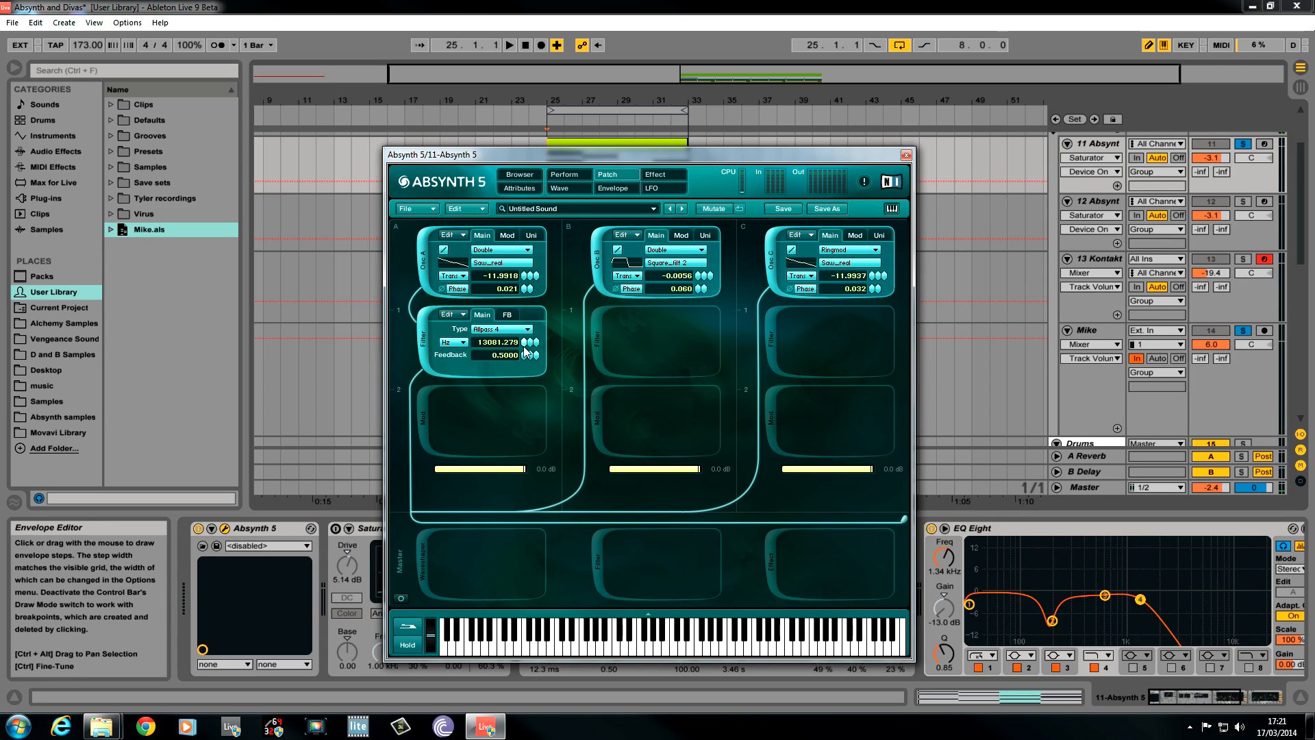
{"action": "left_click_drag", "start_coordinate": [490, 343], "coordinate": [491, 352]}
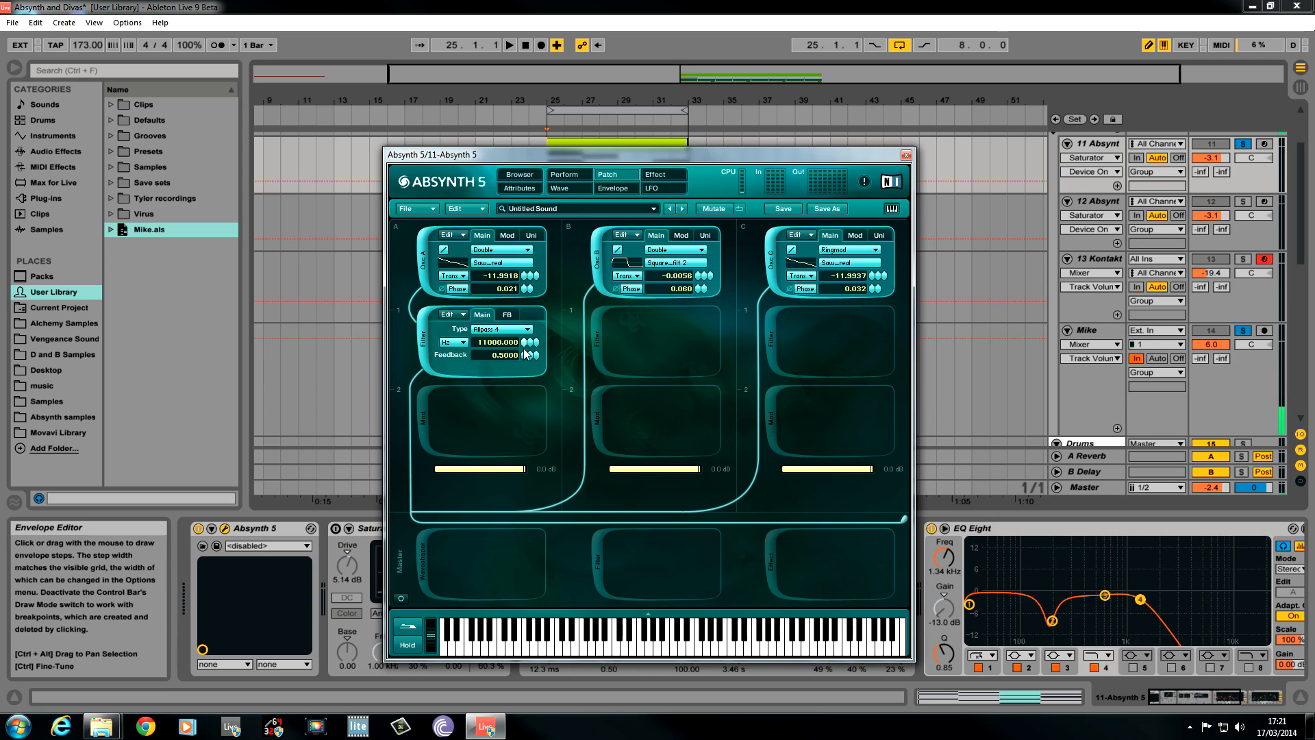
{"action": "left_click_drag", "start_coordinate": [525, 343], "coordinate": [516, 360]}
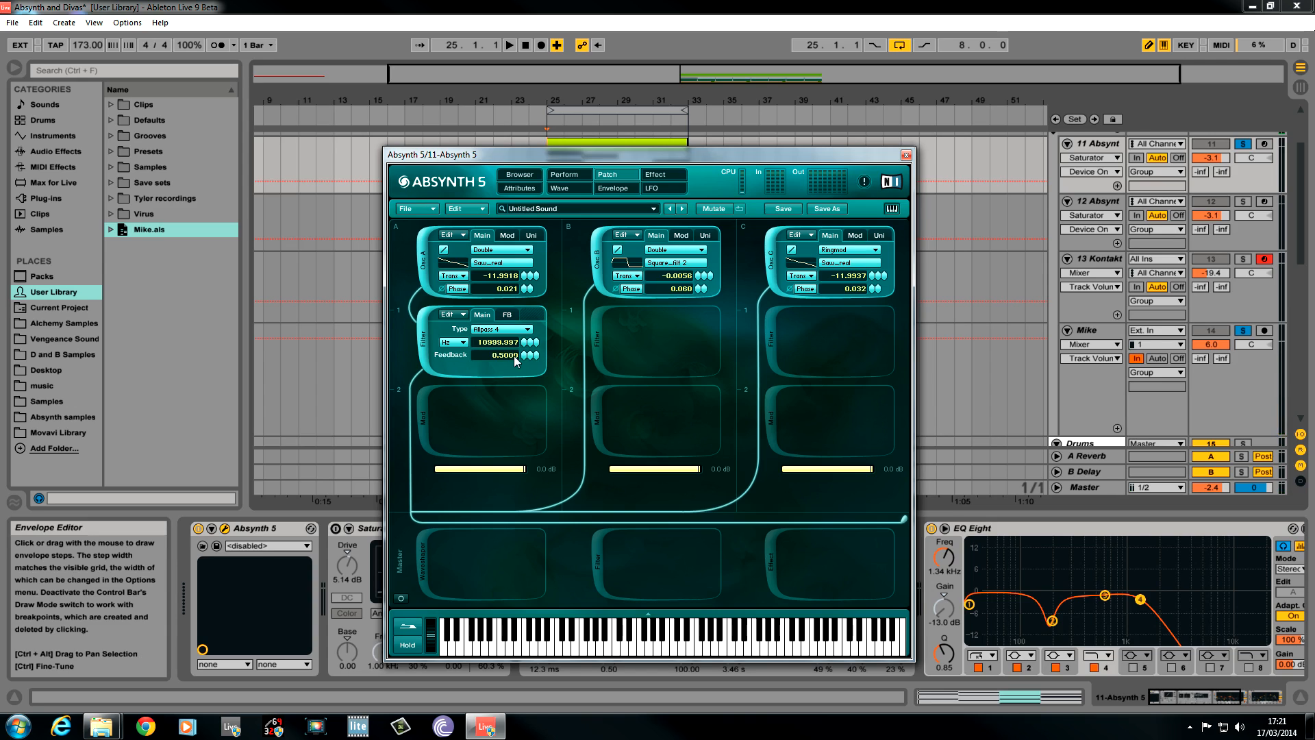
{"action": "mouse_move", "coordinate": [478, 360]}
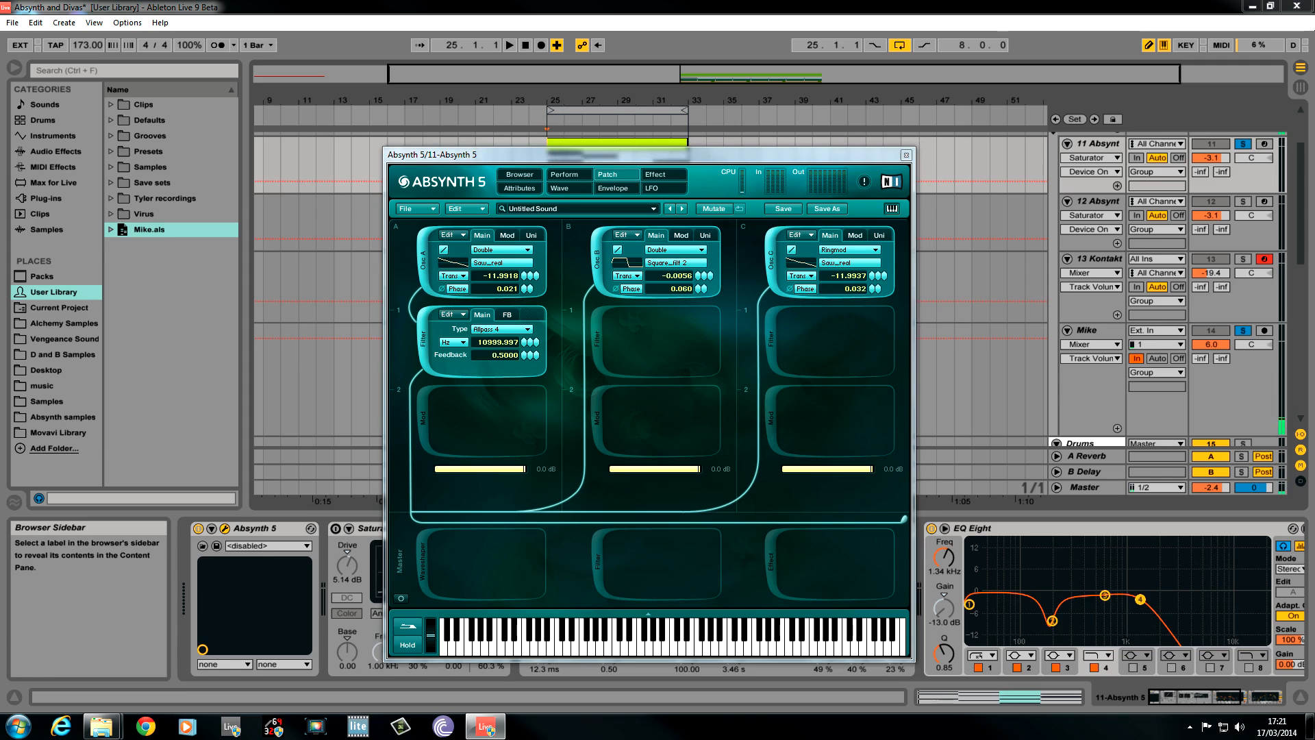
Check Filter A's FB feedback settings and return to its Main parameters.
{"action": "left_click", "coordinate": [507, 315]}
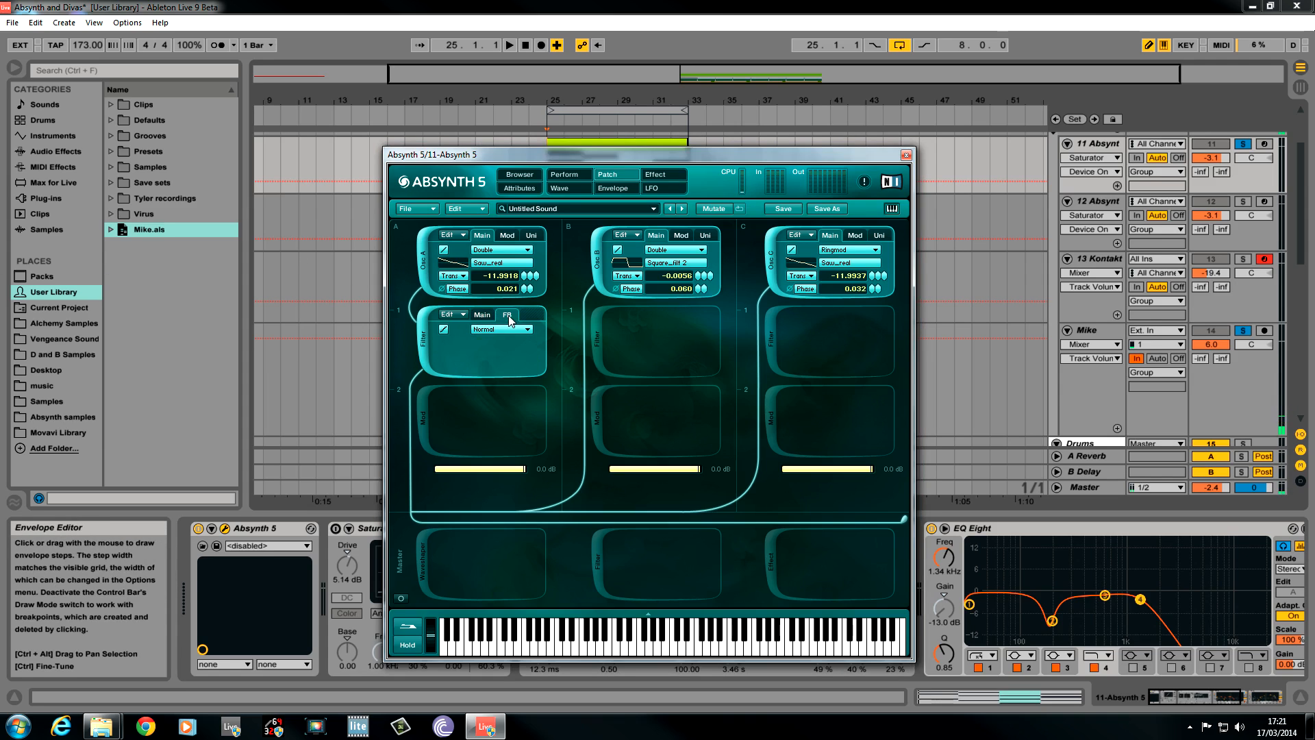
{"action": "left_click", "coordinate": [505, 316]}
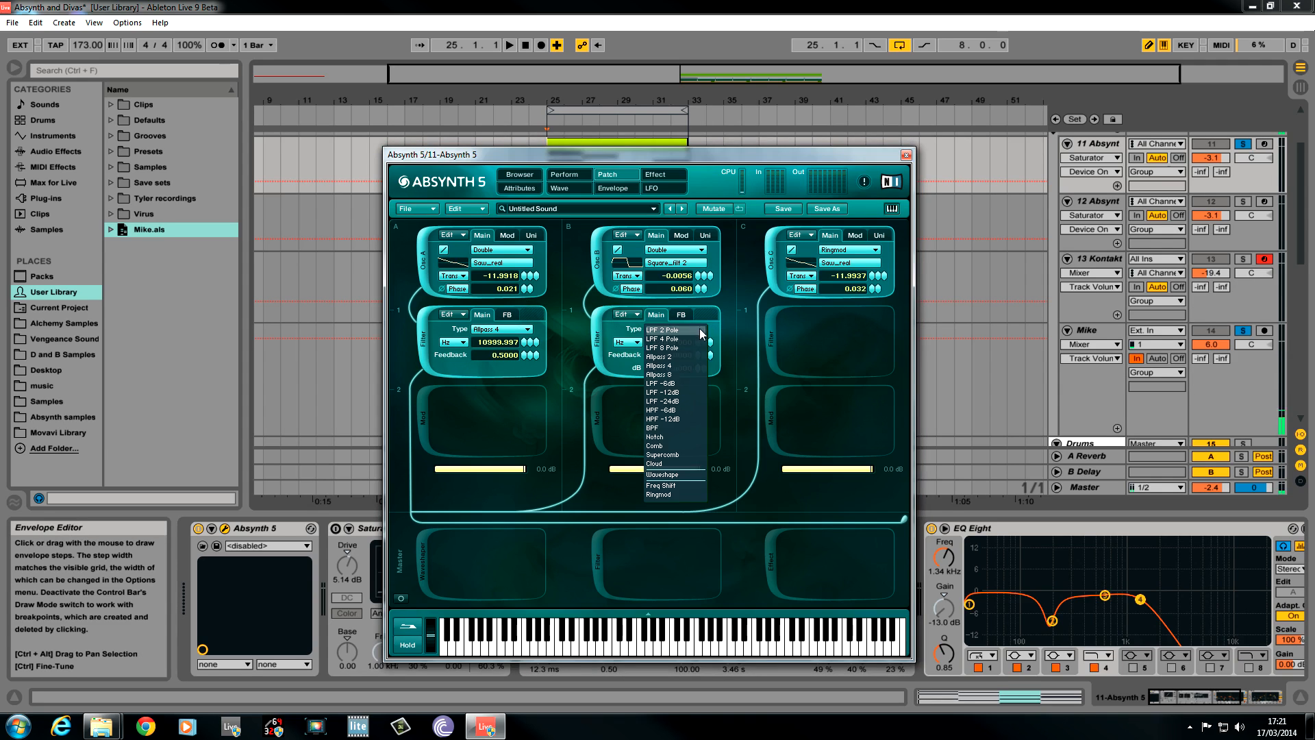
Make Filter B a Comb filter at about 15804 Hz with 5.1 dB gain.
{"action": "left_click", "coordinate": [655, 446]}
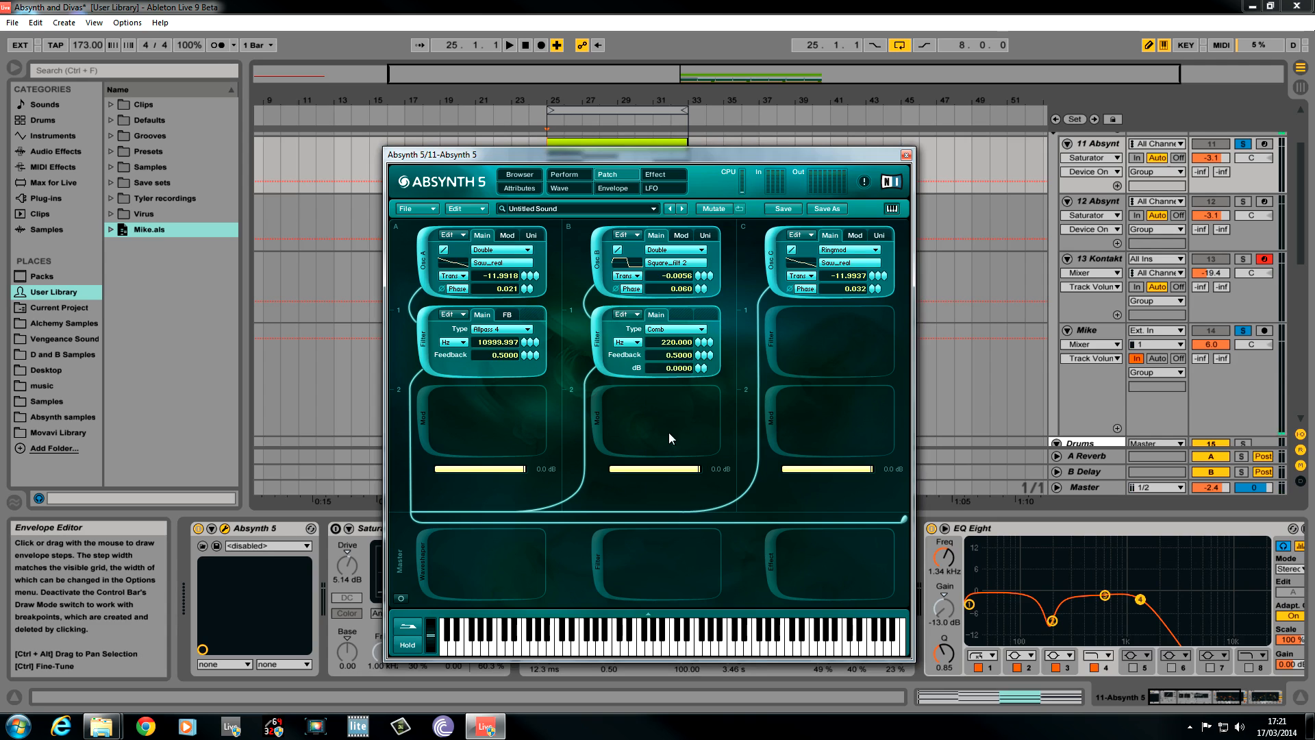
{"action": "left_click_drag", "start_coordinate": [672, 344], "coordinate": [701, 340]}
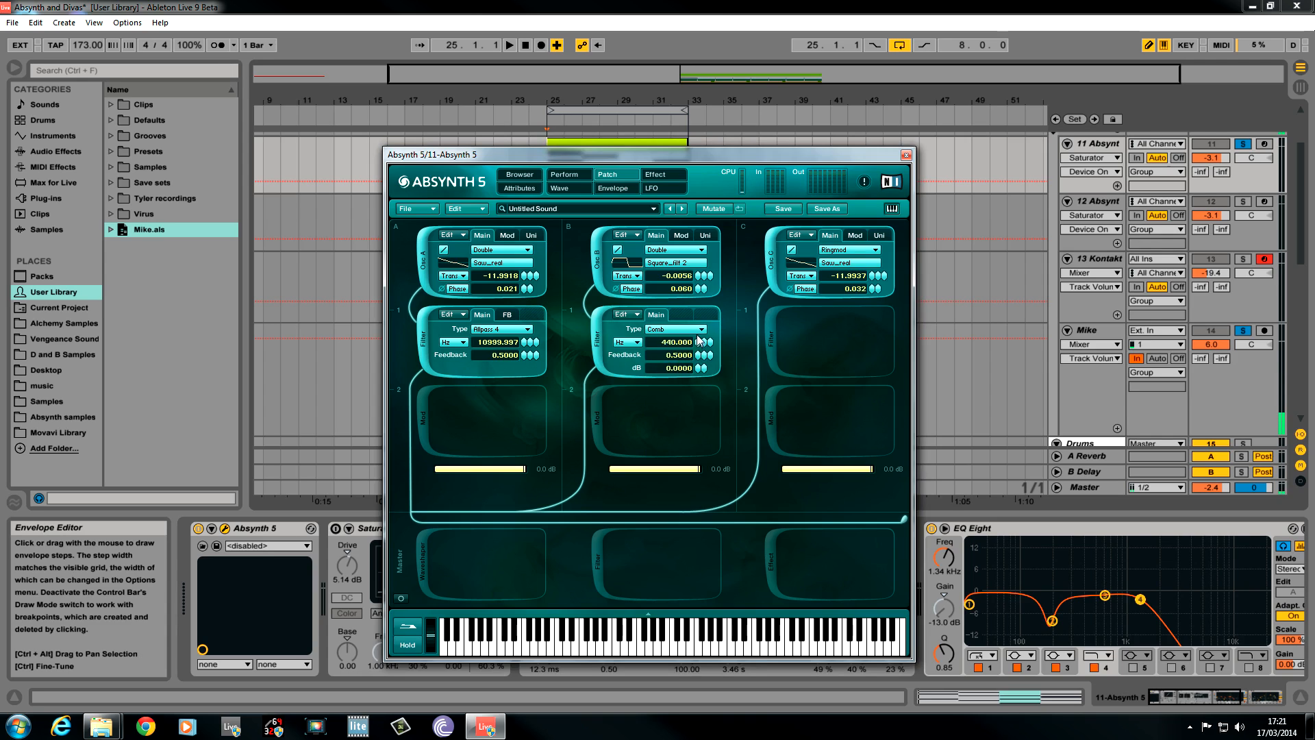
{"action": "left_click_drag", "start_coordinate": [664, 342], "coordinate": [663, 301]}
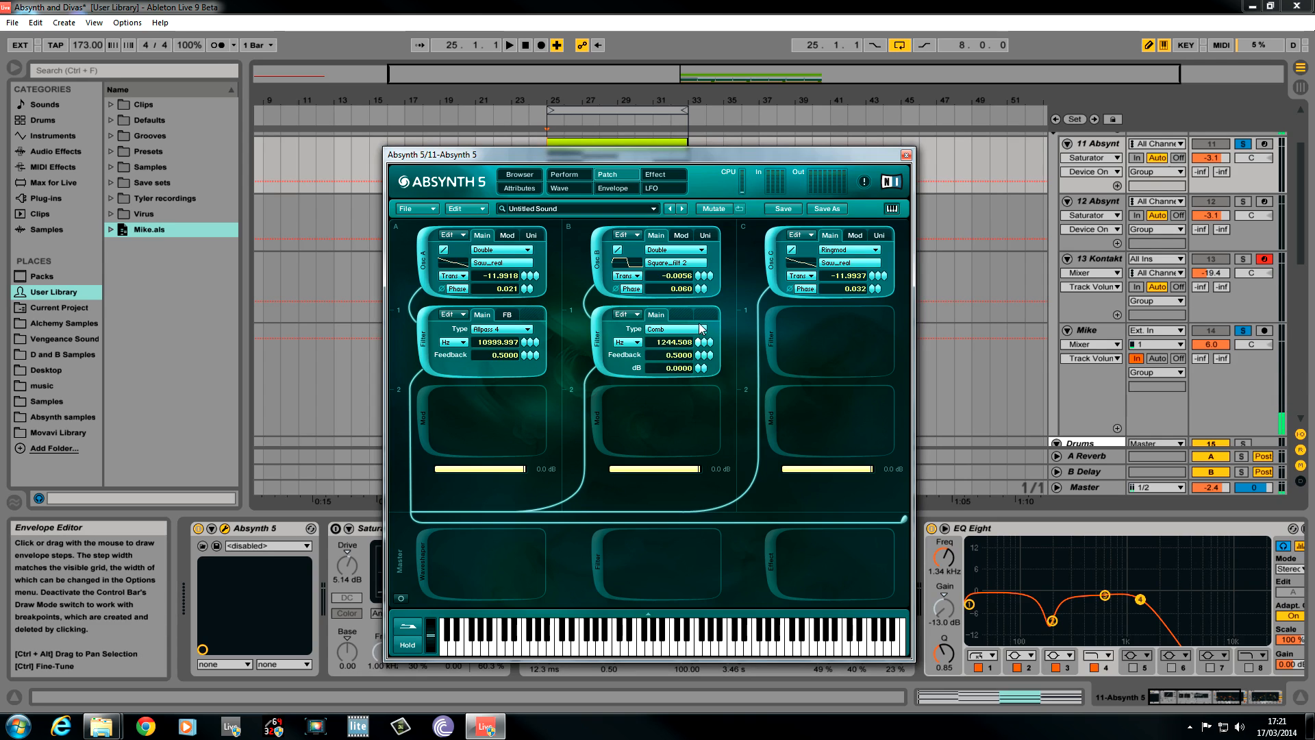
{"action": "left_click_drag", "start_coordinate": [669, 341], "coordinate": [669, 333]}
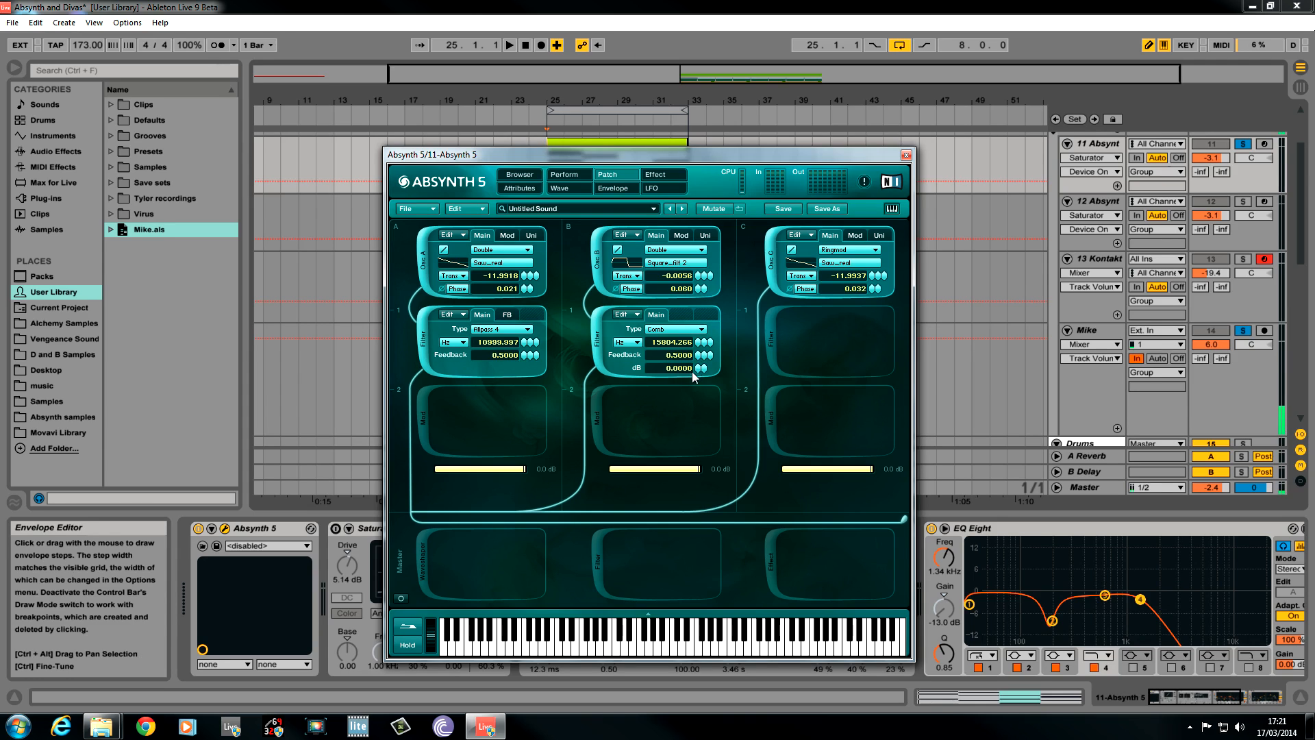
{"action": "left_click_drag", "start_coordinate": [680, 367], "coordinate": [679, 353]}
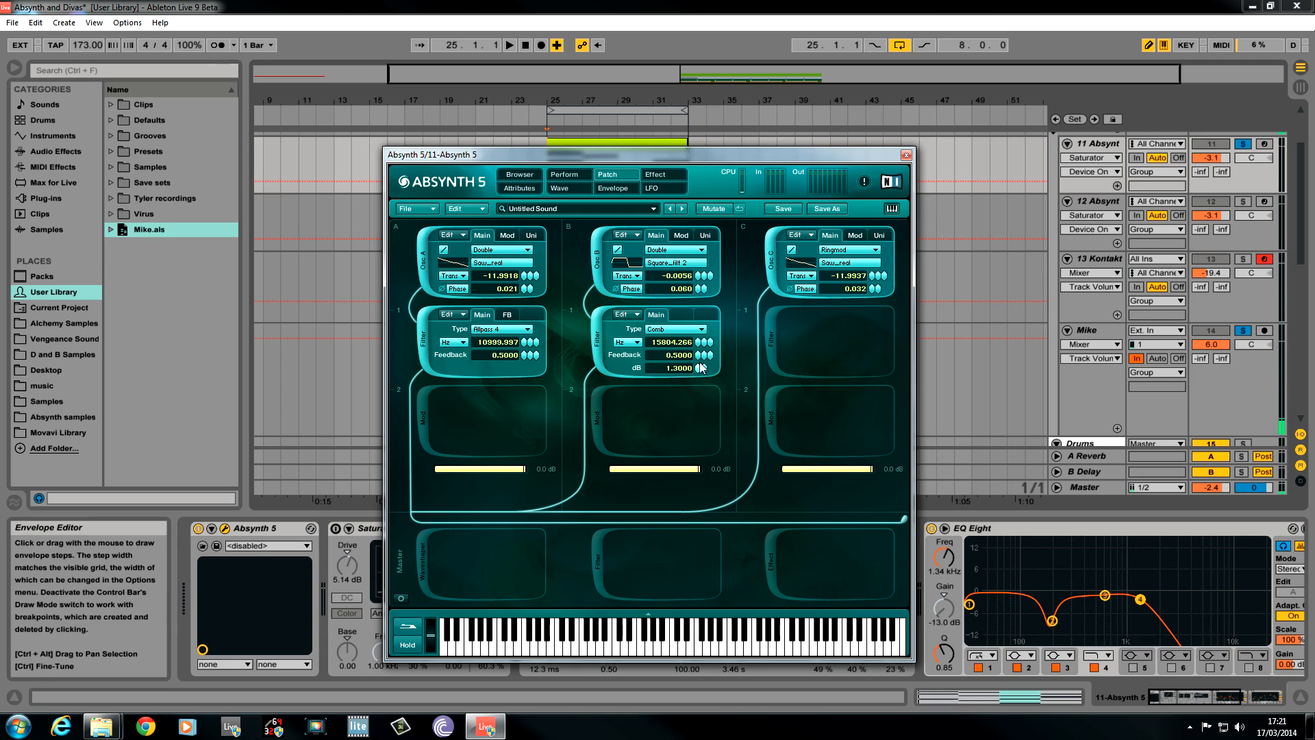
{"action": "left_click_drag", "start_coordinate": [706, 369], "coordinate": [705, 343]}
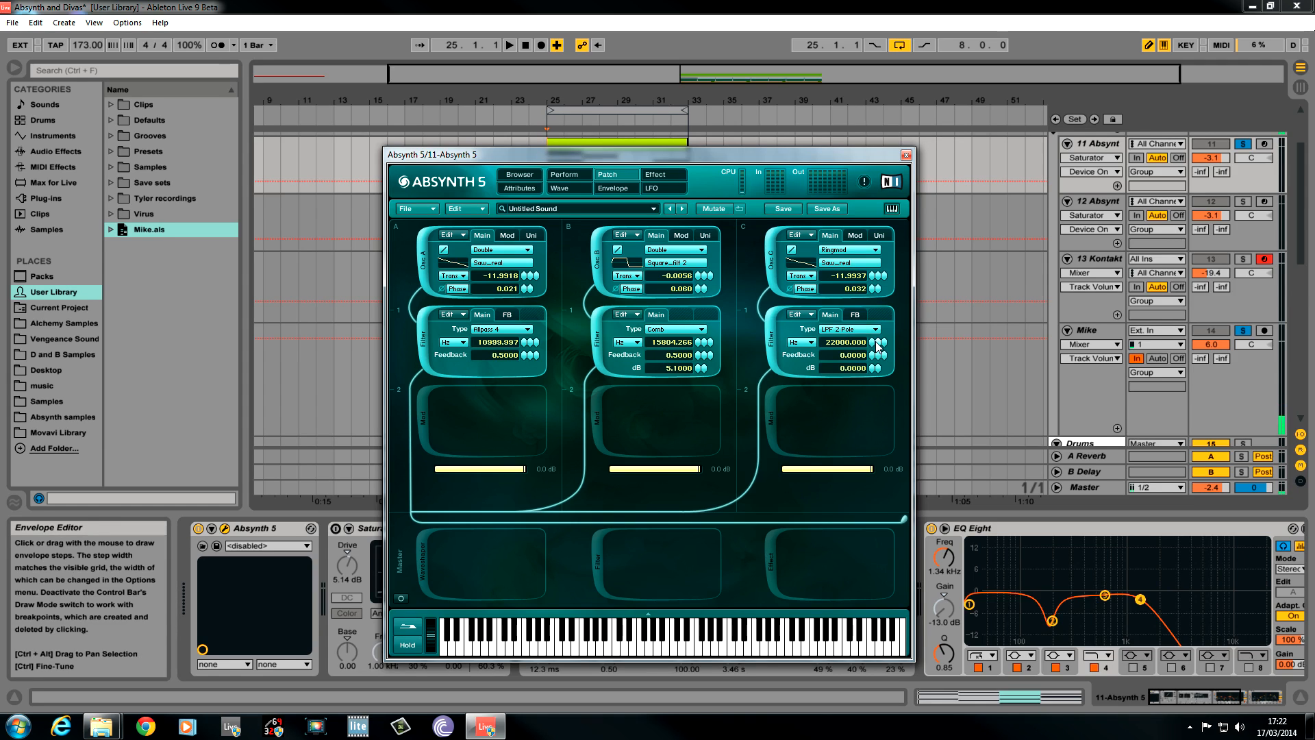
Lower channel C's 2-pole lowpass cutoff to about 866 Hz.
{"action": "left_click_drag", "start_coordinate": [847, 343], "coordinate": [875, 393]}
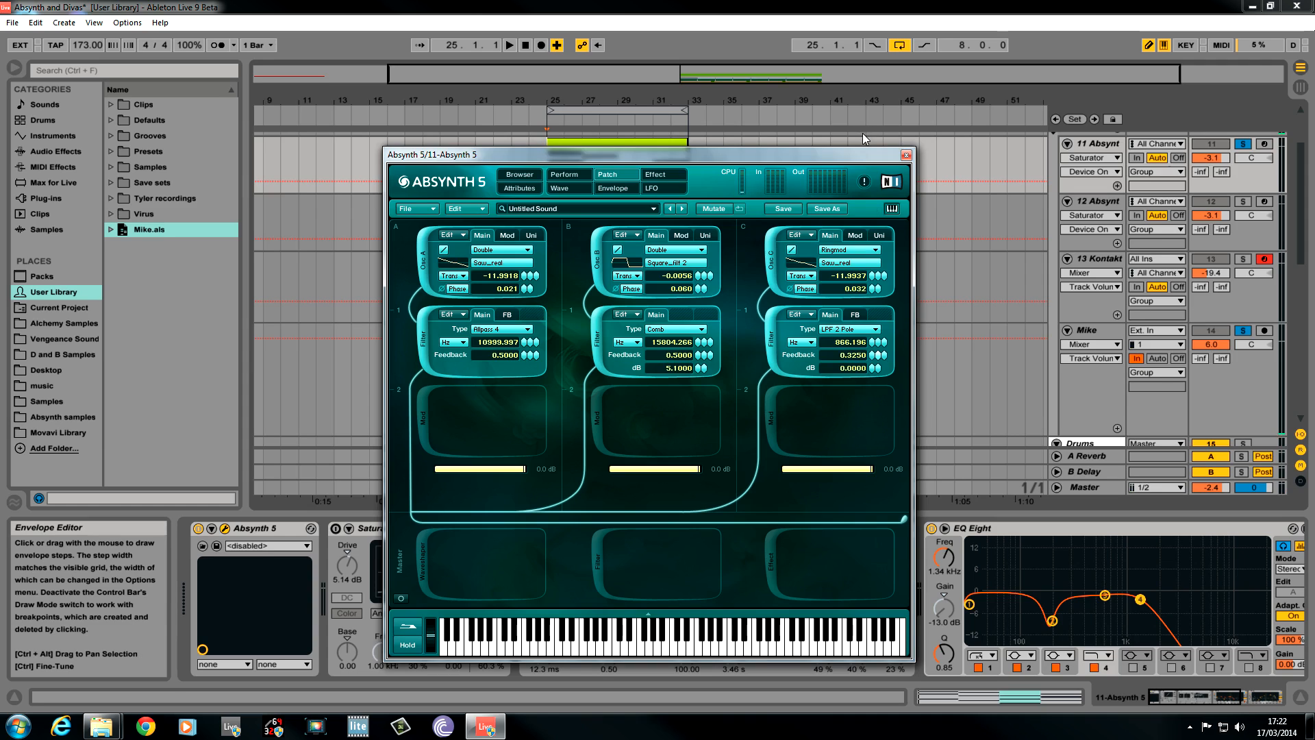
{"action": "left_click_drag", "start_coordinate": [873, 362], "coordinate": [872, 352]}
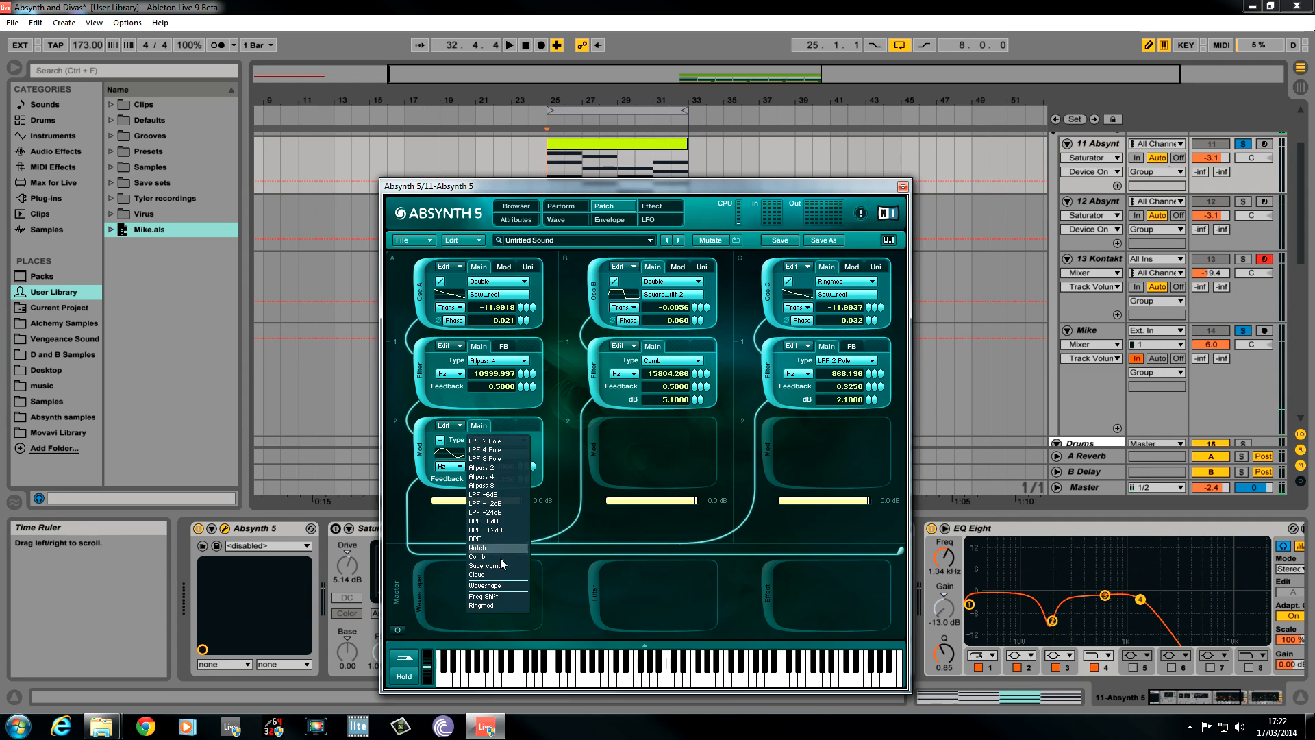
Set channel A's new module to Ringmod and bring its ratio to about 0.5001.
{"action": "left_click", "coordinate": [481, 605]}
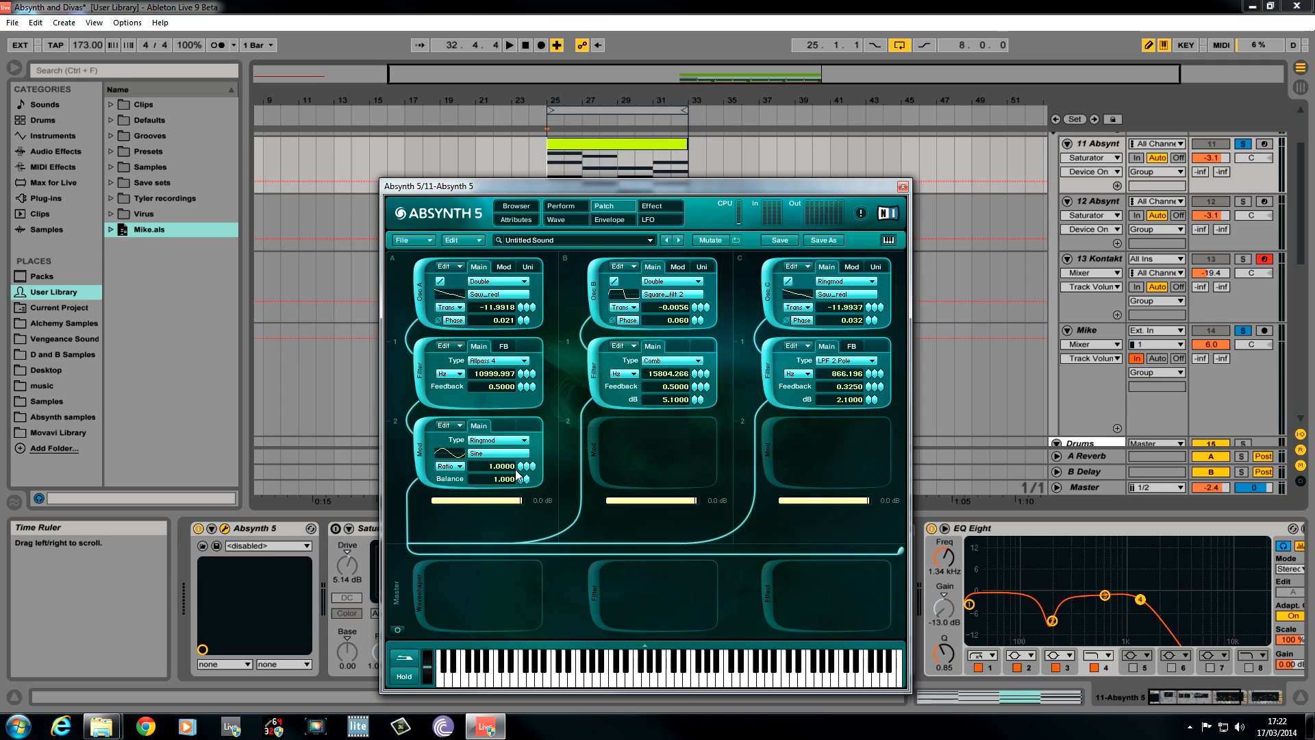
{"action": "left_click_drag", "start_coordinate": [503, 465], "coordinate": [521, 487]}
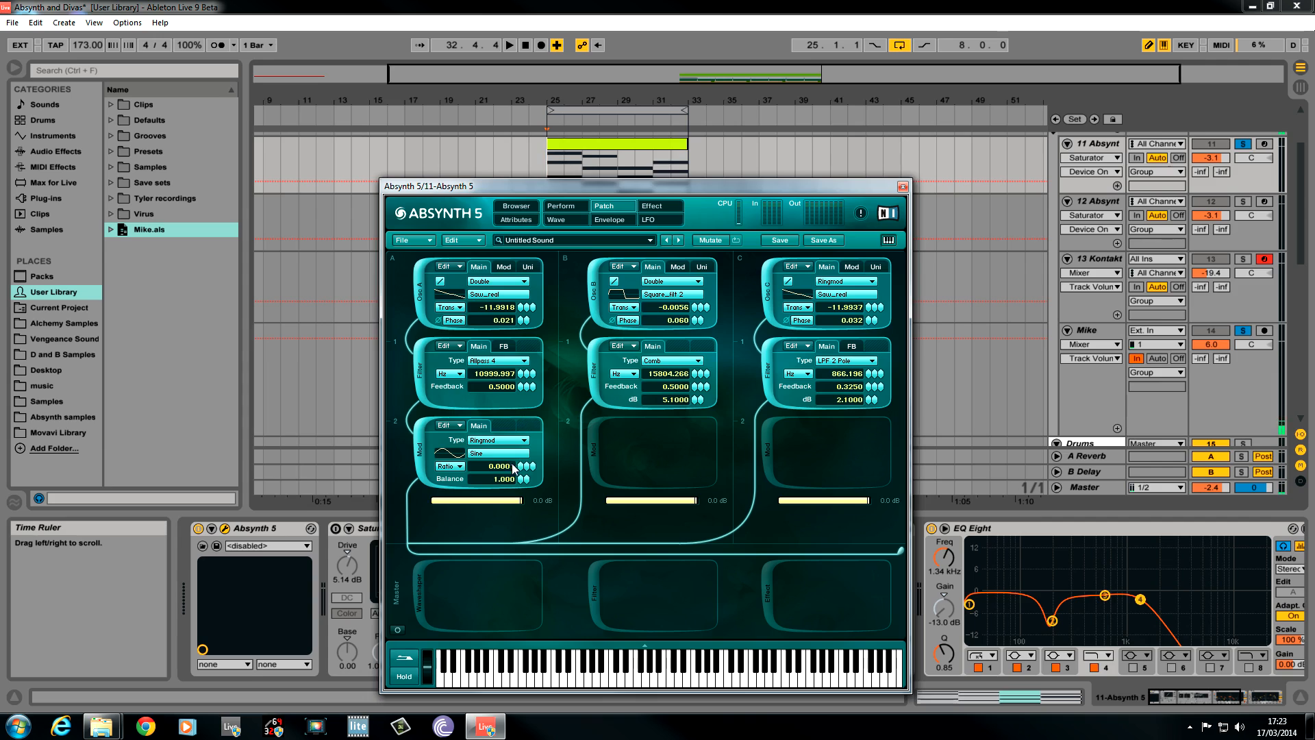
{"action": "left_click_drag", "start_coordinate": [495, 466], "coordinate": [529, 466]}
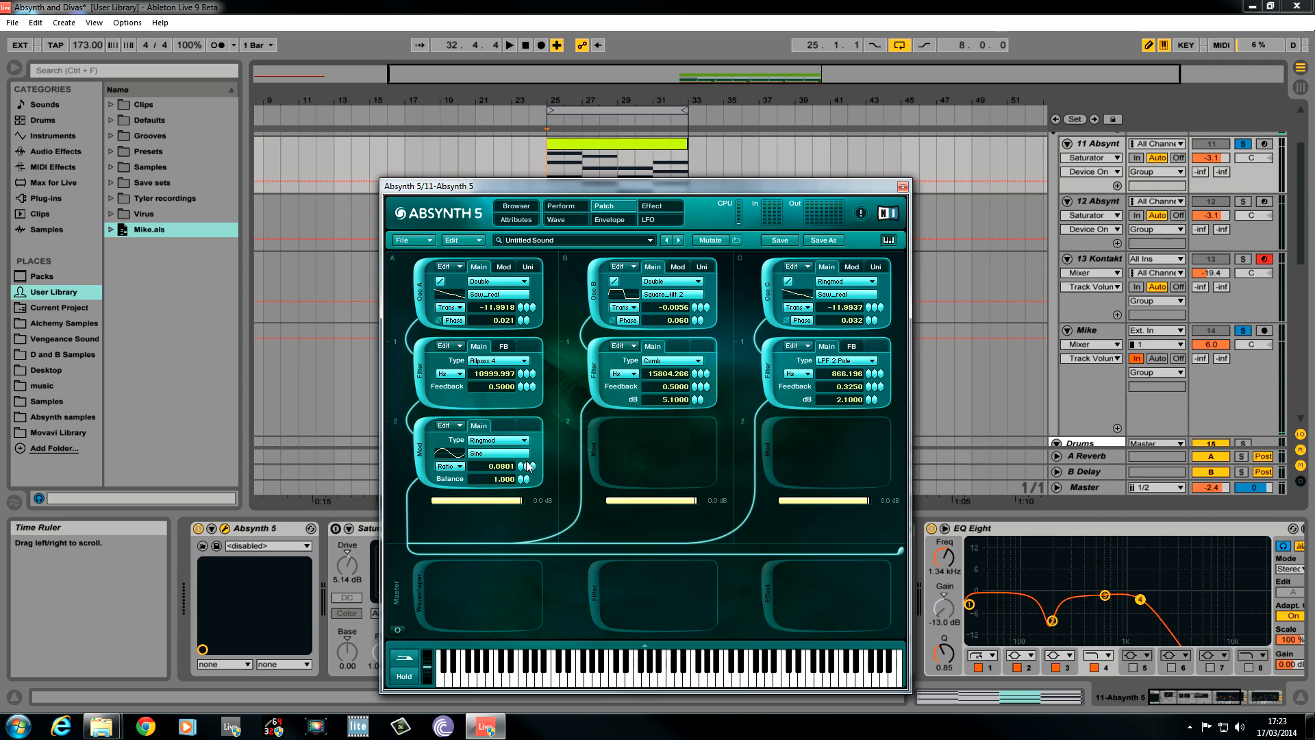
{"action": "left_click_drag", "start_coordinate": [499, 466], "coordinate": [499, 454]}
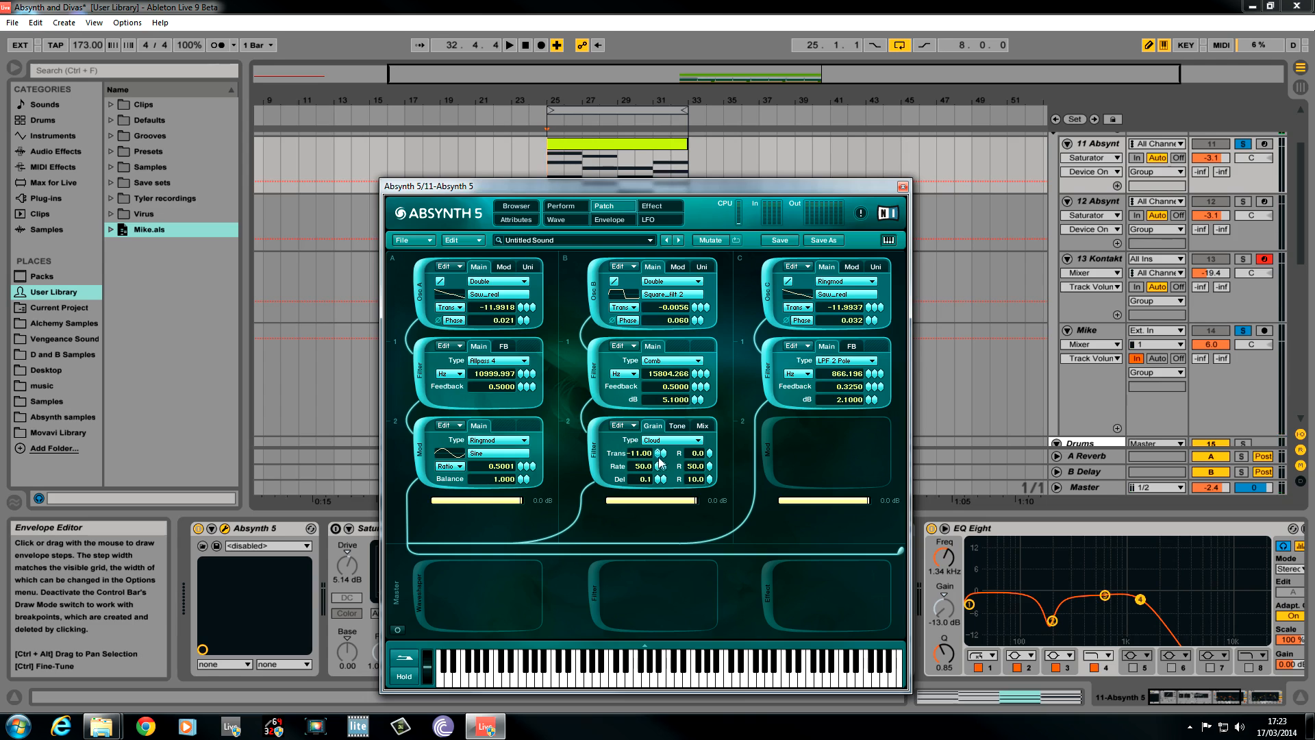
Set the Cloud module's transpose to about -11.78 and grain rate, returning to its Grain settings.
{"action": "left_click_drag", "start_coordinate": [646, 453], "coordinate": [664, 501]}
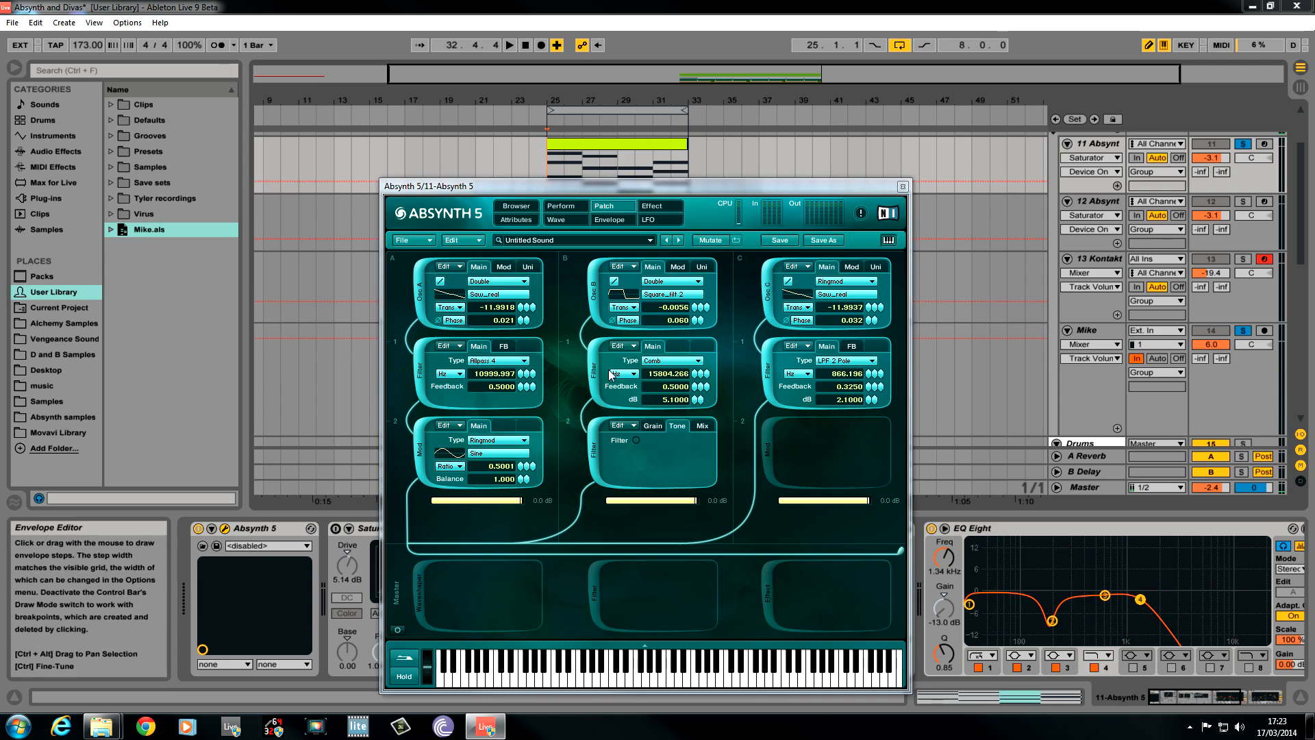
{"action": "left_click", "coordinate": [677, 424]}
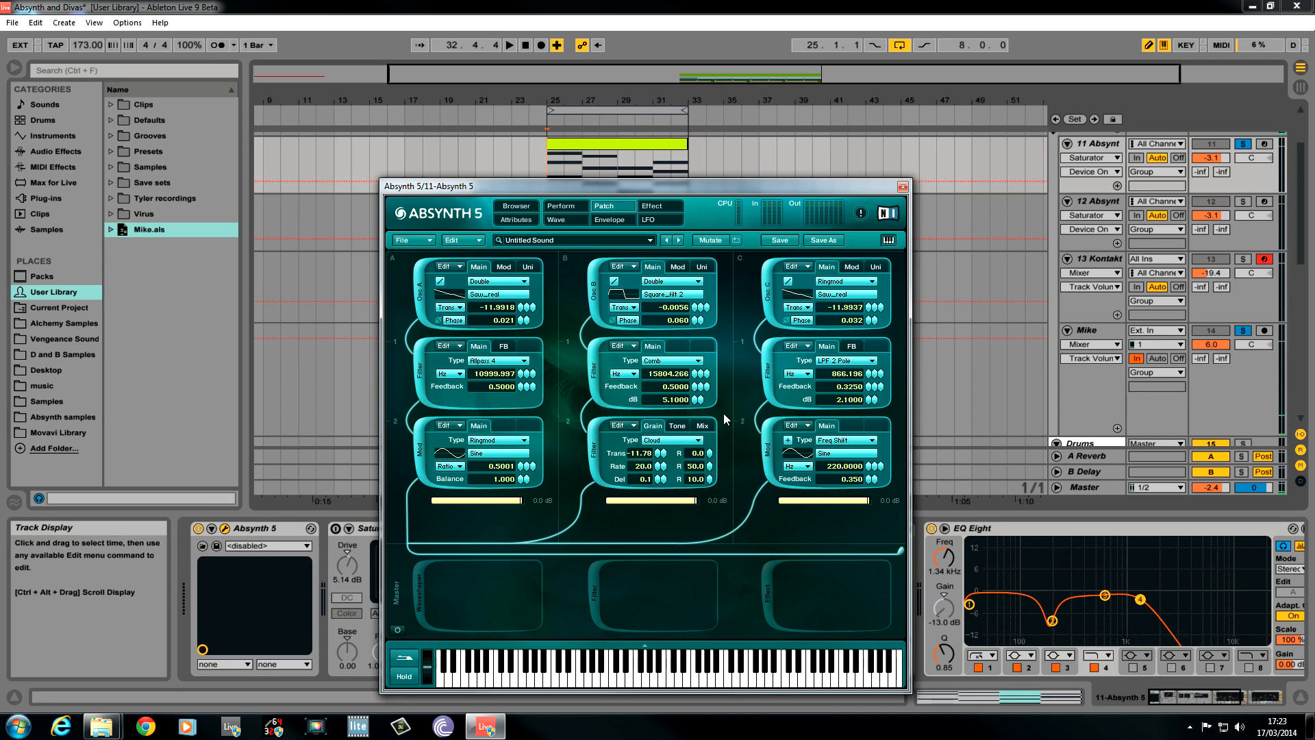
Make channel C's module a Ringmod at balance 0.51 and turn down channel B's level.
{"action": "left_click", "coordinate": [847, 440]}
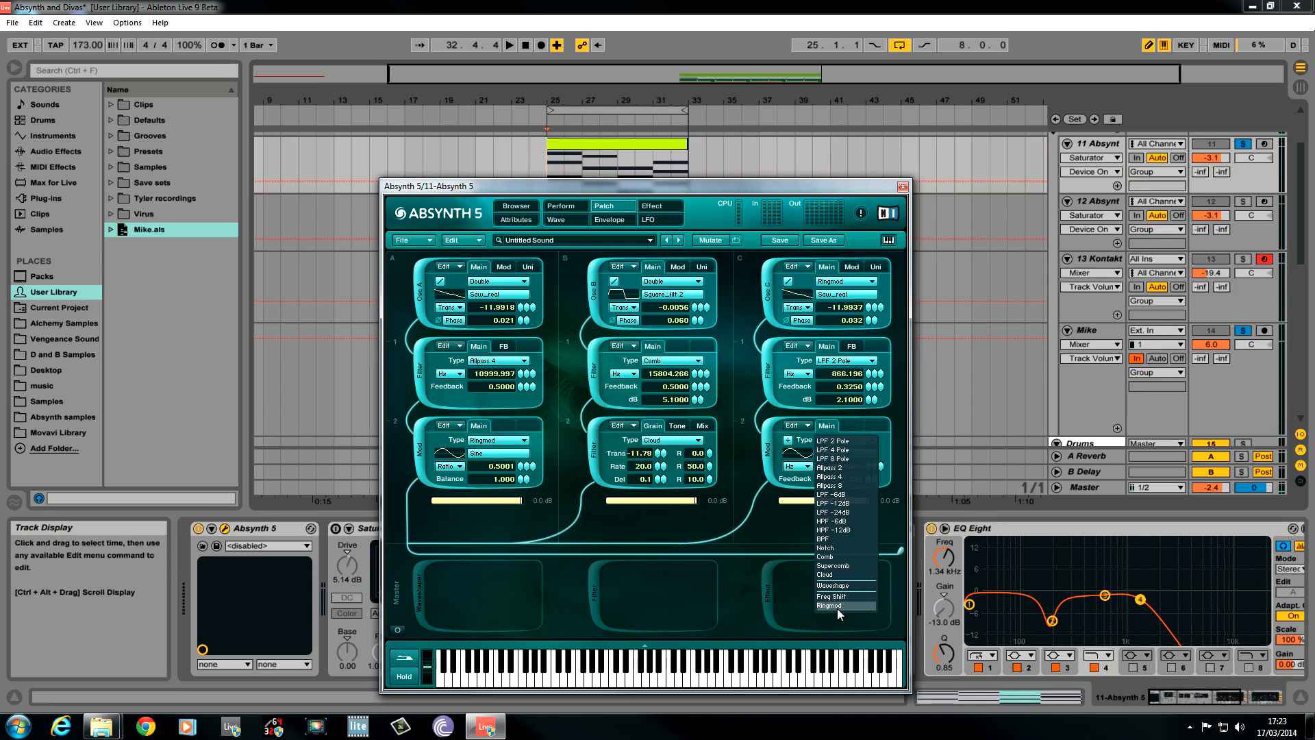
{"action": "left_click", "coordinate": [831, 604]}
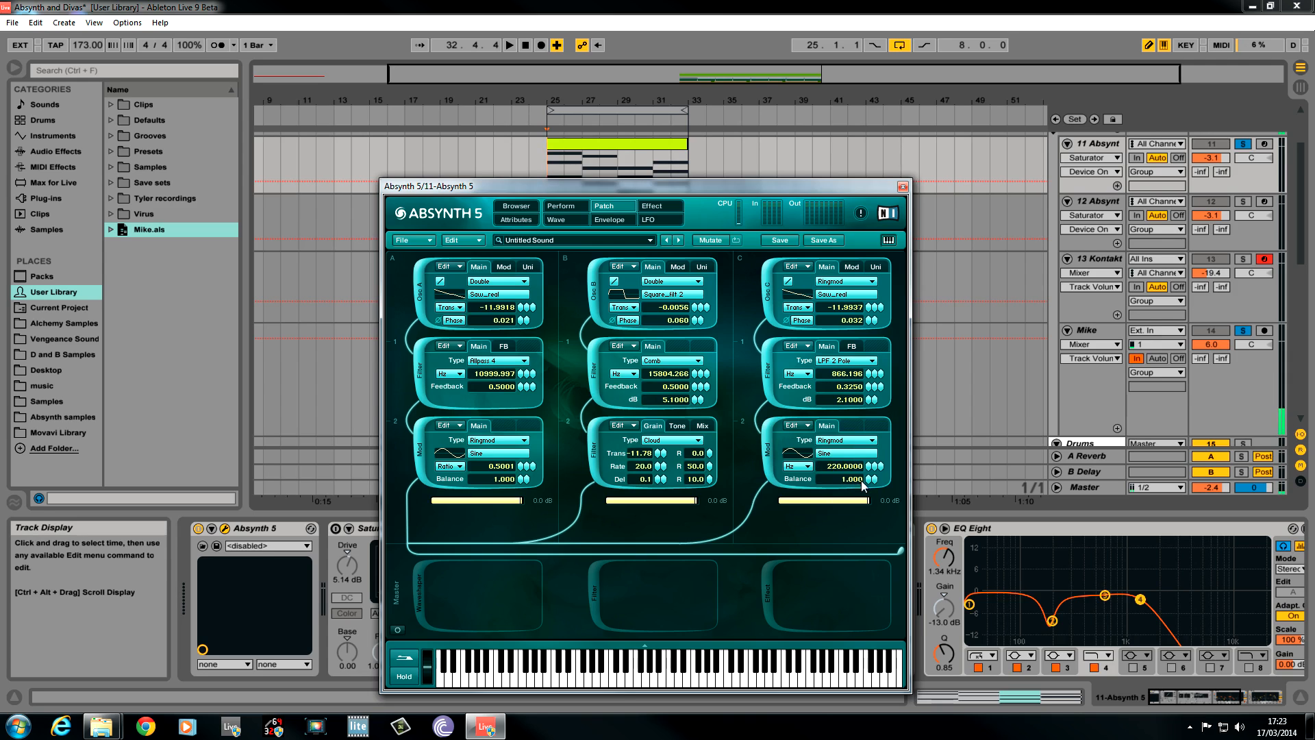
{"action": "left_click_drag", "start_coordinate": [846, 466], "coordinate": [847, 486]}
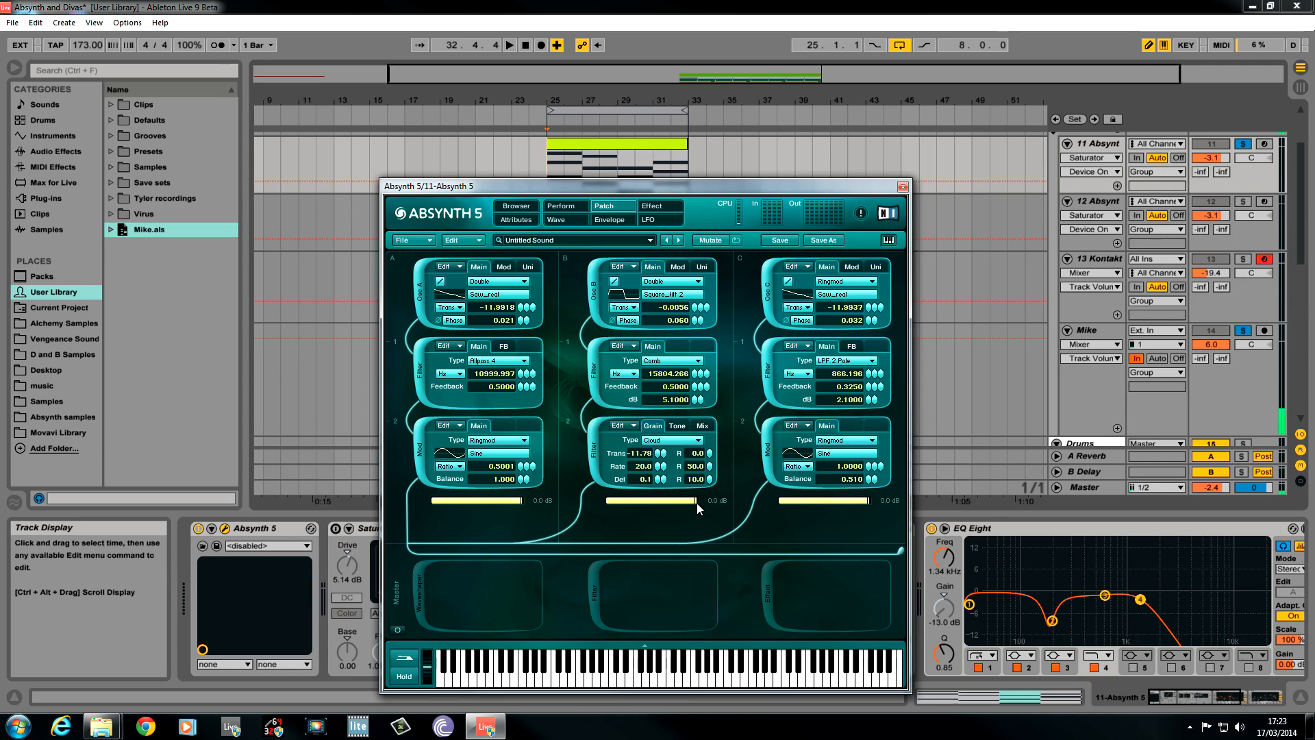
{"action": "left_click_drag", "start_coordinate": [696, 500], "coordinate": [663, 509]}
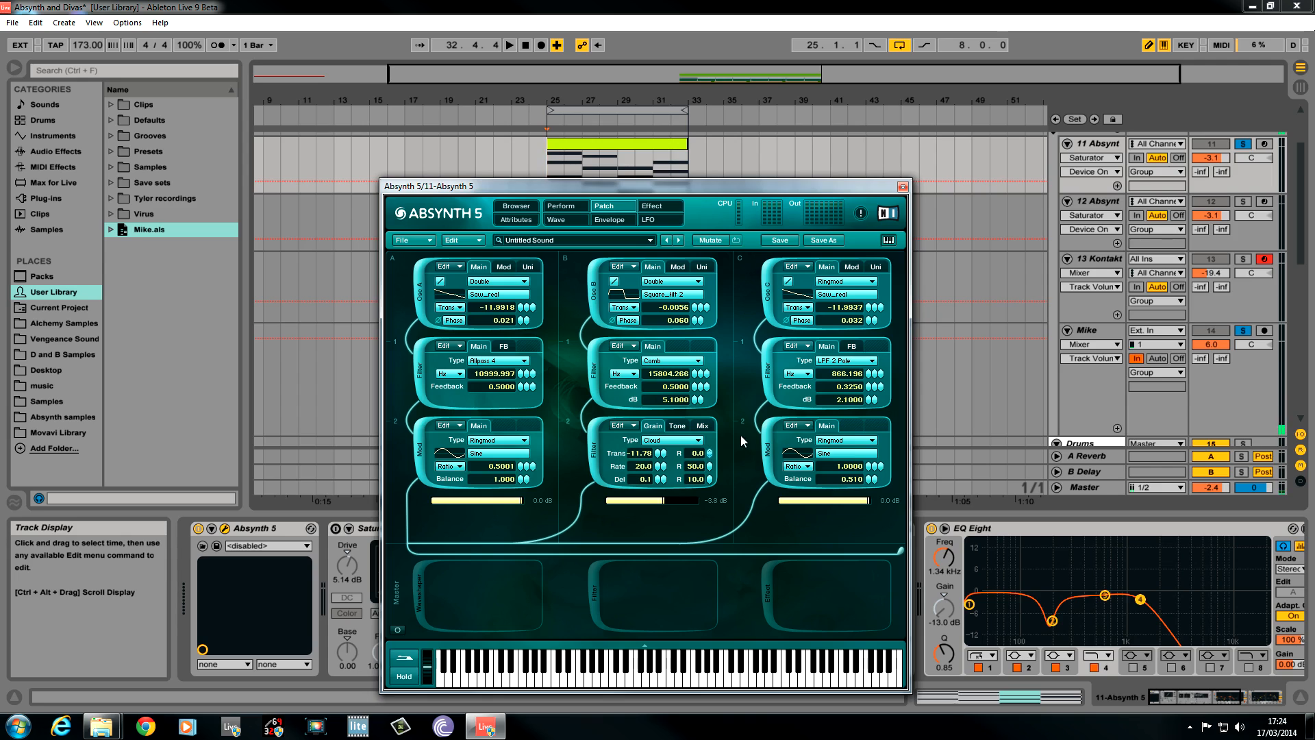
{"action": "mouse_move", "coordinate": [568, 330]}
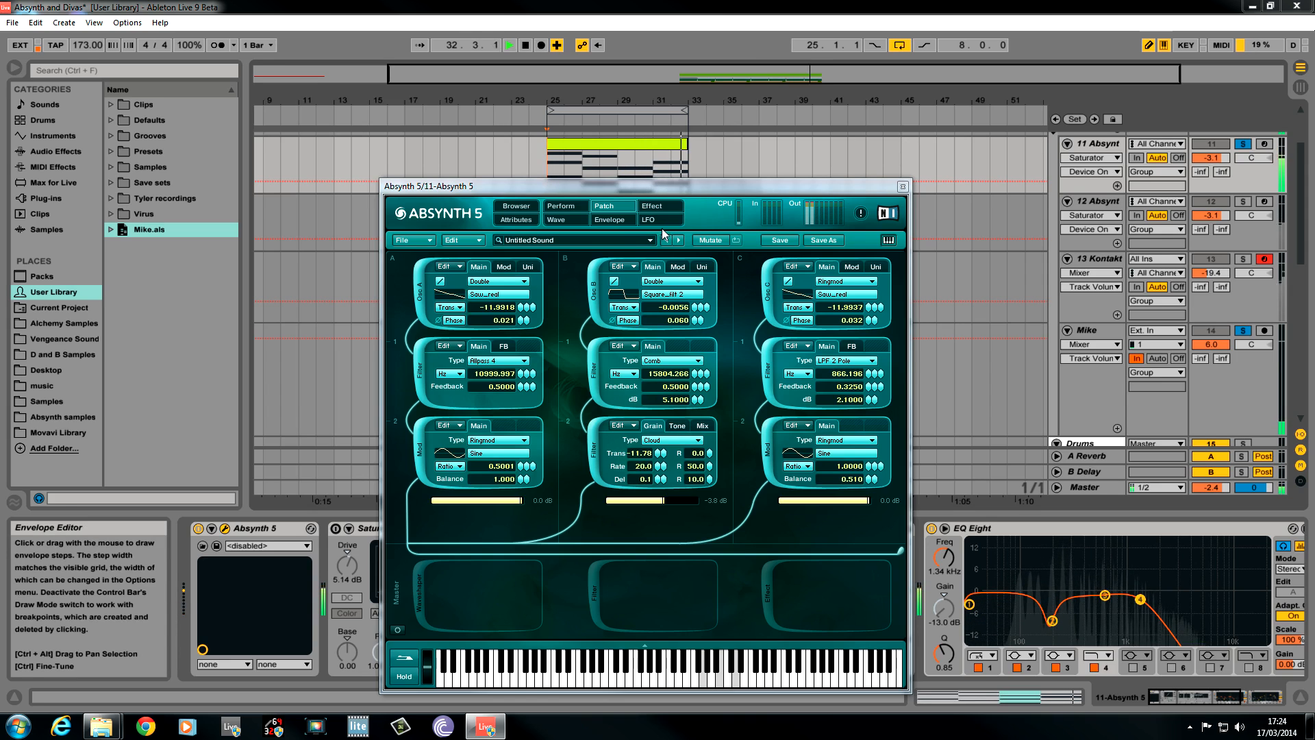
Show the Envelope page with the amplitude envelopes of oscillators A, B and C.
{"action": "left_click", "coordinate": [611, 219]}
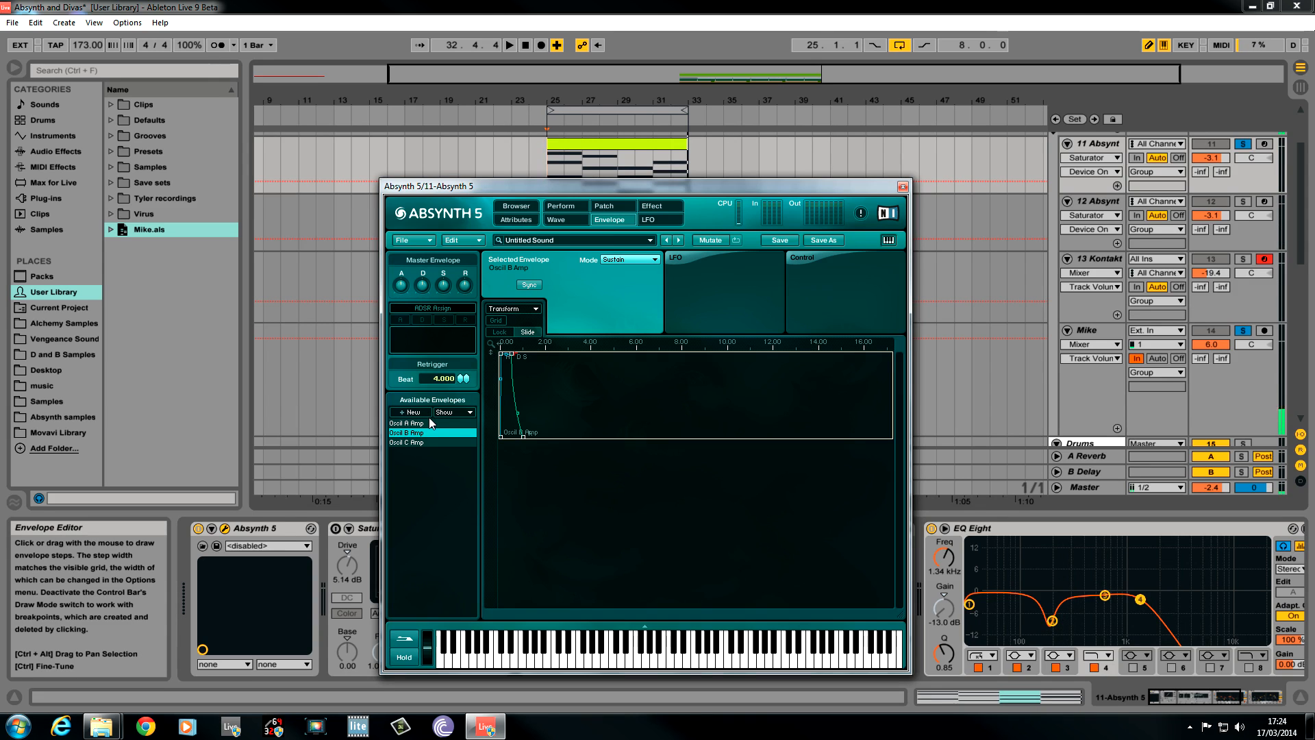
Shape oscillator A's amp envelope into a fast peak with a lowered, earlier sustain and end point.
{"action": "left_click", "coordinate": [408, 422]}
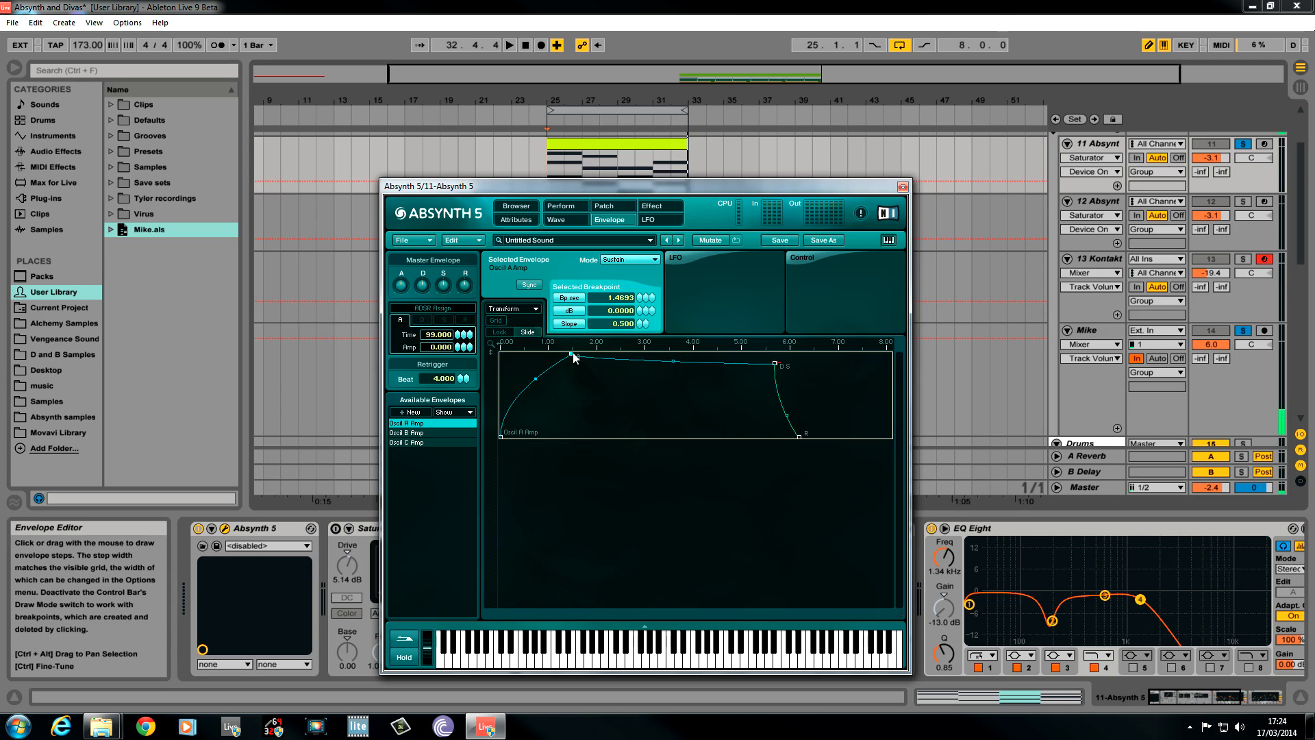
{"action": "left_click_drag", "start_coordinate": [773, 360], "coordinate": [771, 373]}
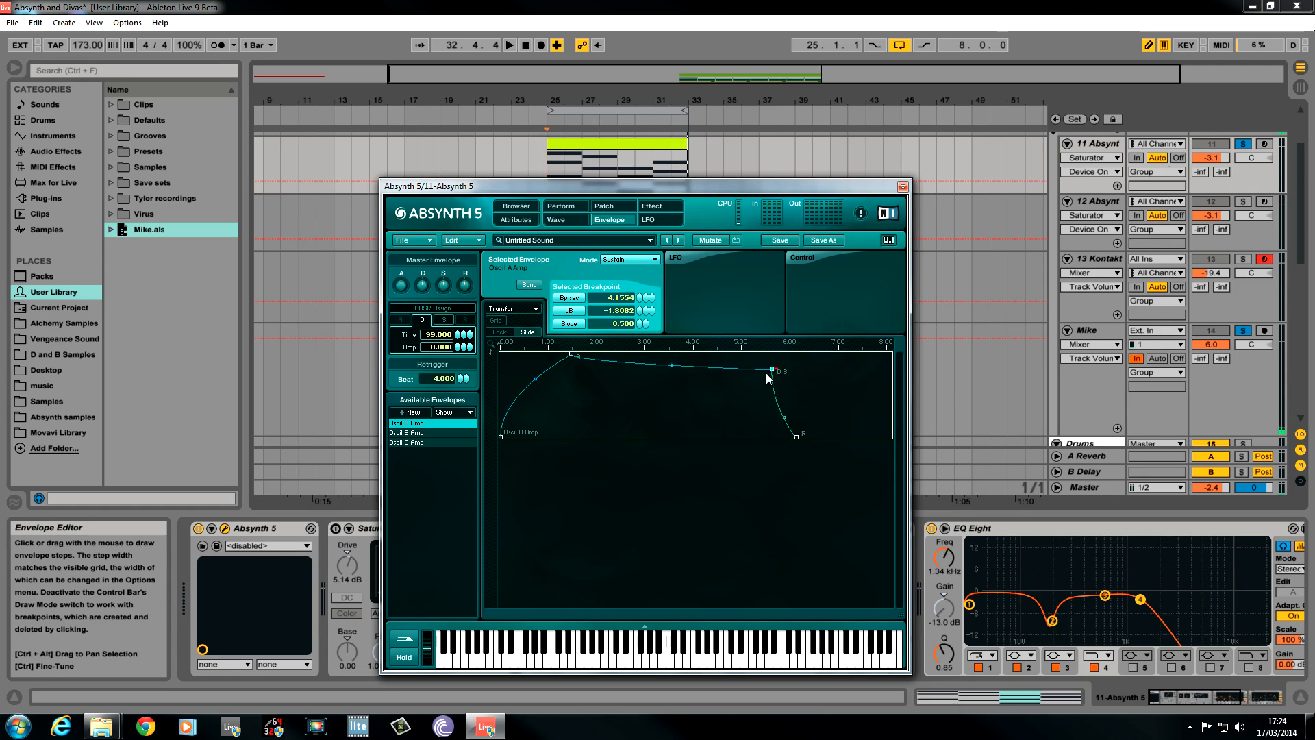
{"action": "left_click_drag", "start_coordinate": [772, 369], "coordinate": [646, 382]}
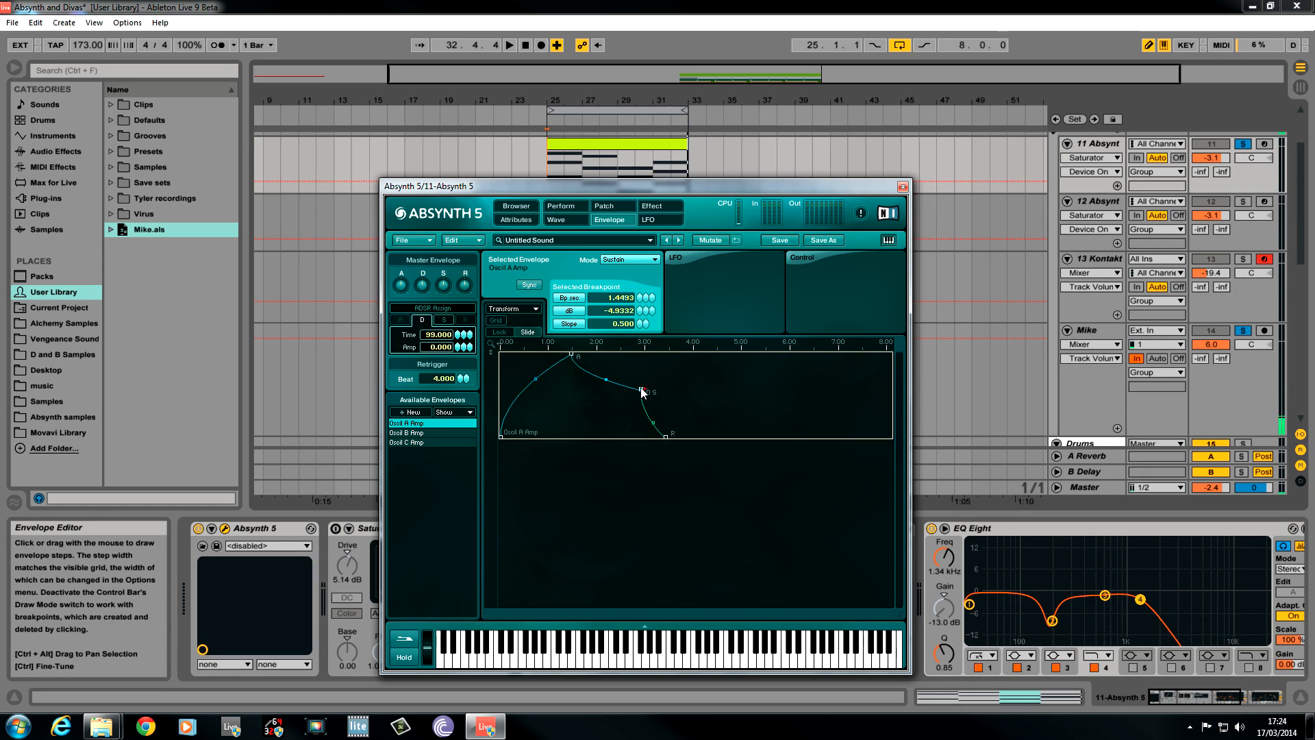
{"action": "left_click_drag", "start_coordinate": [641, 392], "coordinate": [596, 395]}
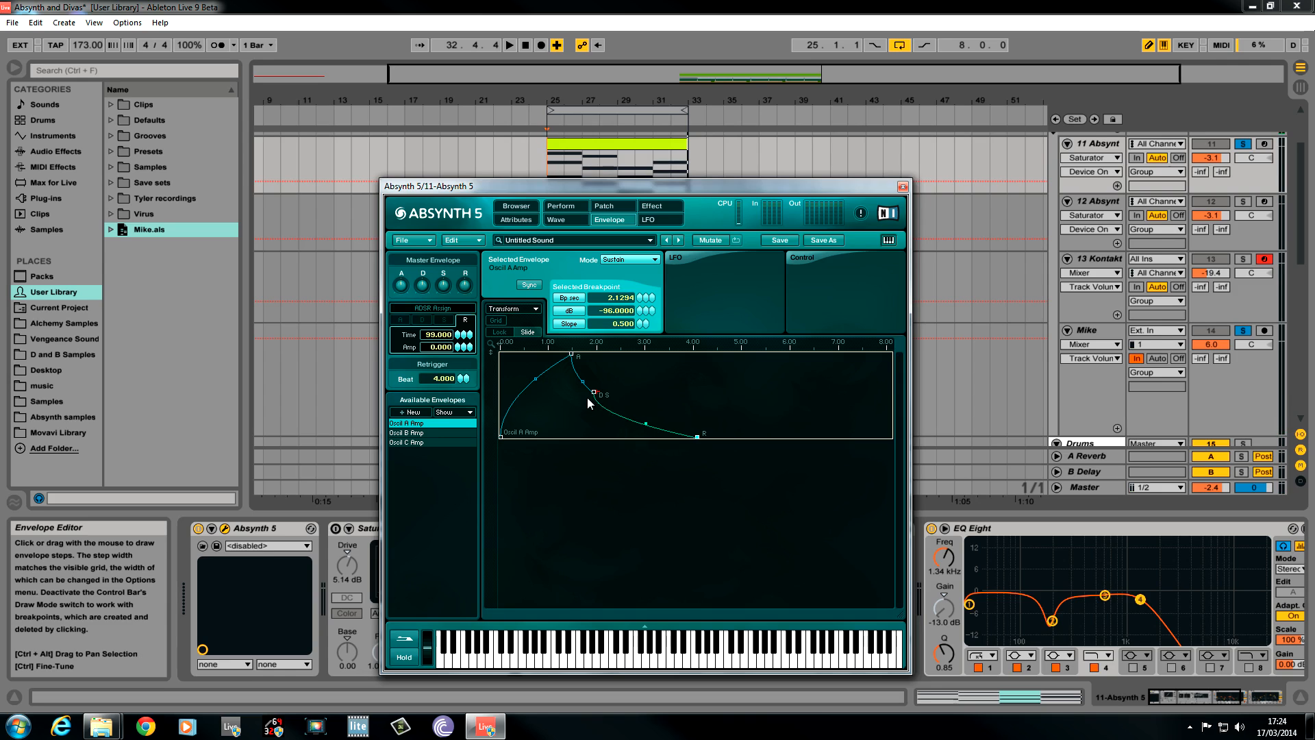
{"action": "left_click_drag", "start_coordinate": [594, 392], "coordinate": [602, 394]}
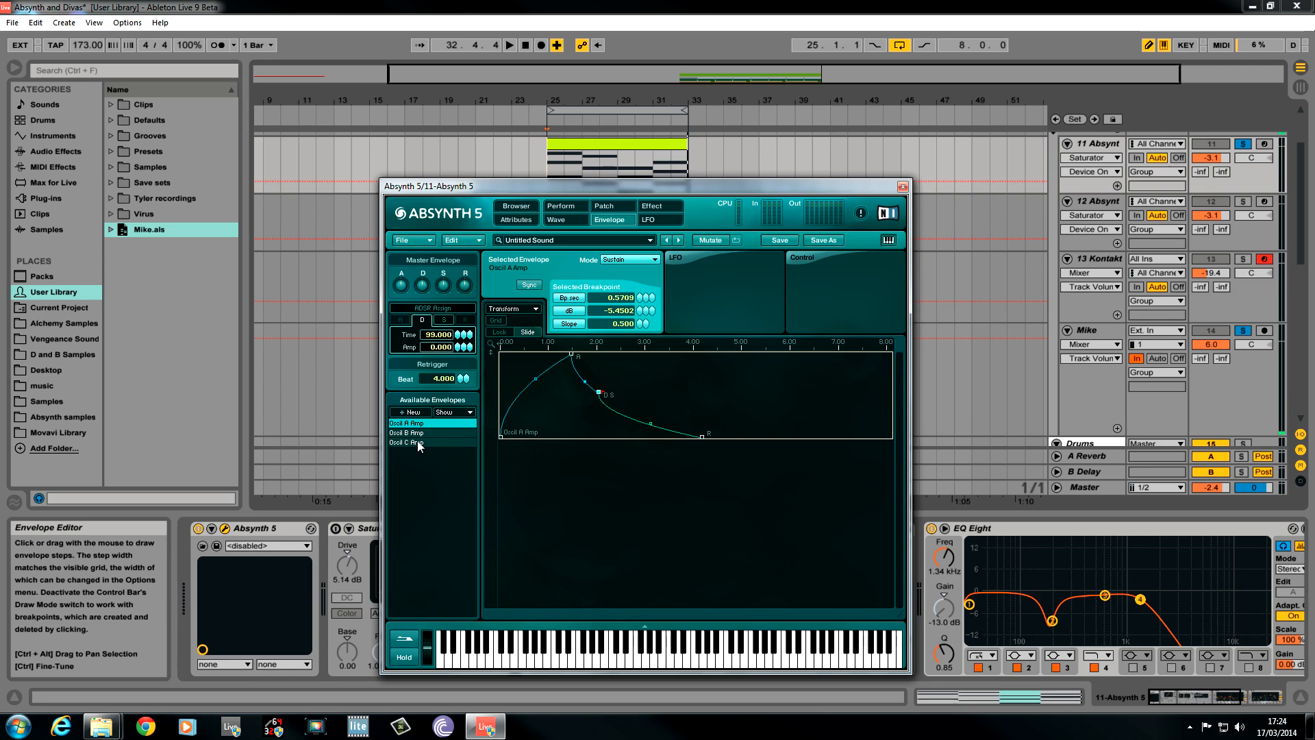
Give oscillators B and C the same quick-peak shape, dragging their last points down to silence.
{"action": "left_click", "coordinate": [405, 433]}
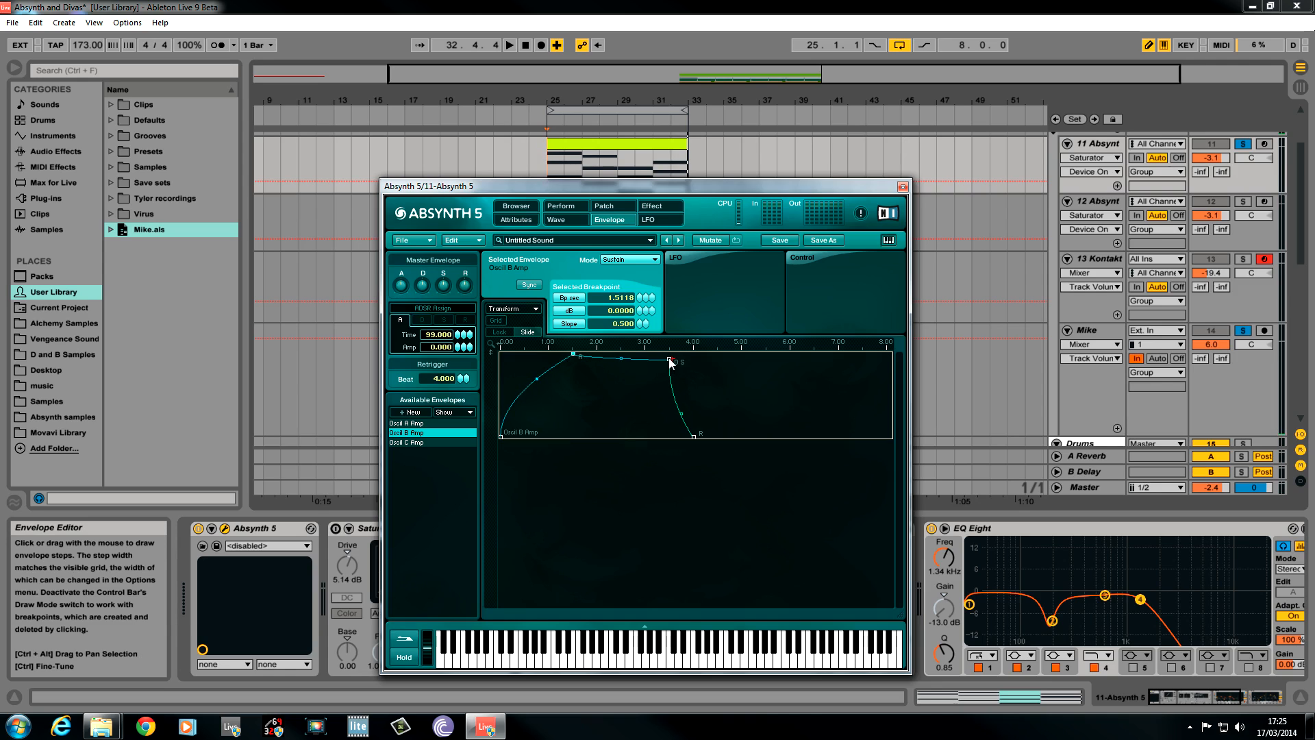
{"action": "left_click_drag", "start_coordinate": [671, 360], "coordinate": [596, 394]}
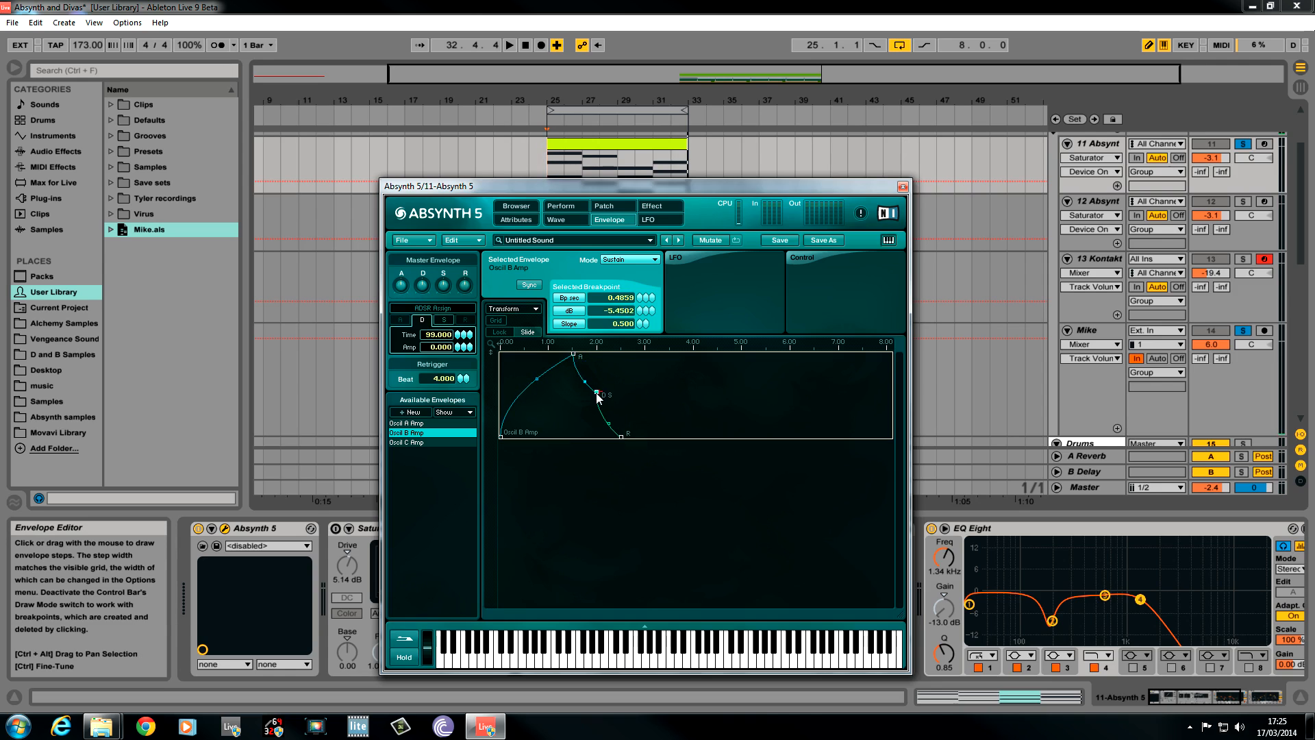
{"action": "left_click_drag", "start_coordinate": [621, 431], "coordinate": [695, 443]}
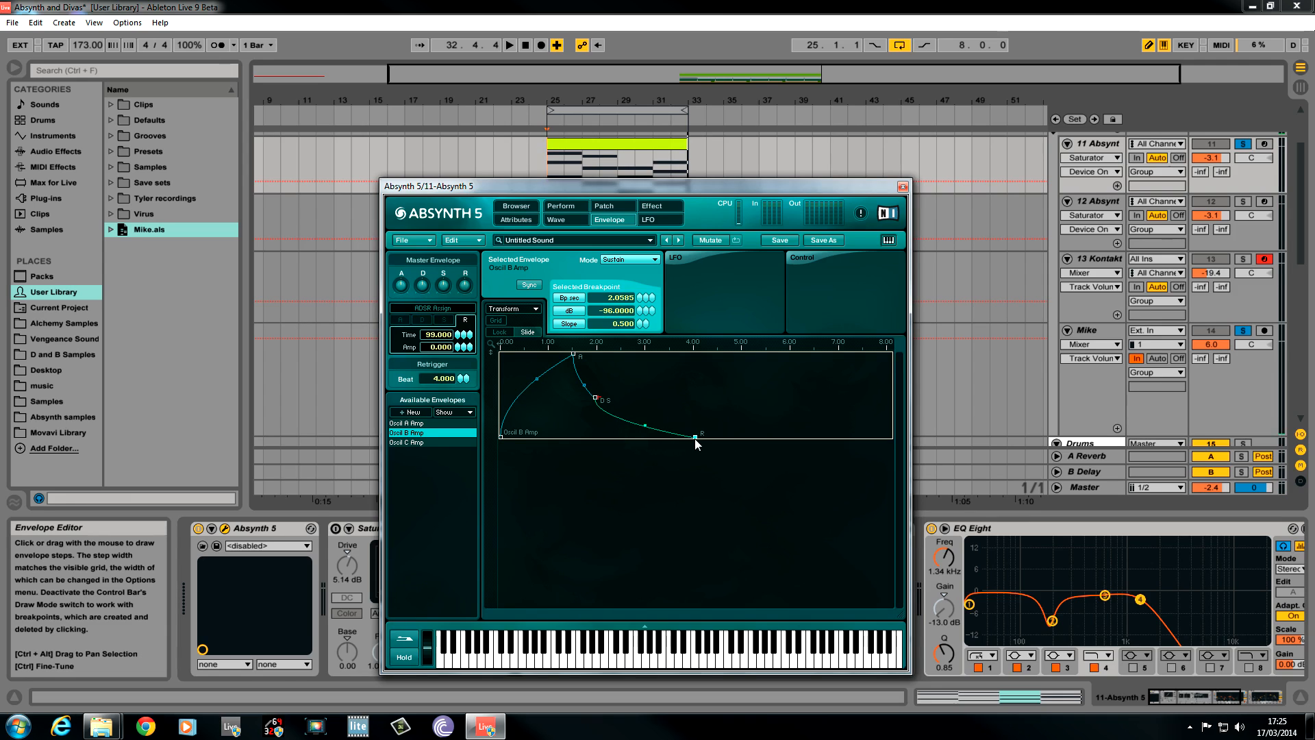
{"action": "left_click", "coordinate": [419, 443]}
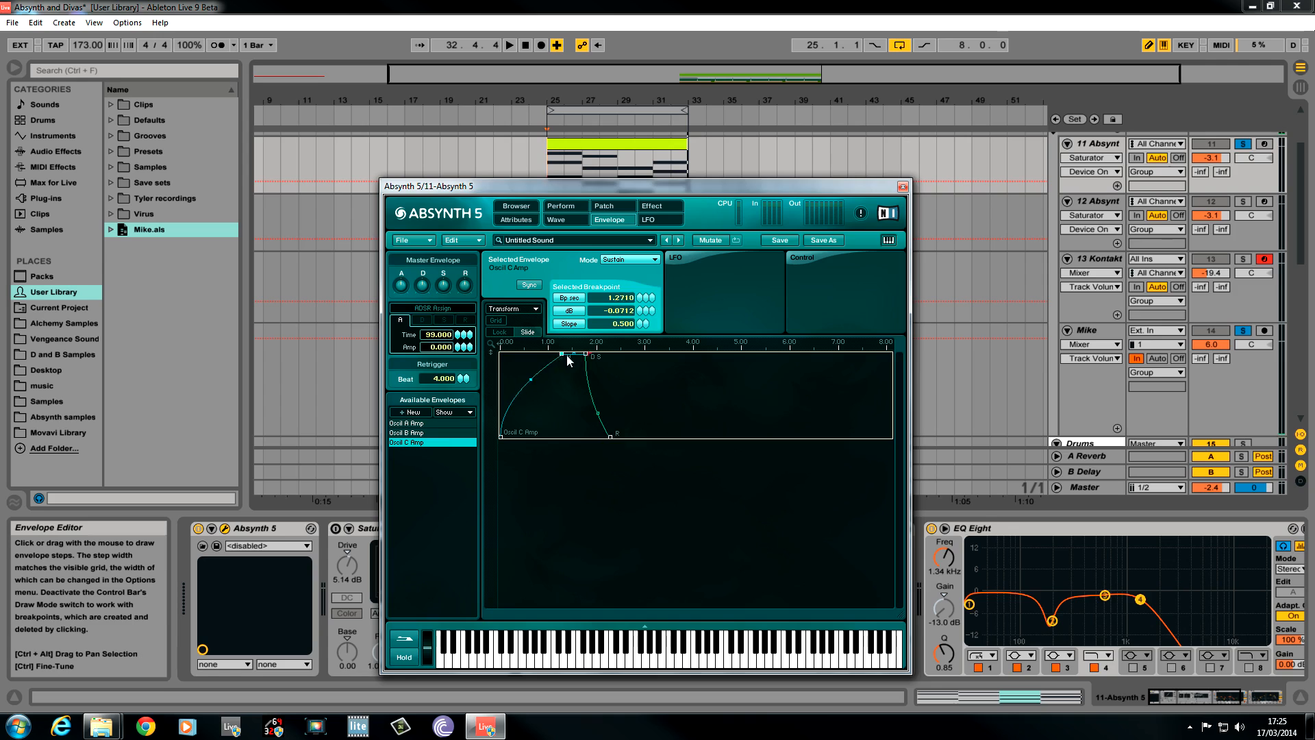
{"action": "left_click_drag", "start_coordinate": [560, 355], "coordinate": [597, 355]}
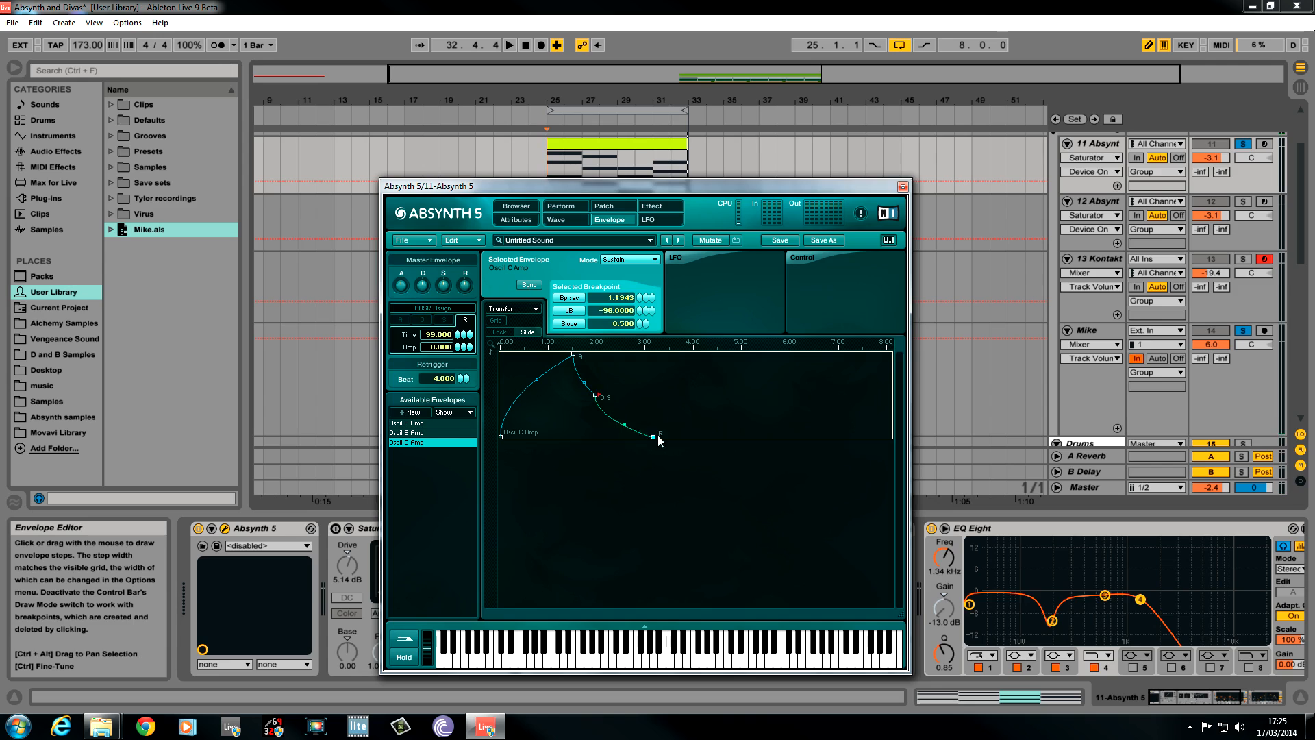
{"action": "left_click_drag", "start_coordinate": [627, 435], "coordinate": [700, 434]}
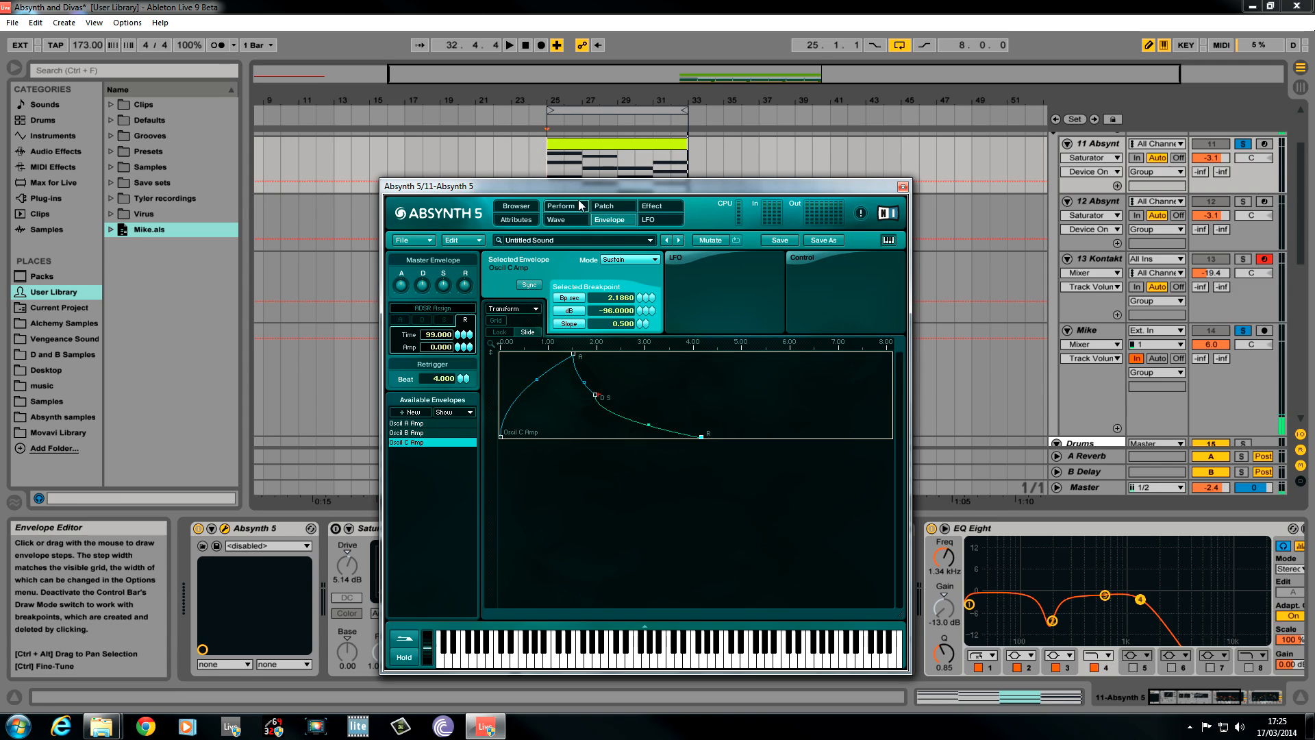
{"action": "left_click", "coordinate": [510, 43]}
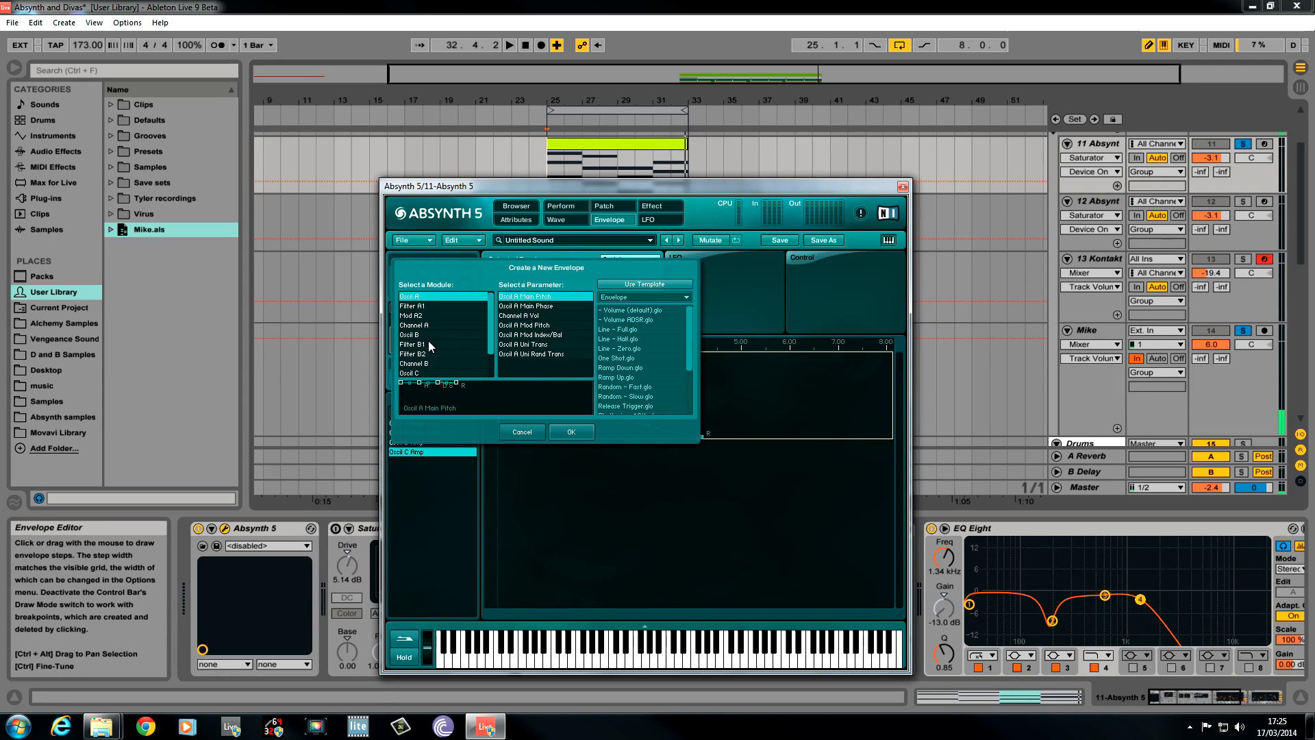
Create a Filter B1 Freq envelope peaking near 15800 Hz and falling back down.
{"action": "left_click", "coordinate": [414, 344]}
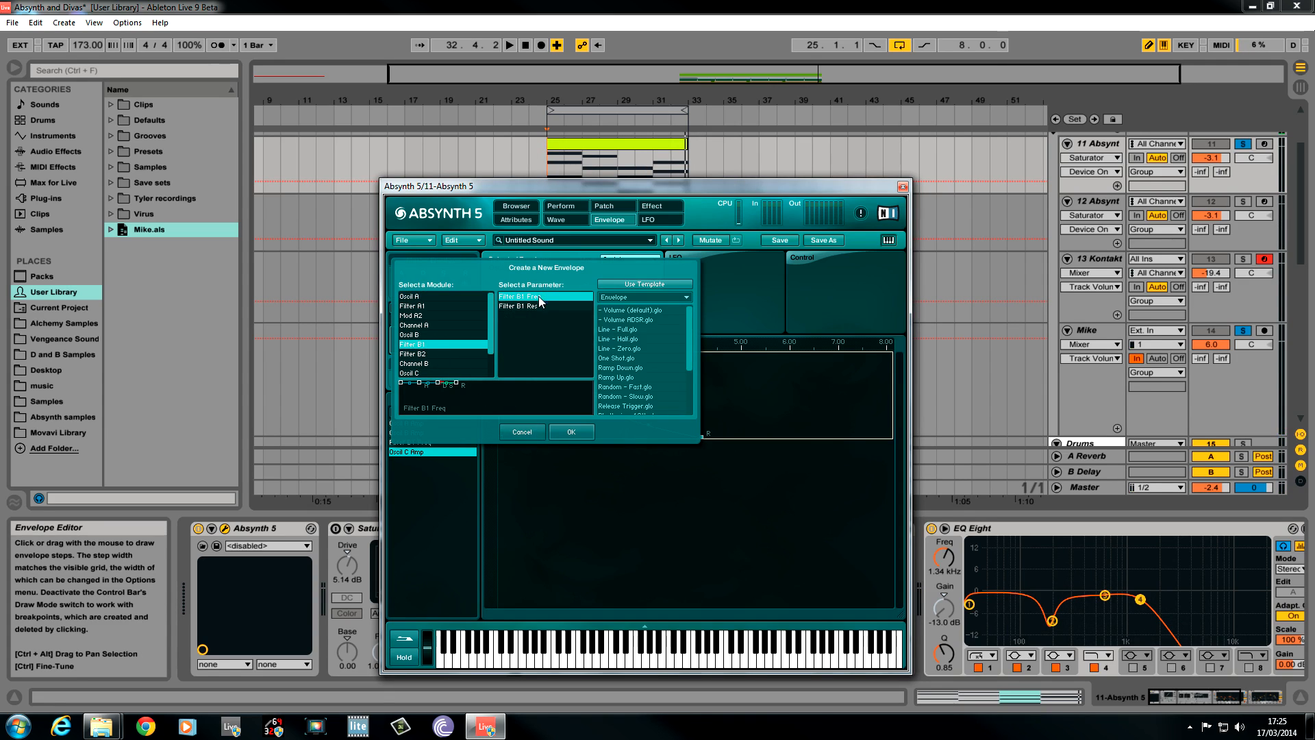
{"action": "left_click", "coordinate": [571, 431]}
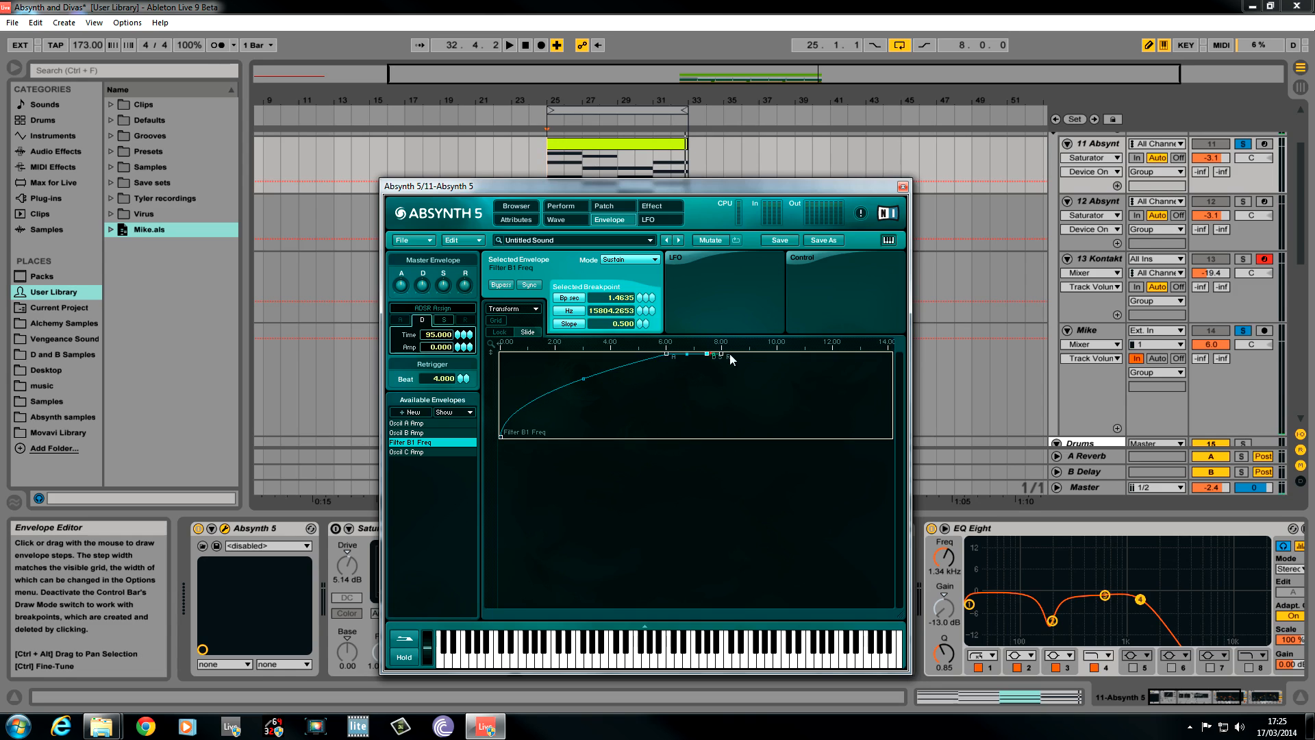
{"action": "left_click_drag", "start_coordinate": [722, 356], "coordinate": [763, 417]}
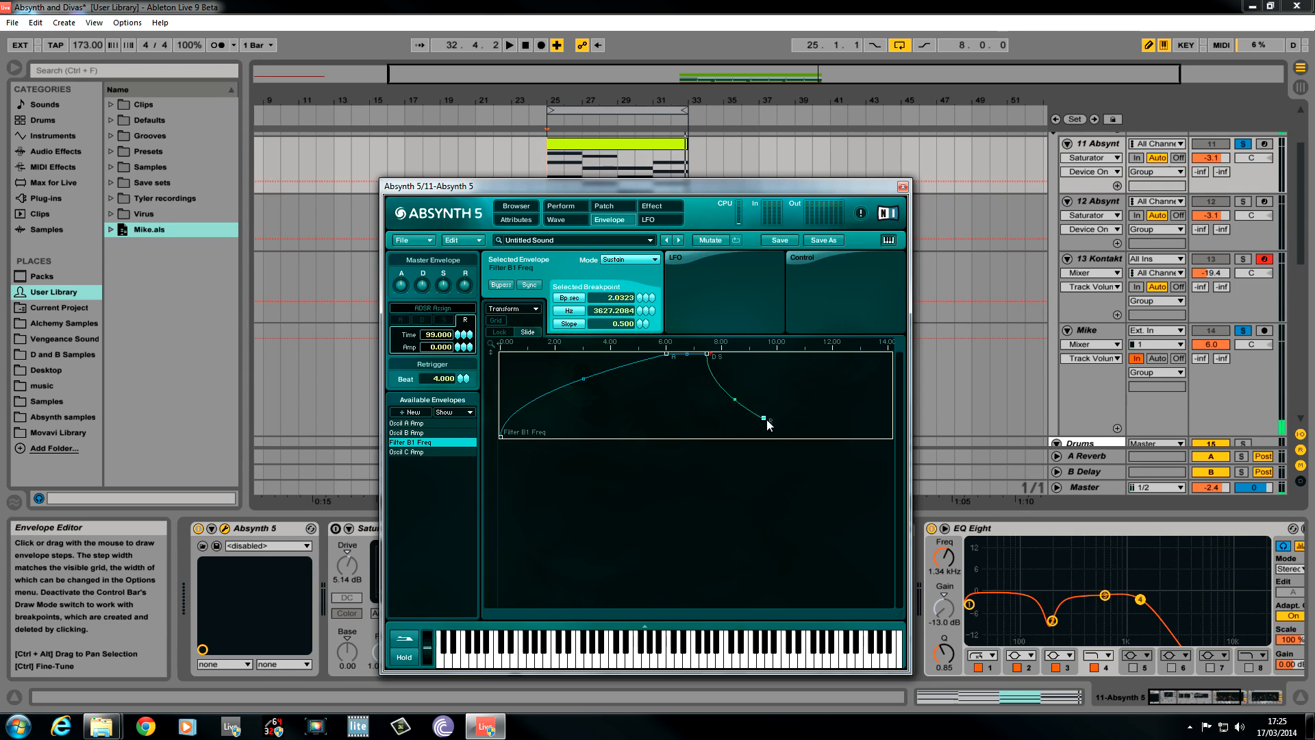
{"action": "left_click_drag", "start_coordinate": [763, 416], "coordinate": [758, 416]}
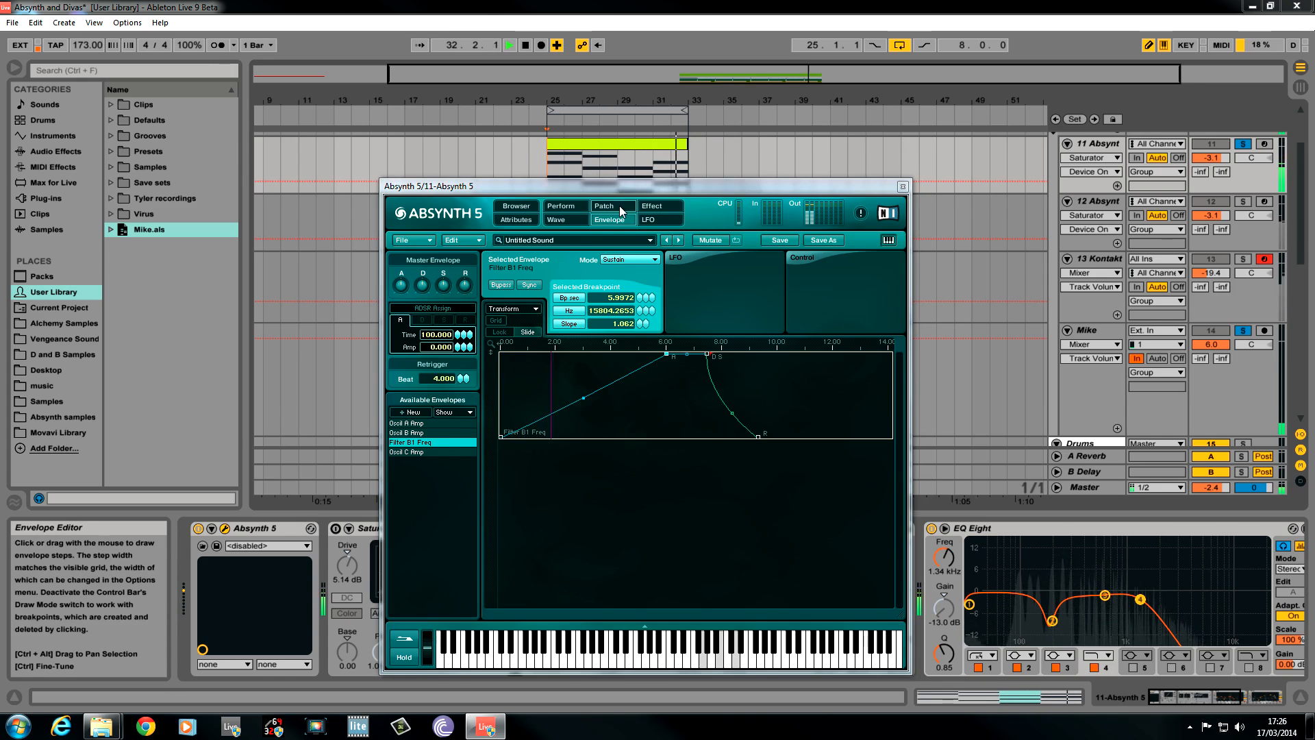
Try Supercomb then a sine frequency shifter at about 3.94 Hz on the master module, then pick the Raw-mode type.
{"action": "left_click", "coordinate": [603, 207]}
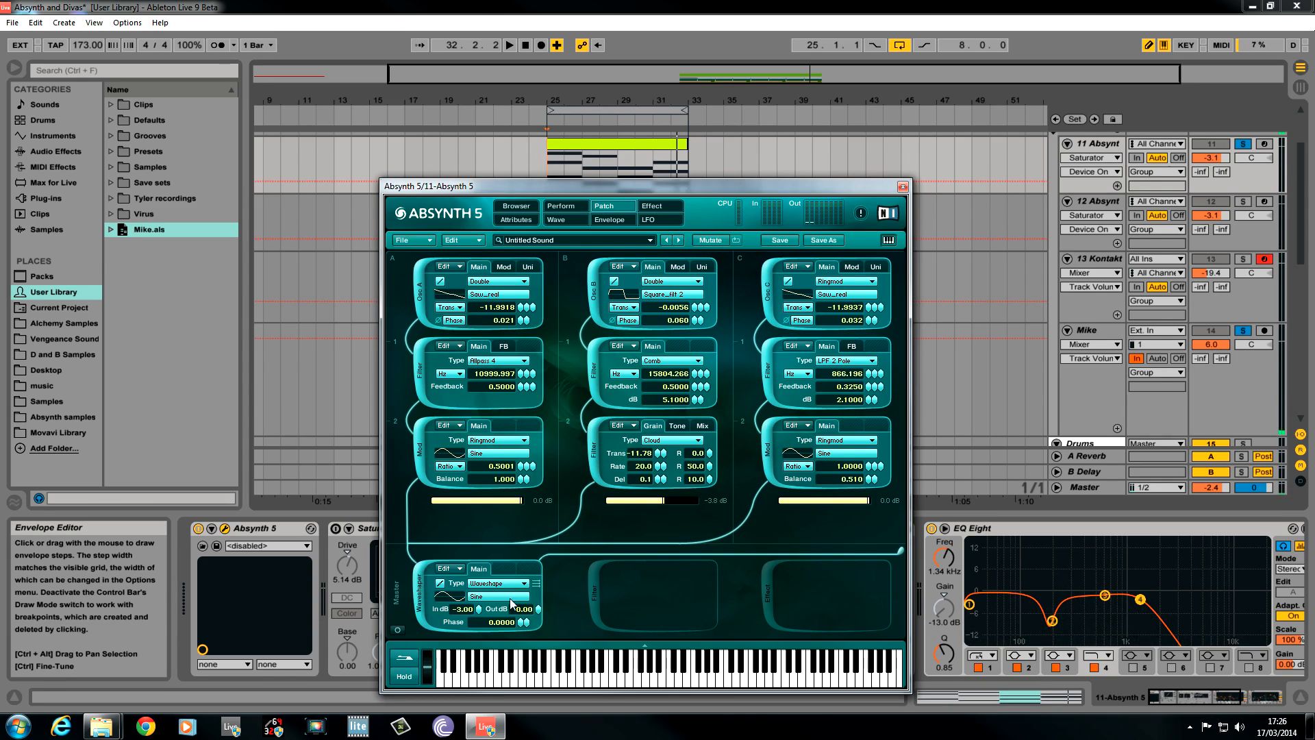
{"action": "left_click", "coordinate": [496, 583]}
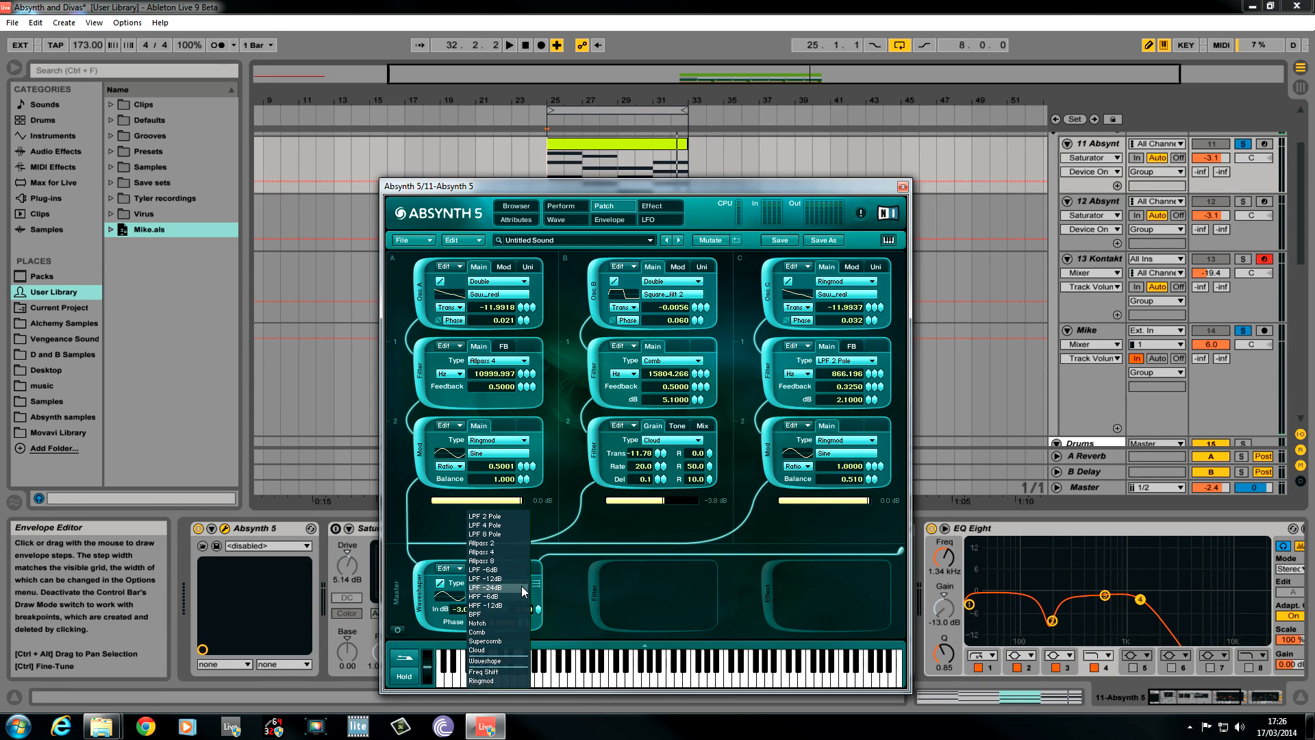
{"action": "left_click", "coordinate": [485, 641]}
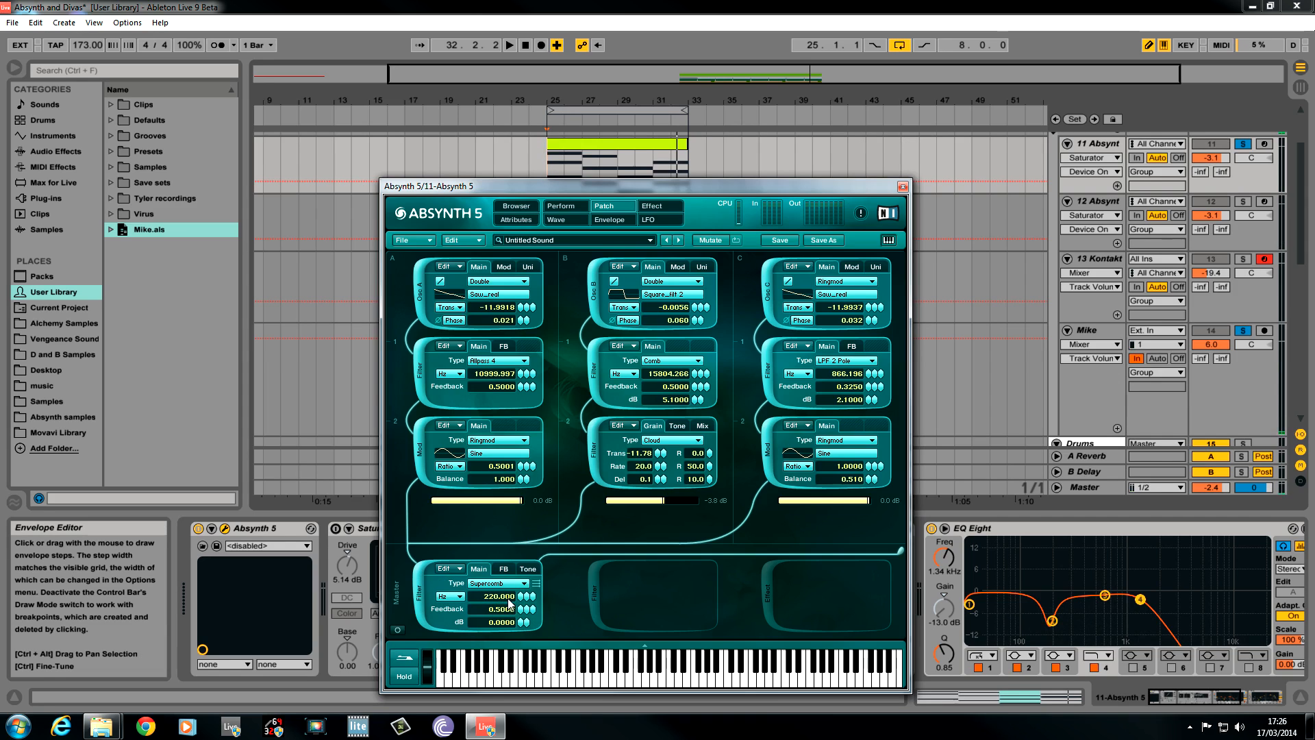
{"action": "left_click_drag", "start_coordinate": [497, 596], "coordinate": [498, 588]}
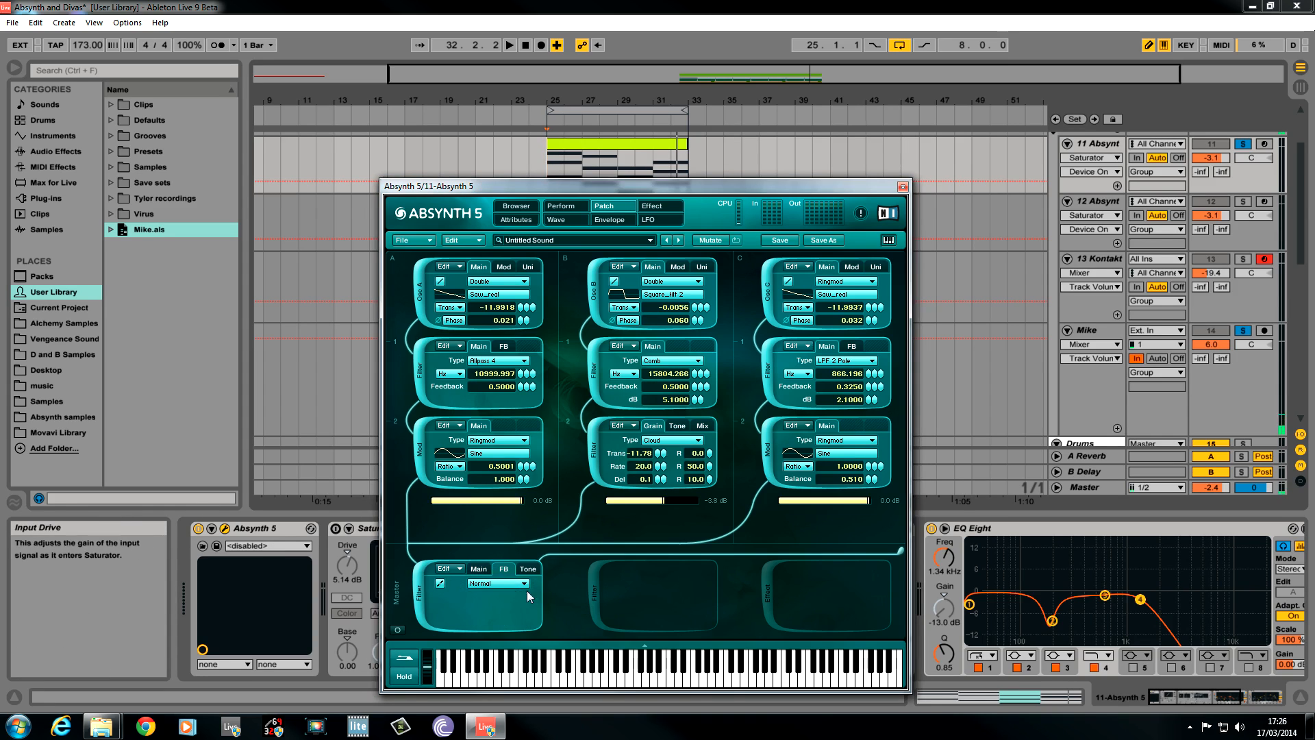
{"action": "left_click", "coordinate": [496, 584]}
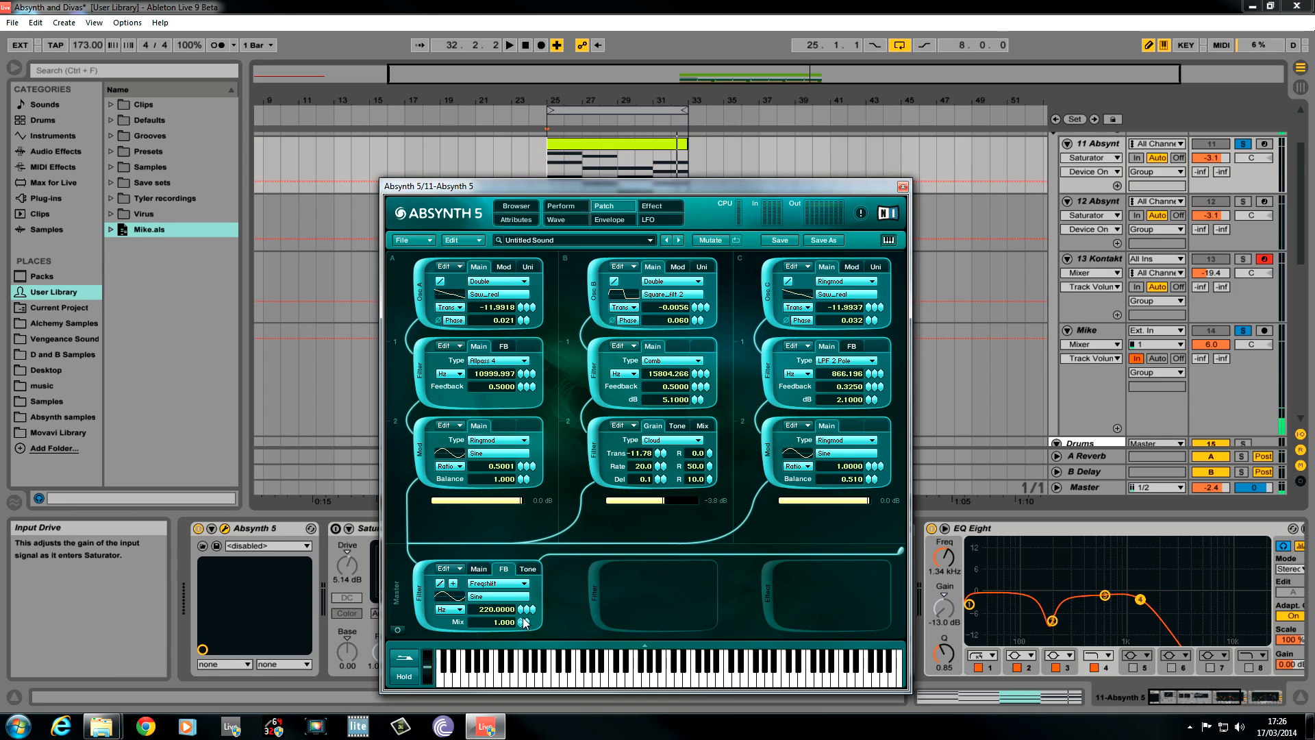
{"action": "left_click_drag", "start_coordinate": [496, 609], "coordinate": [520, 659]}
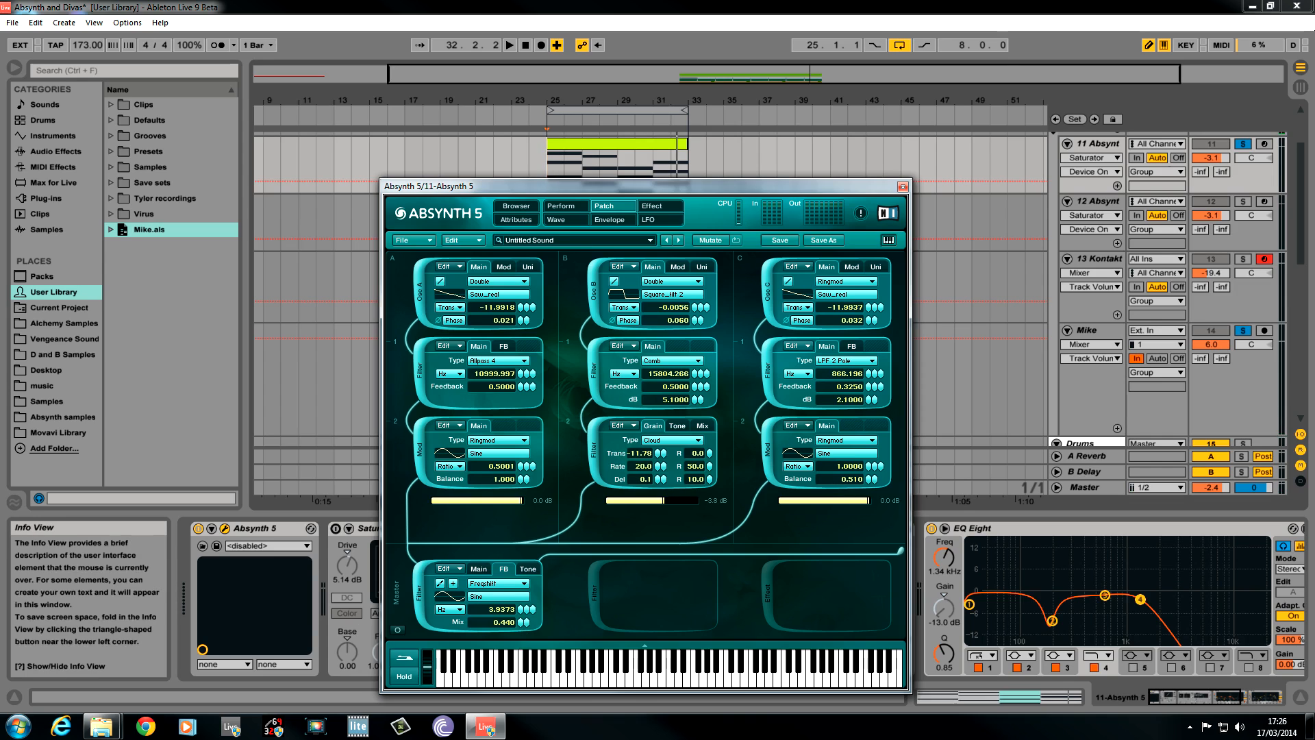
{"action": "left_click", "coordinate": [528, 568]}
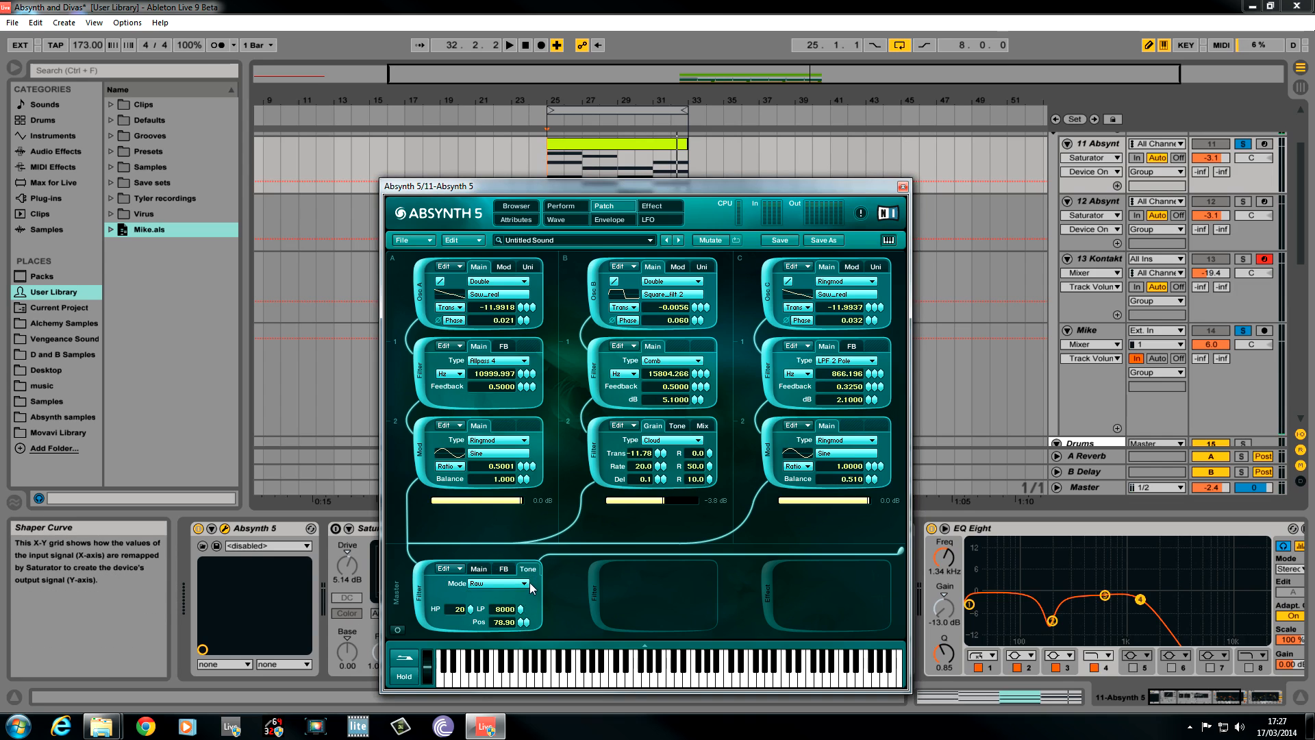
{"action": "mouse_move", "coordinate": [518, 634]}
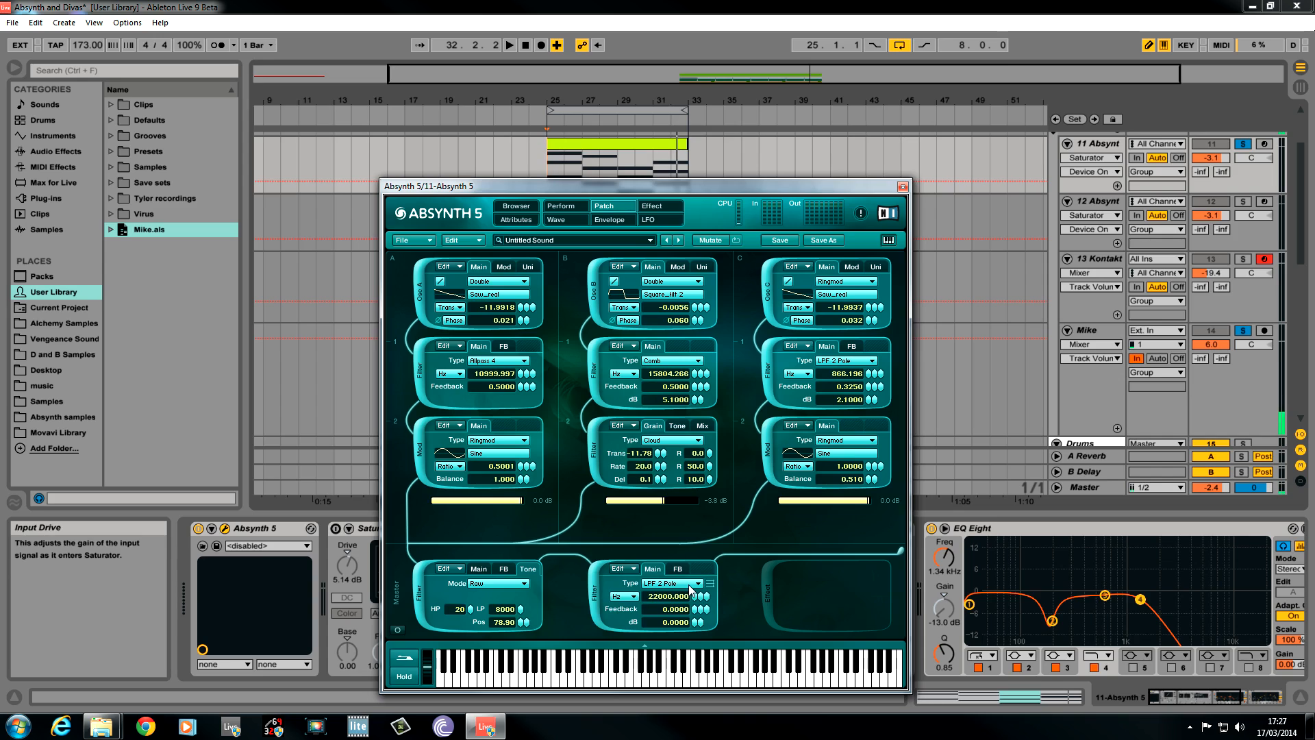
Lower the second master LPF 2-Pole cutoff from 22000 to about 869 Hz and nudge its dB.
{"action": "left_click_drag", "start_coordinate": [672, 596], "coordinate": [672, 631]}
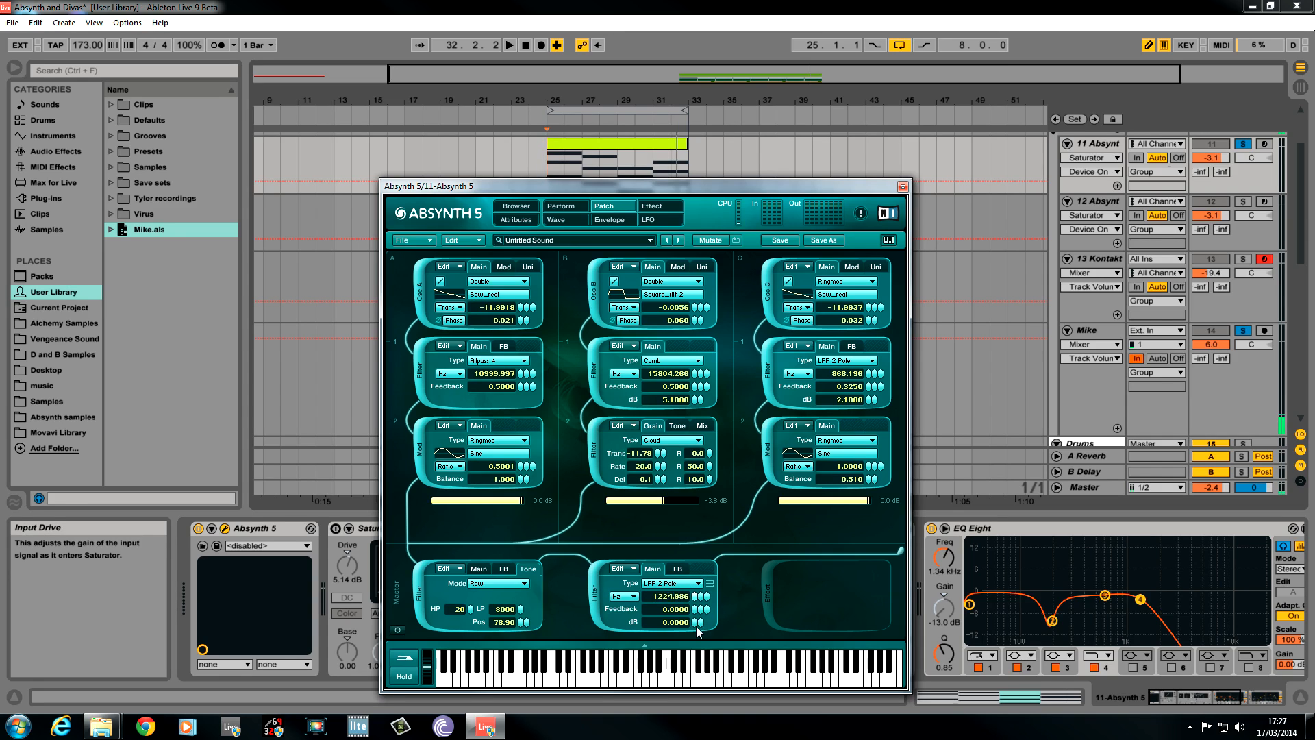
{"action": "left_click_drag", "start_coordinate": [663, 596], "coordinate": [663, 612]}
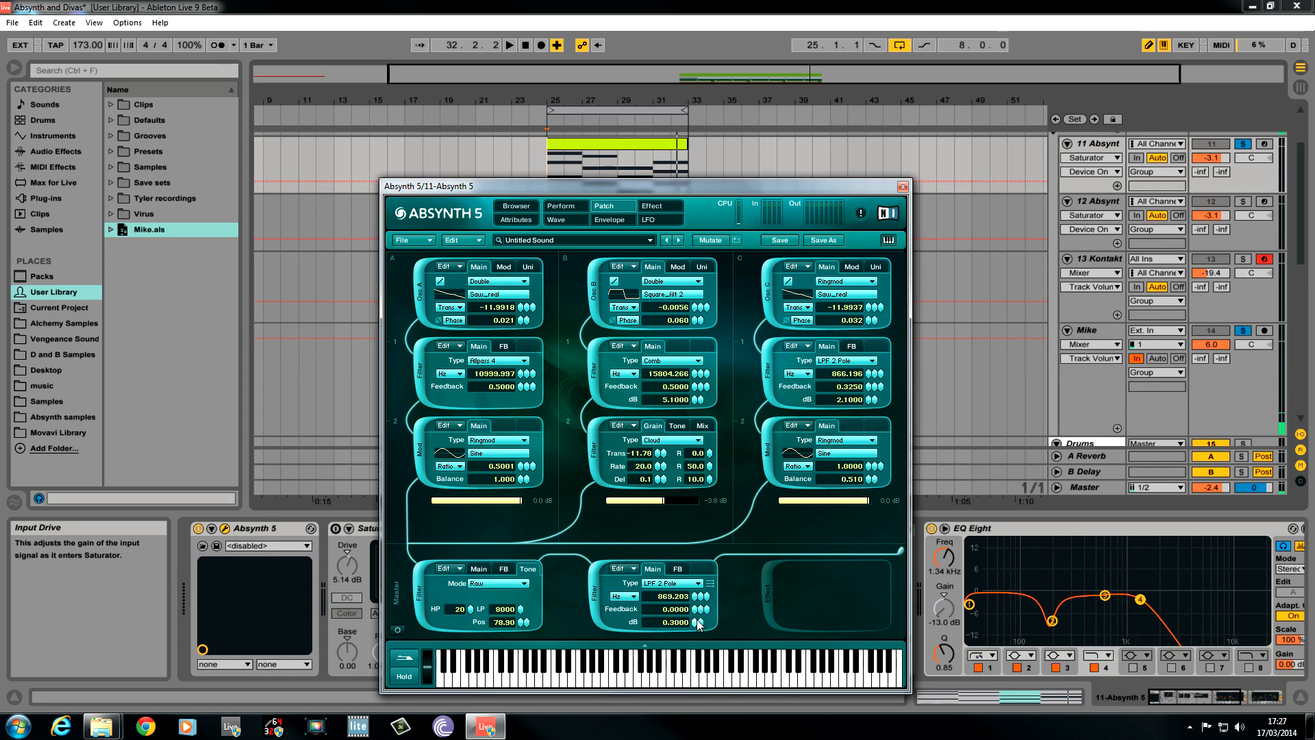
{"action": "left_click_drag", "start_coordinate": [671, 625], "coordinate": [671, 608]}
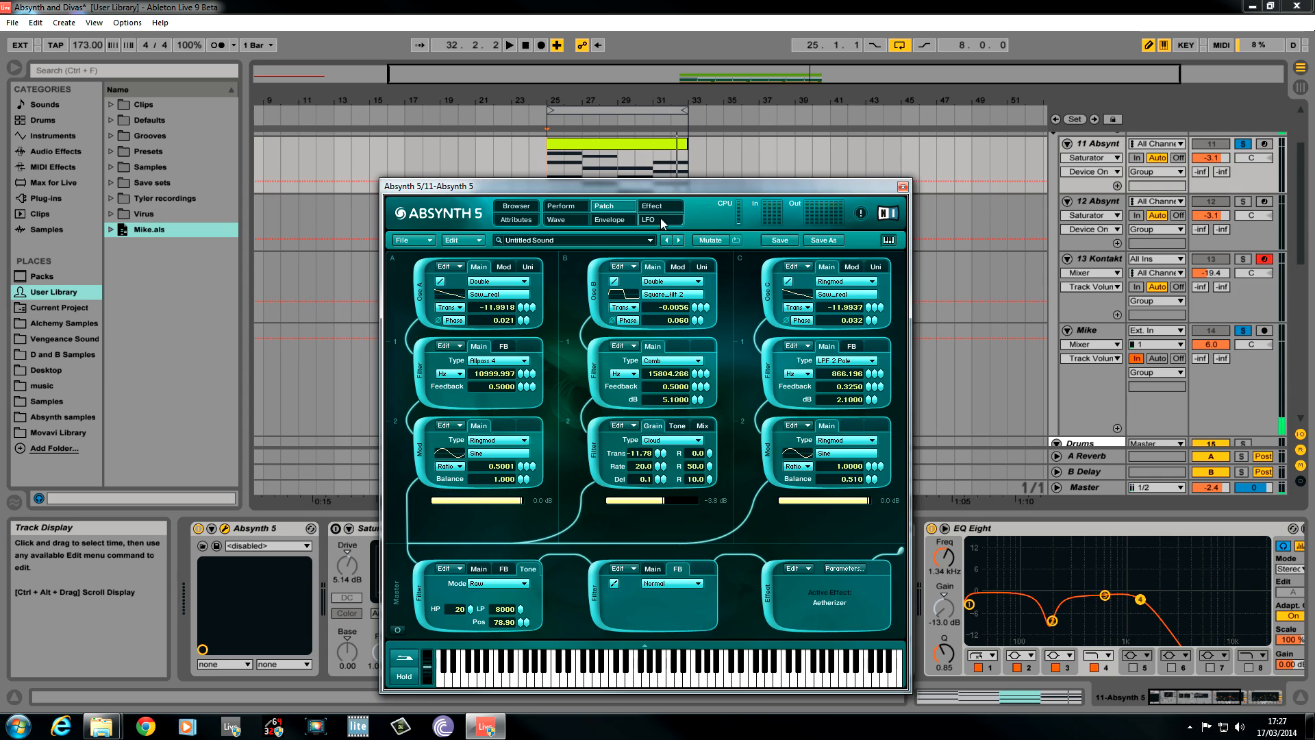
On the Effect page, bring the resonator input lowpass down to about 15437.
{"action": "left_click", "coordinate": [650, 207]}
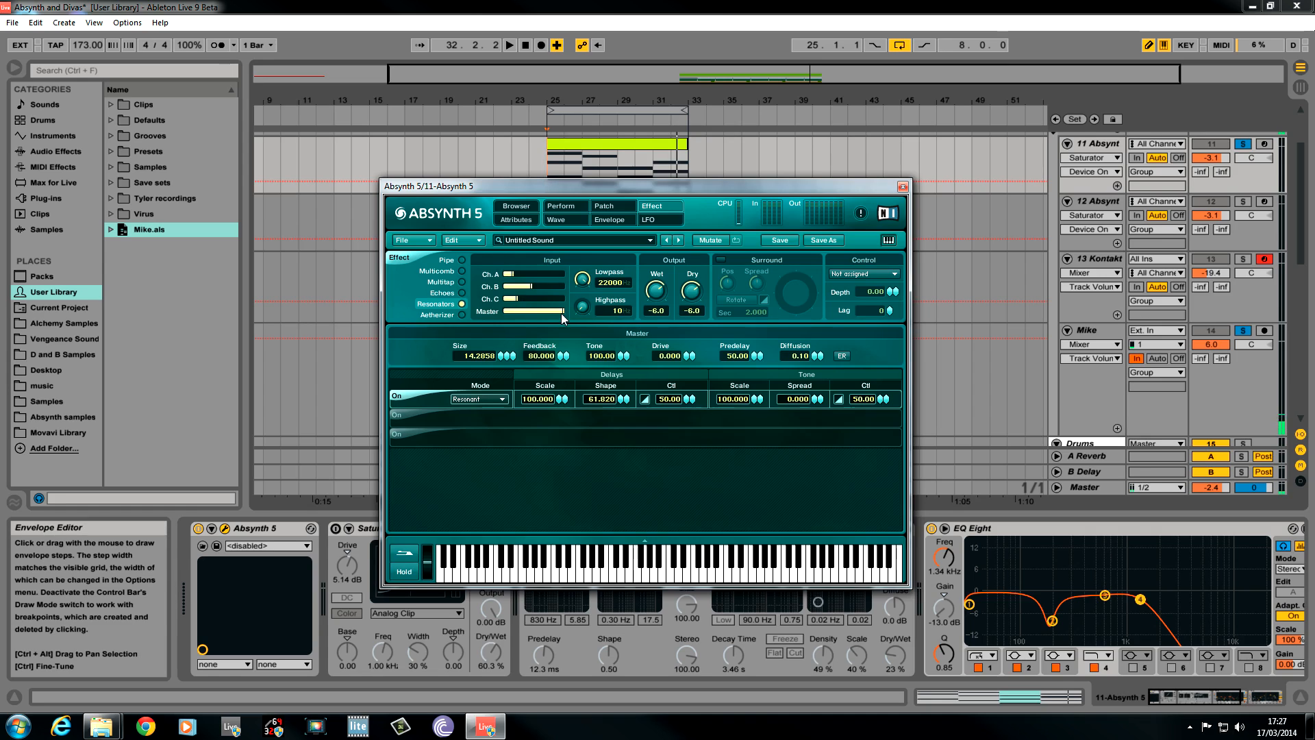
{"action": "left_click_drag", "start_coordinate": [584, 280], "coordinate": [583, 294]}
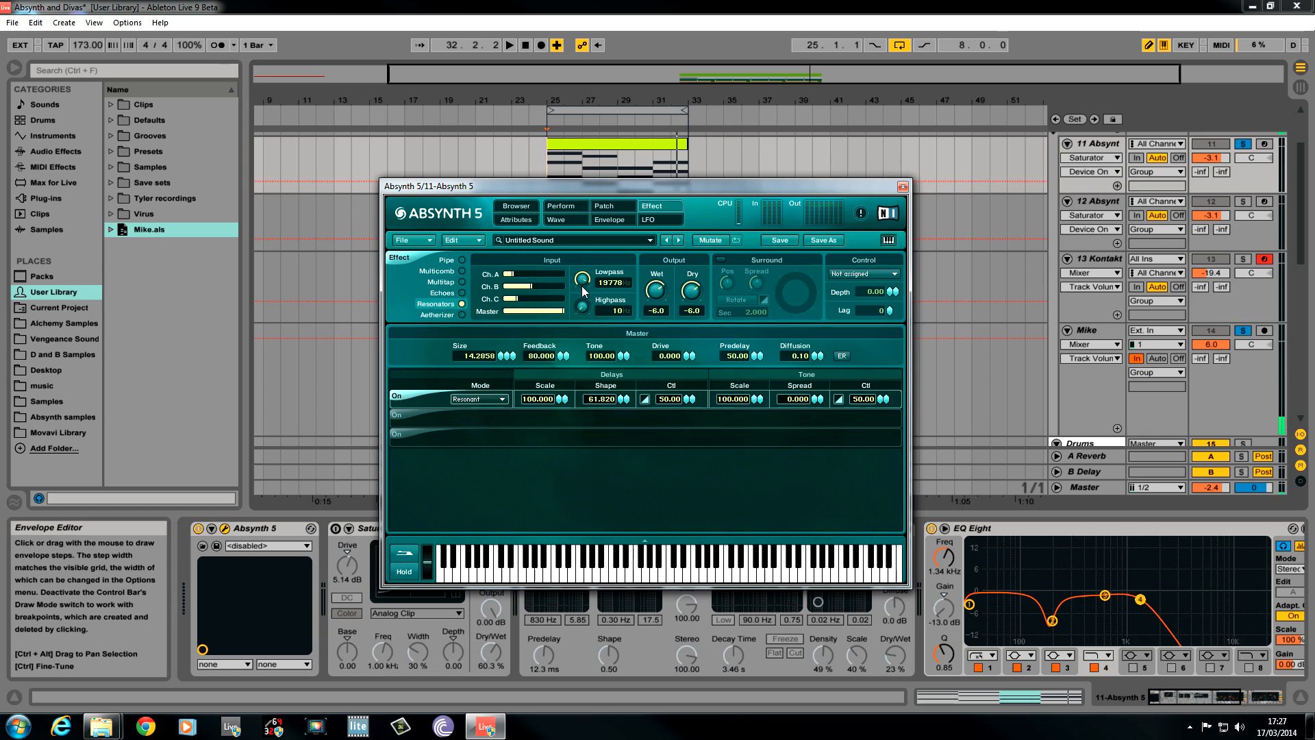
{"action": "left_click_drag", "start_coordinate": [582, 278], "coordinate": [583, 289]}
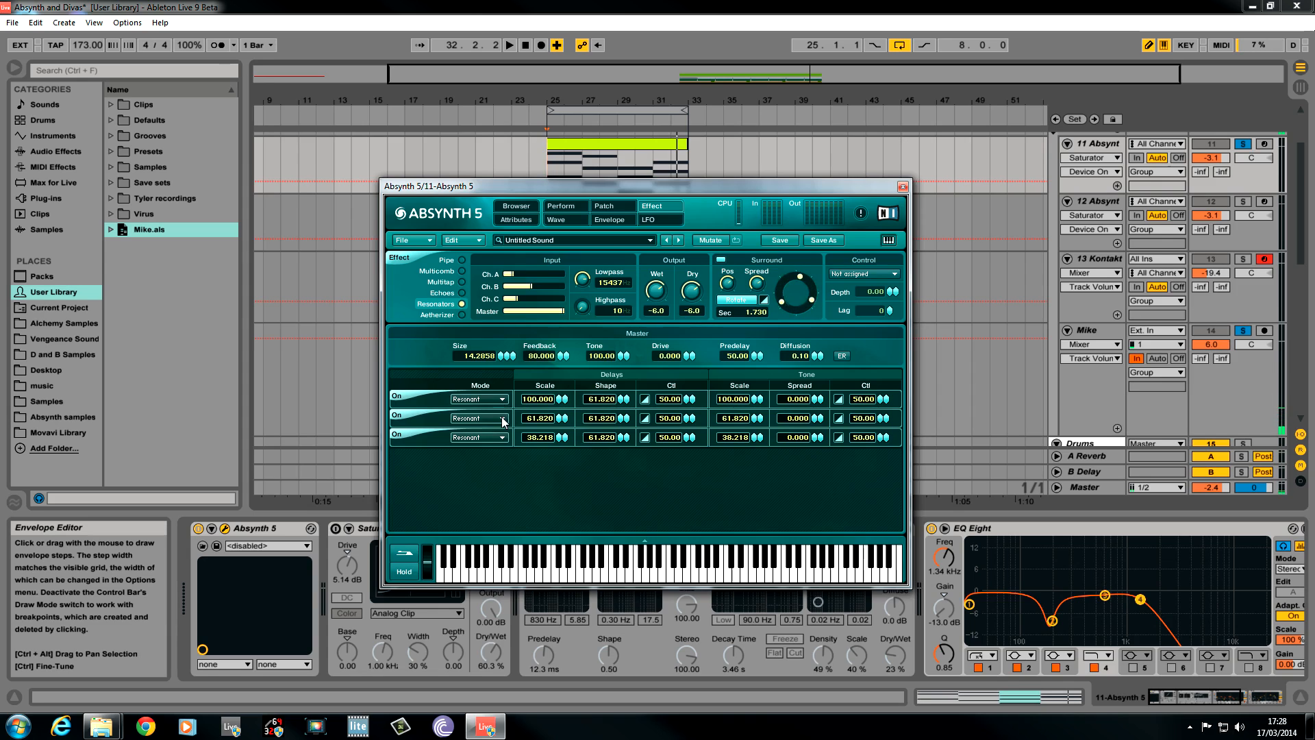
Set lines 2 and 3 to Synthetic and Natural, with scales 99.860 for line 1 and 58.218 for line 3.
{"action": "left_click", "coordinate": [474, 418]}
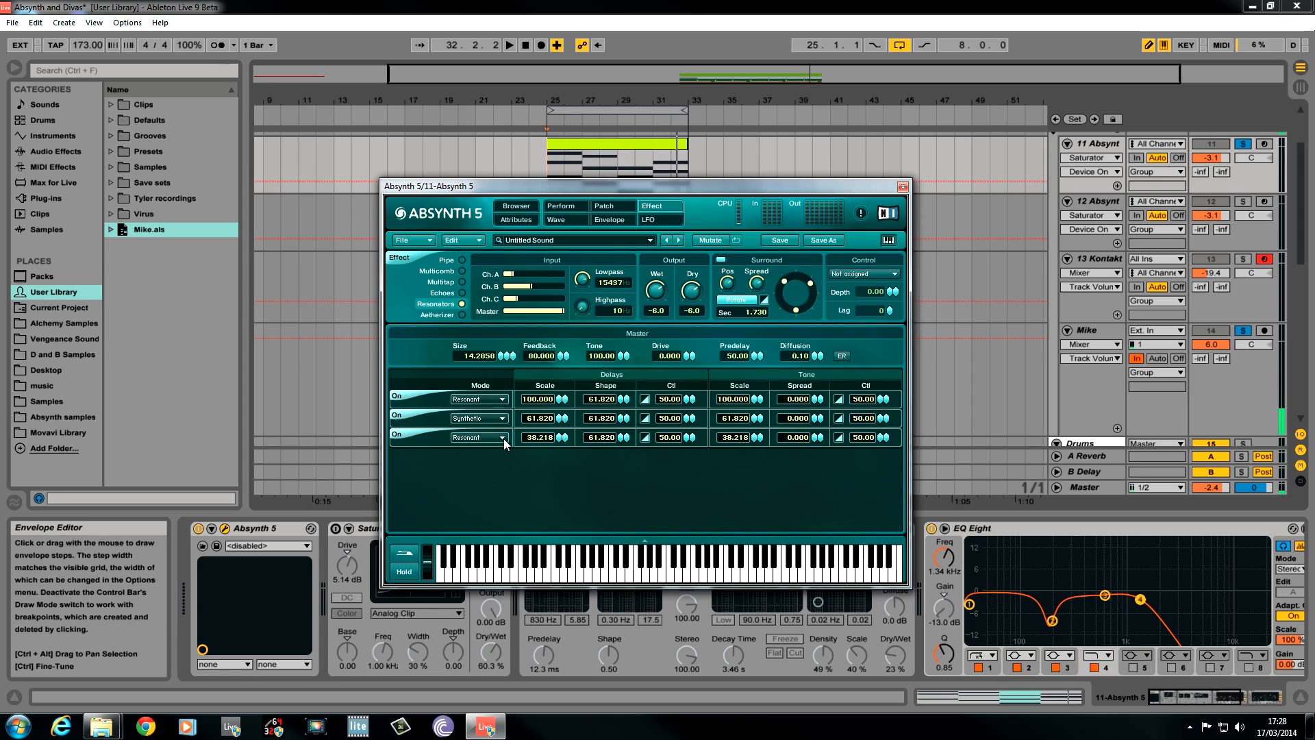
{"action": "left_click", "coordinate": [475, 437]}
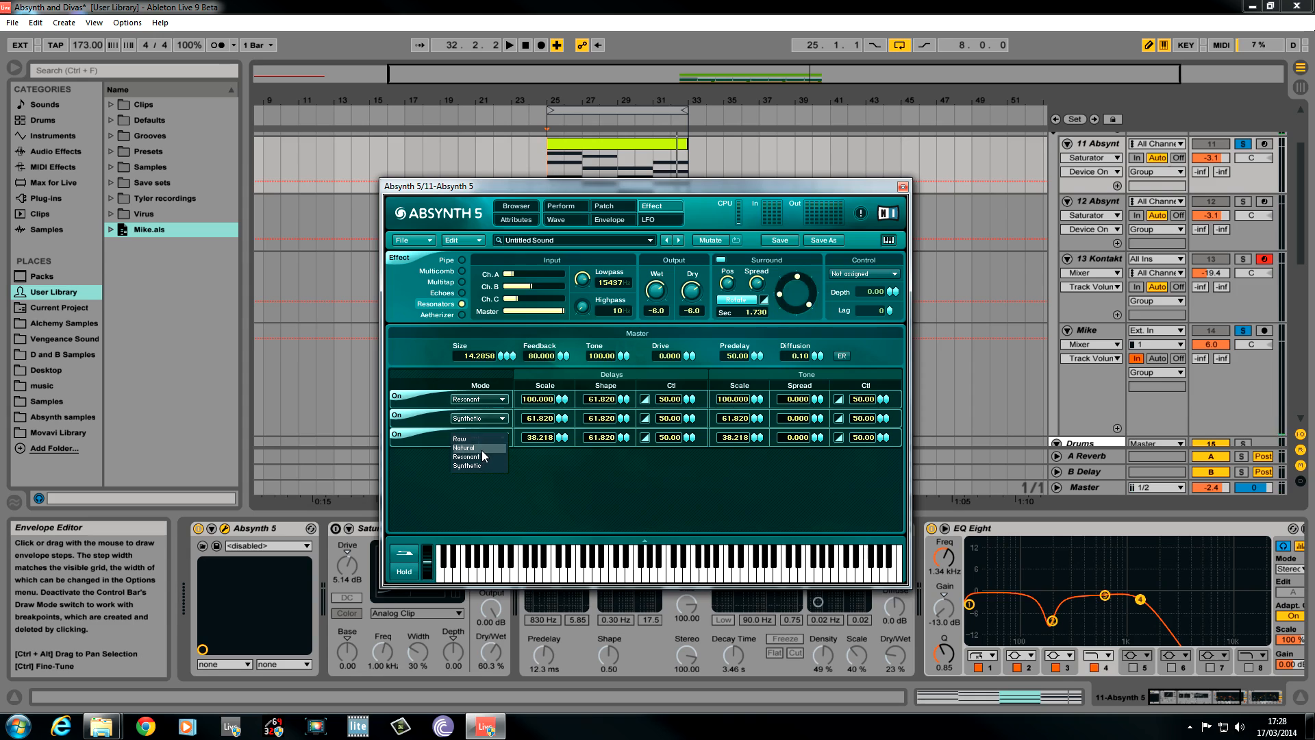
{"action": "left_click", "coordinate": [464, 447]}
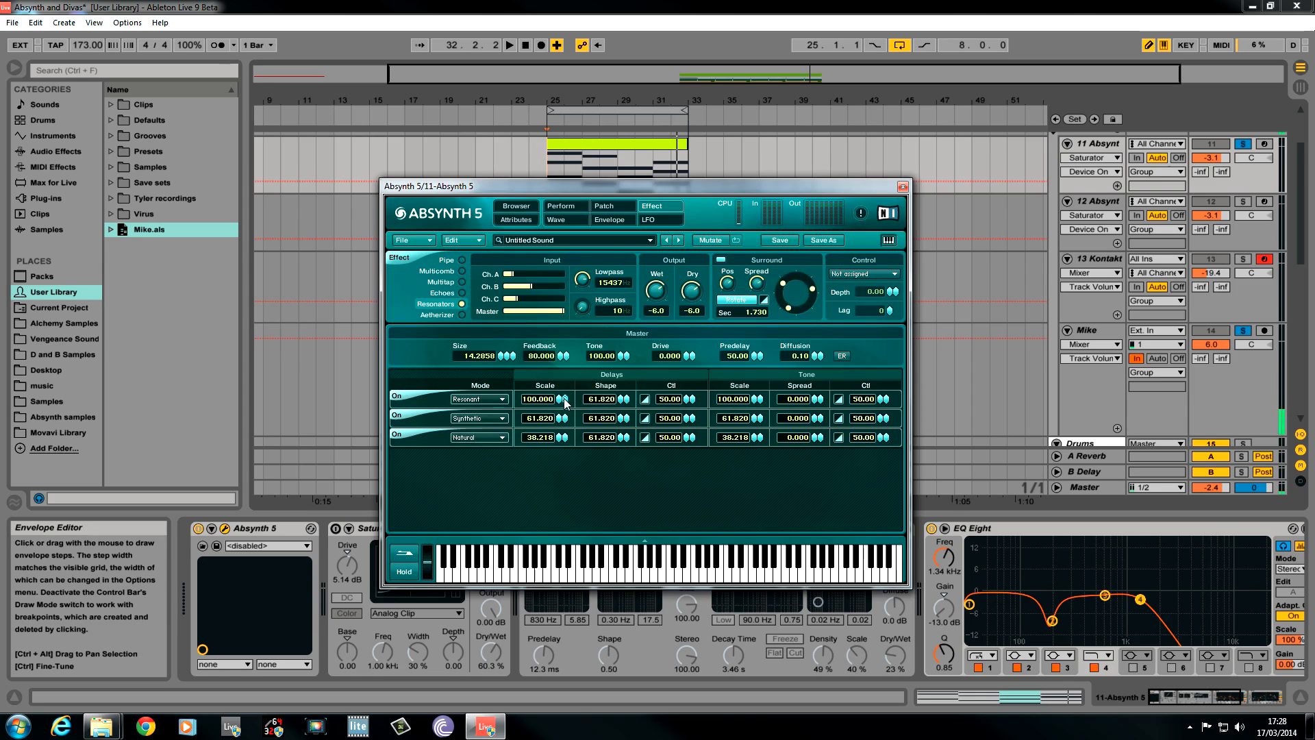
{"action": "left_click_drag", "start_coordinate": [565, 399], "coordinate": [561, 418]}
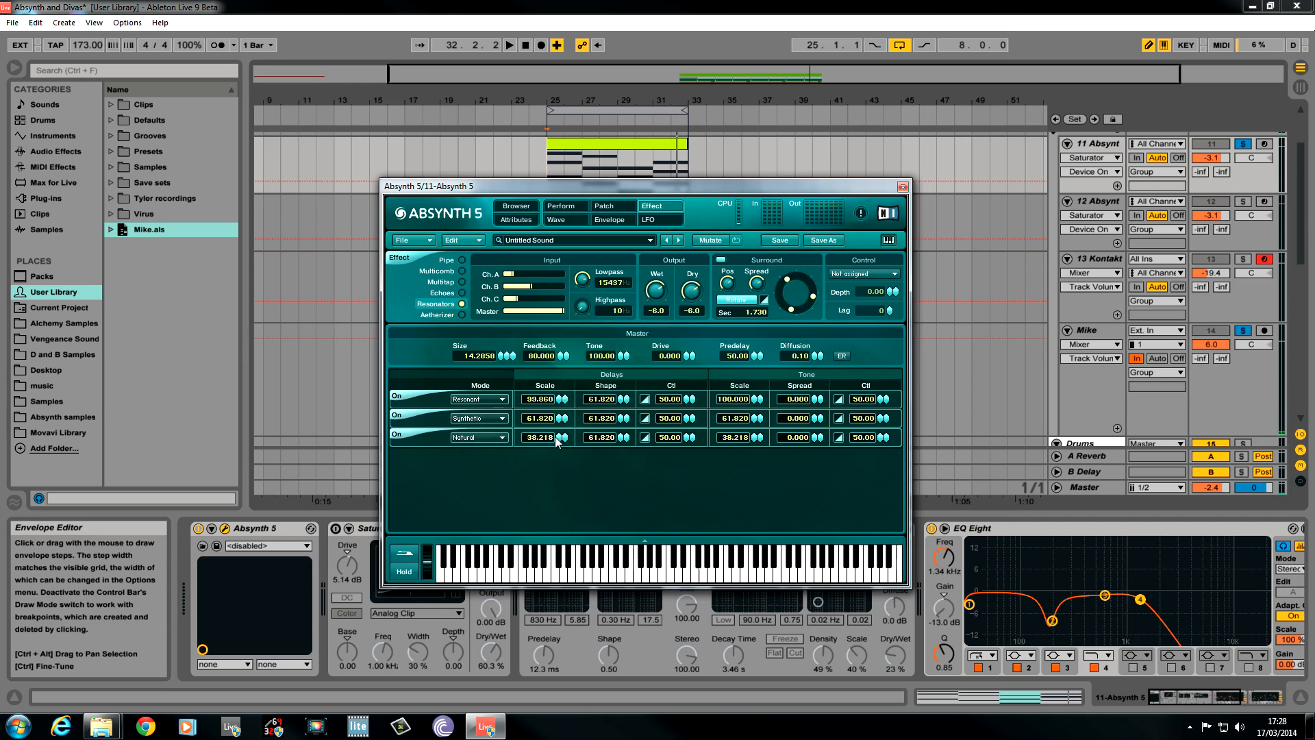
{"action": "left_click_drag", "start_coordinate": [555, 438], "coordinate": [555, 411]}
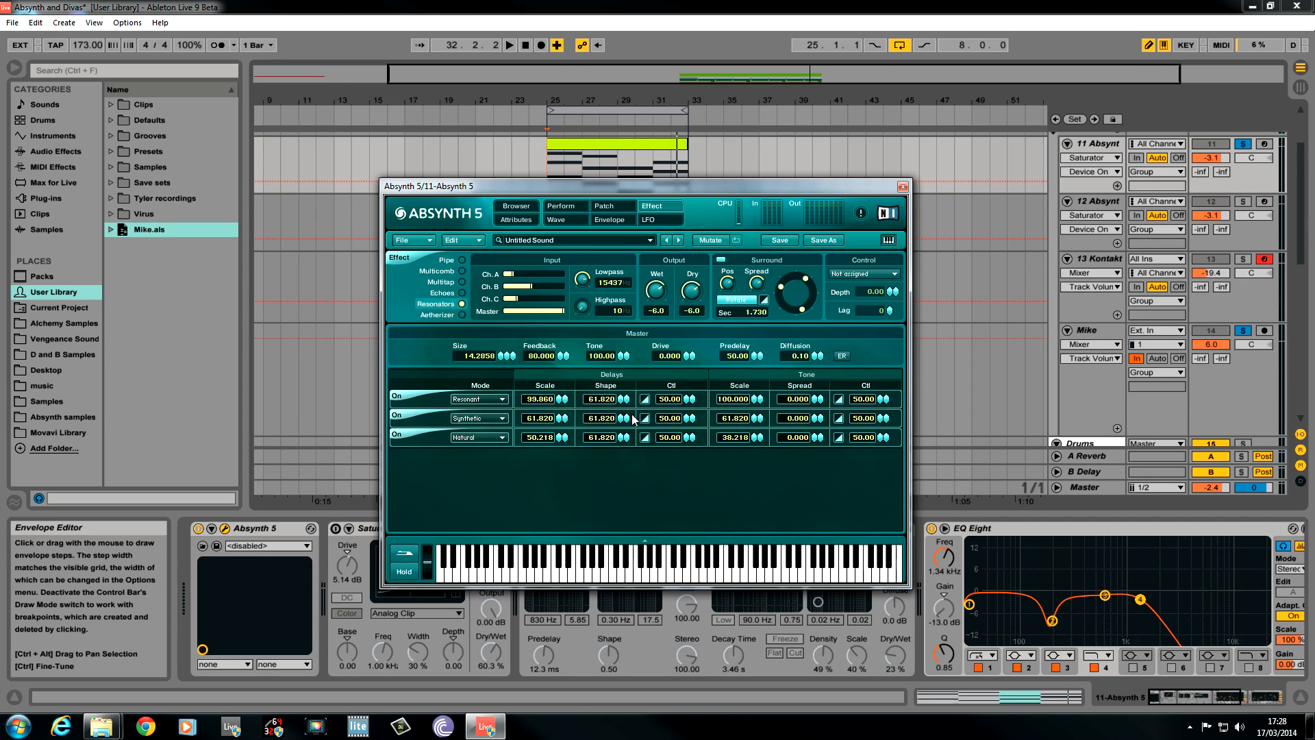
Lower shapes to 28.820 and 27.820 for lines 2 and 3, and cutoffs to 34 and 17 for lines 1 and 2.
{"action": "left_click_drag", "start_coordinate": [603, 418], "coordinate": [621, 436]}
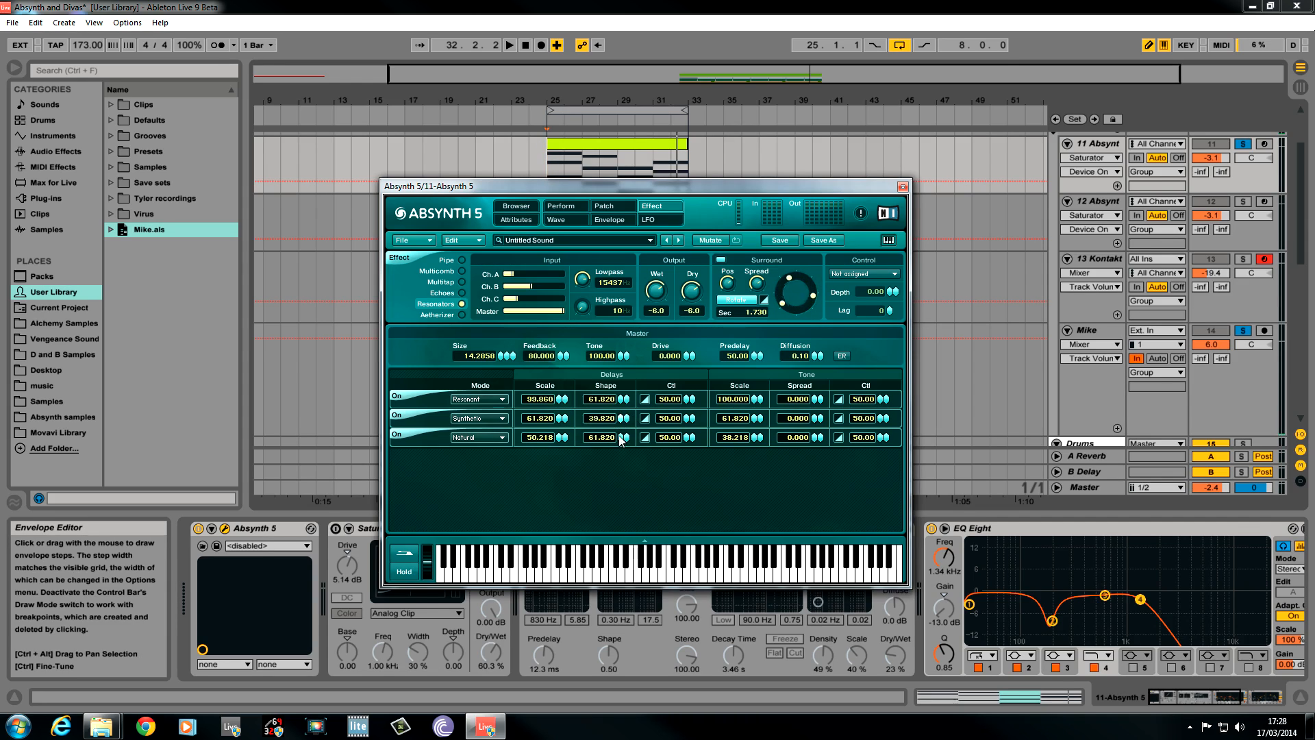
{"action": "left_click_drag", "start_coordinate": [621, 418], "coordinate": [620, 436]}
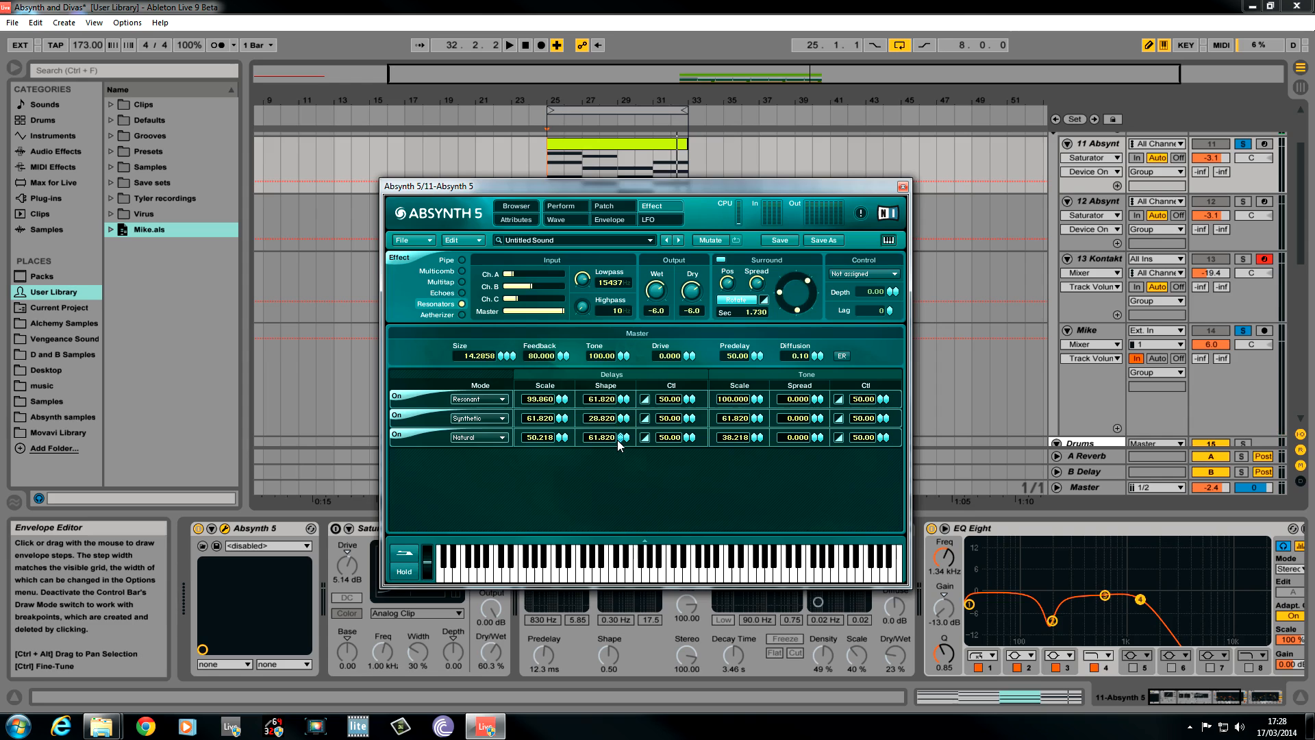
{"action": "left_click_drag", "start_coordinate": [603, 437], "coordinate": [603, 454]}
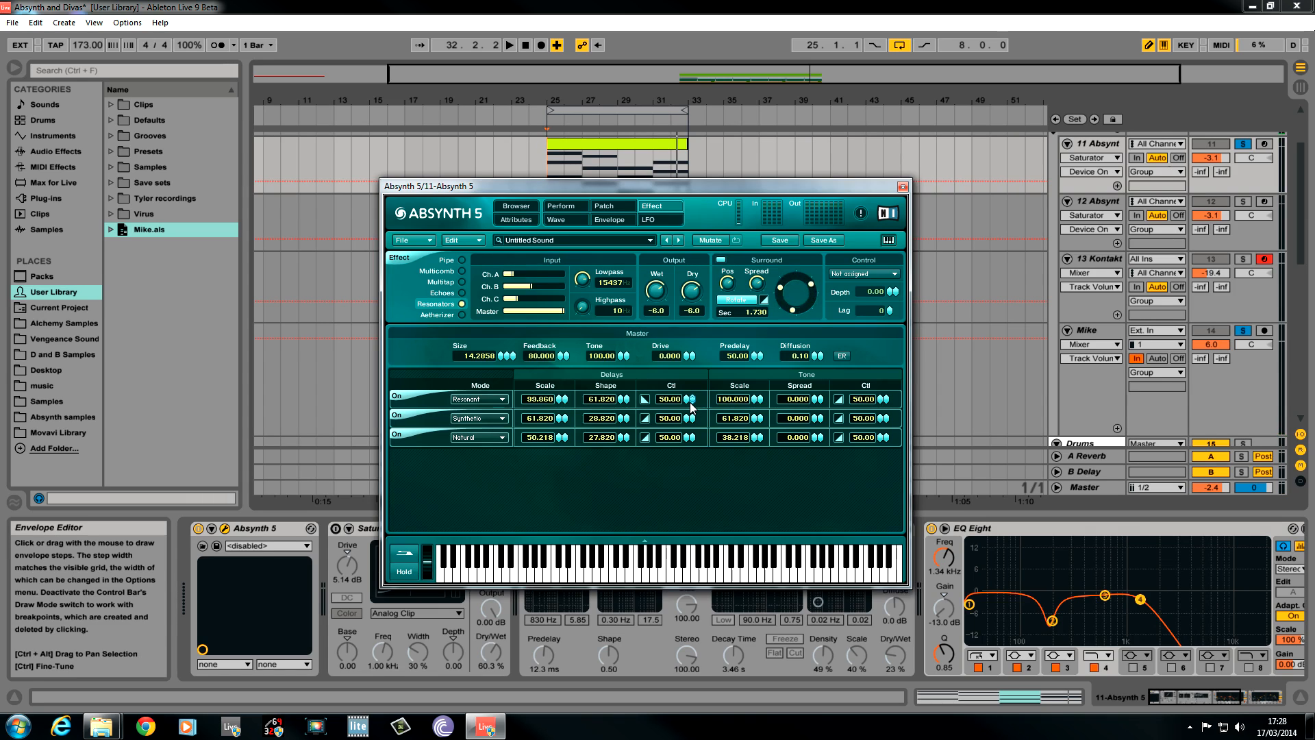
{"action": "left_click_drag", "start_coordinate": [691, 399], "coordinate": [690, 415]}
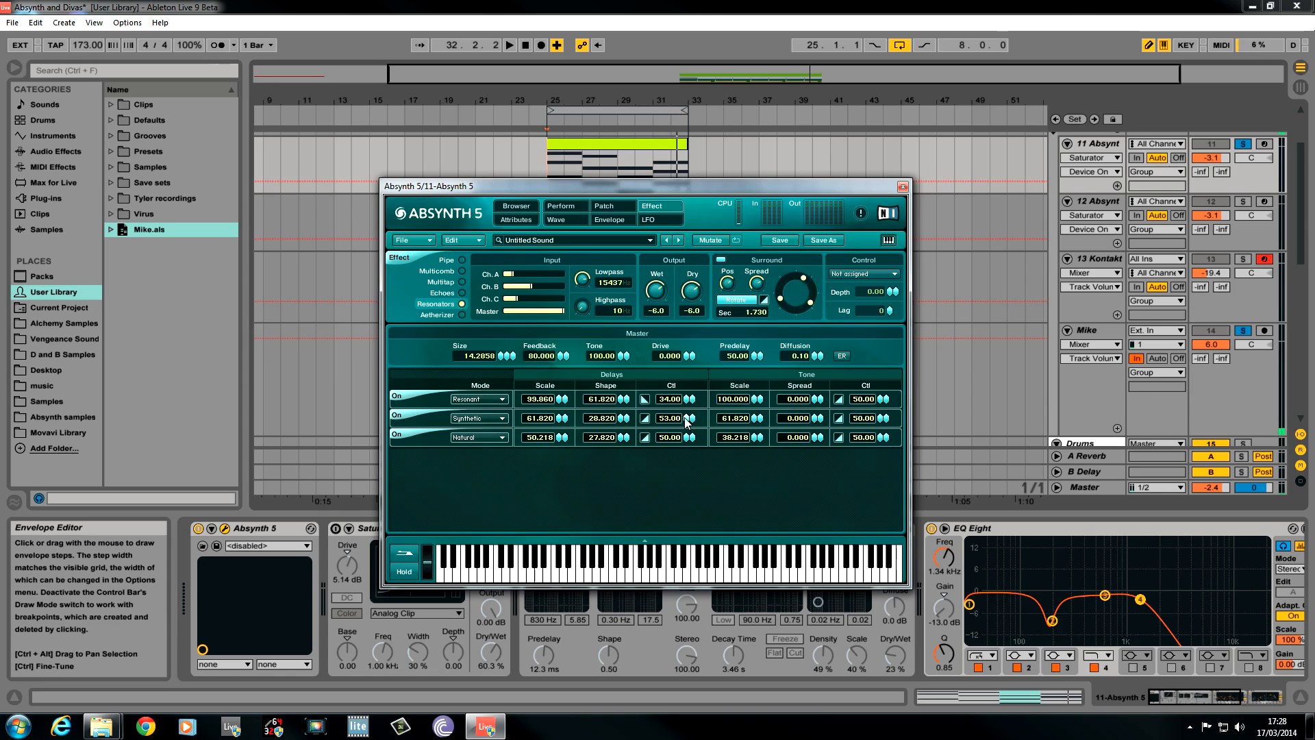
{"action": "left_click_drag", "start_coordinate": [686, 419], "coordinate": [686, 440]}
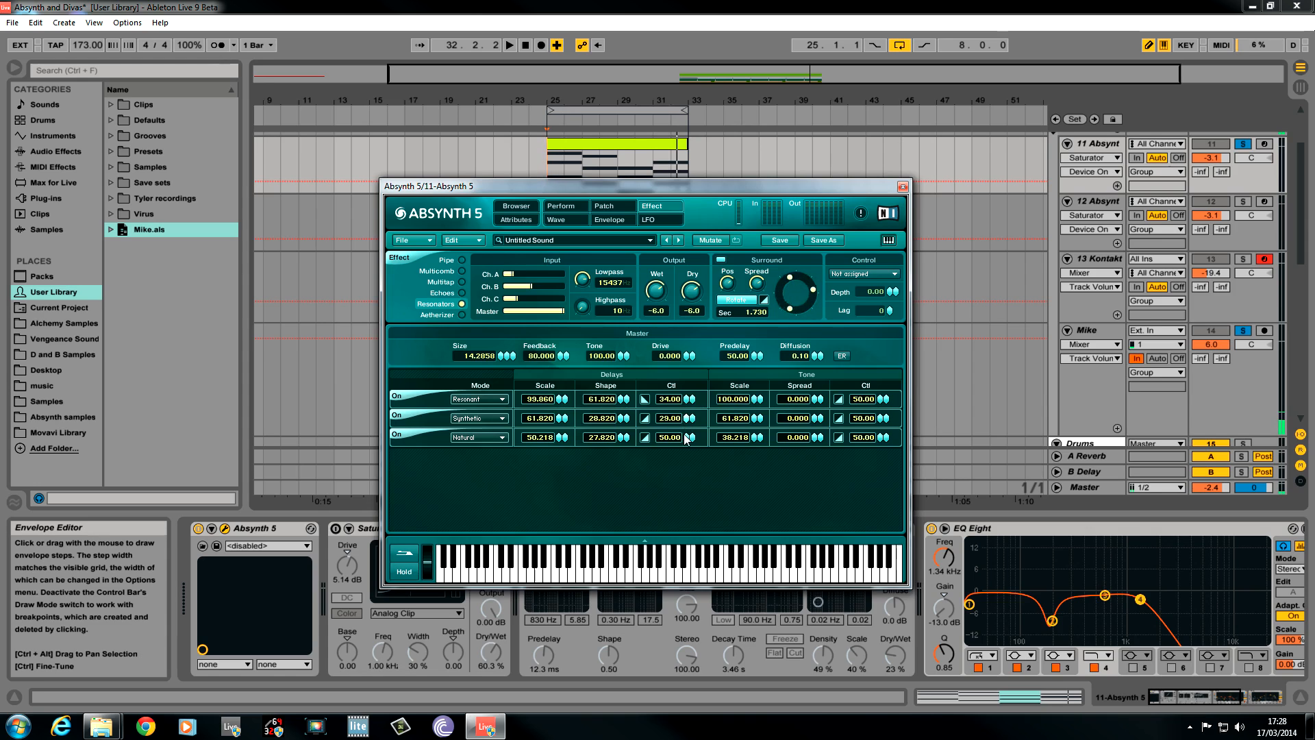
{"action": "left_click_drag", "start_coordinate": [670, 418], "coordinate": [670, 436]}
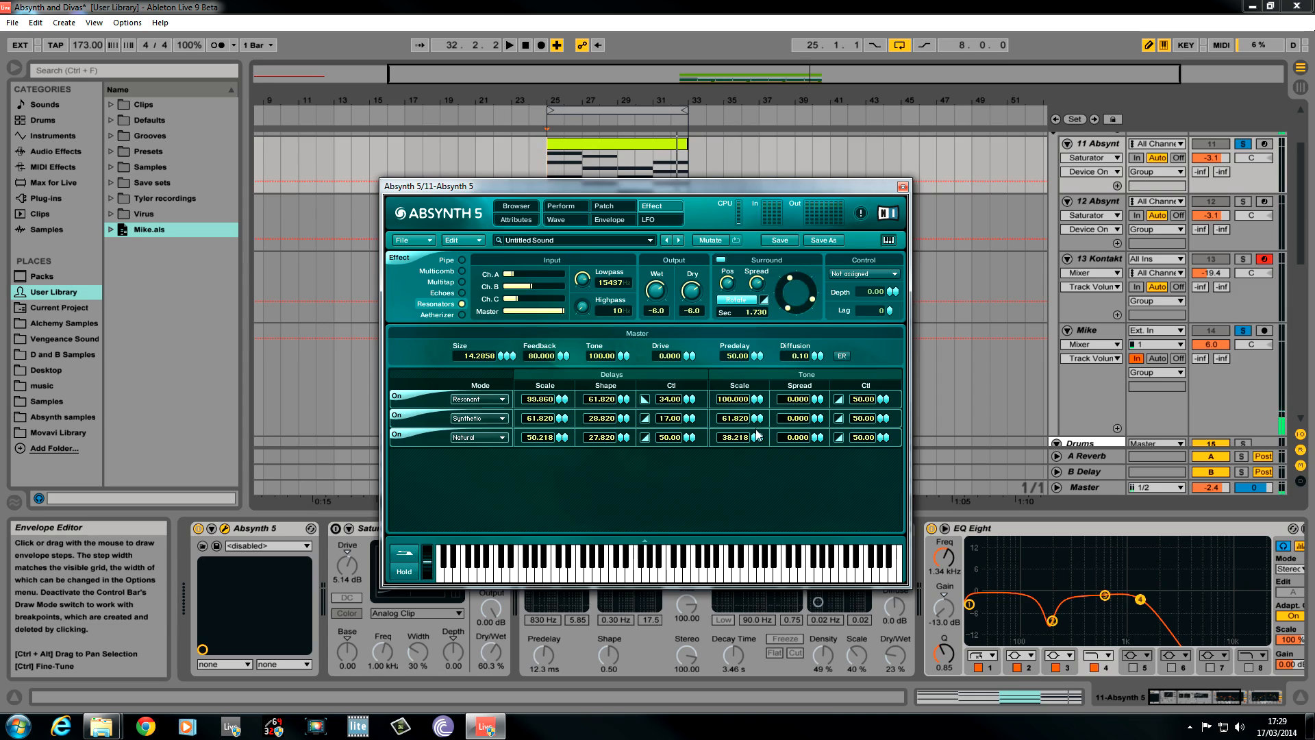
Raise line 3's tone scale to 71.218 and set tone spreads to 86, 44 and 92.
{"action": "left_click_drag", "start_coordinate": [747, 437], "coordinate": [746, 419]}
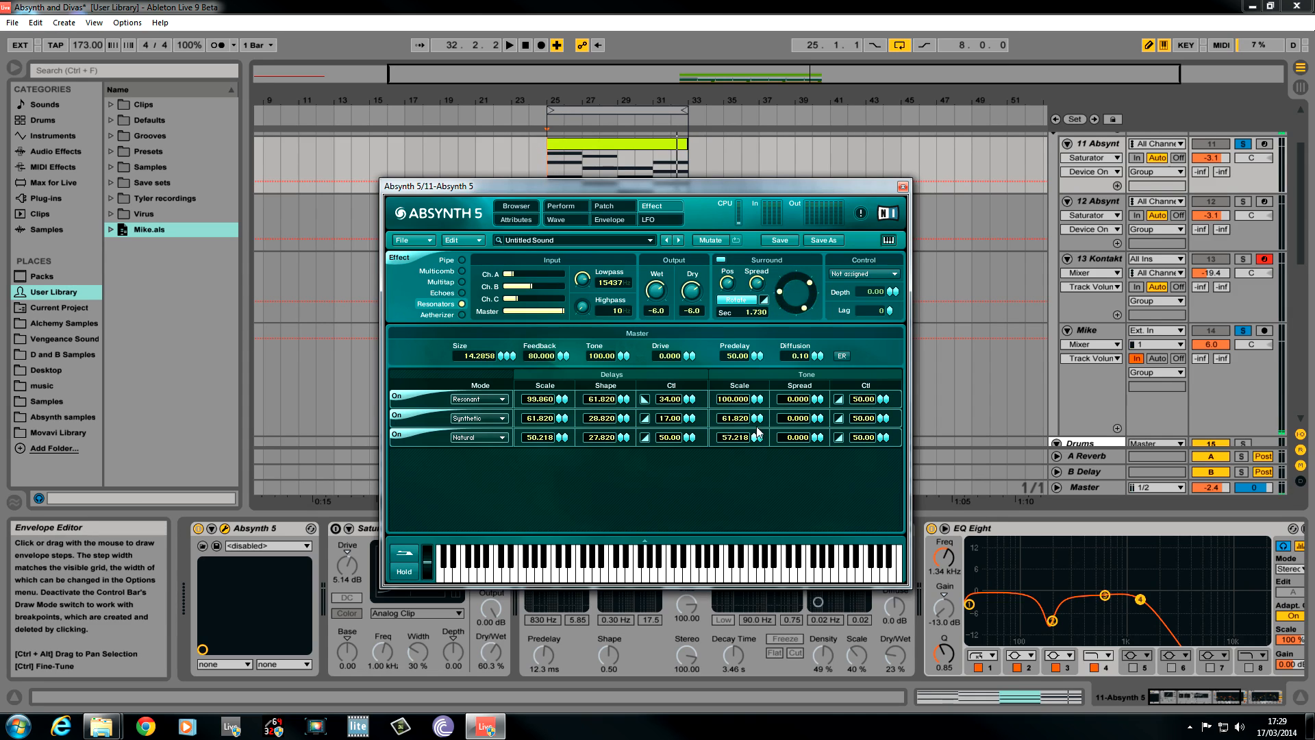
{"action": "left_click_drag", "start_coordinate": [759, 437], "coordinate": [759, 424]}
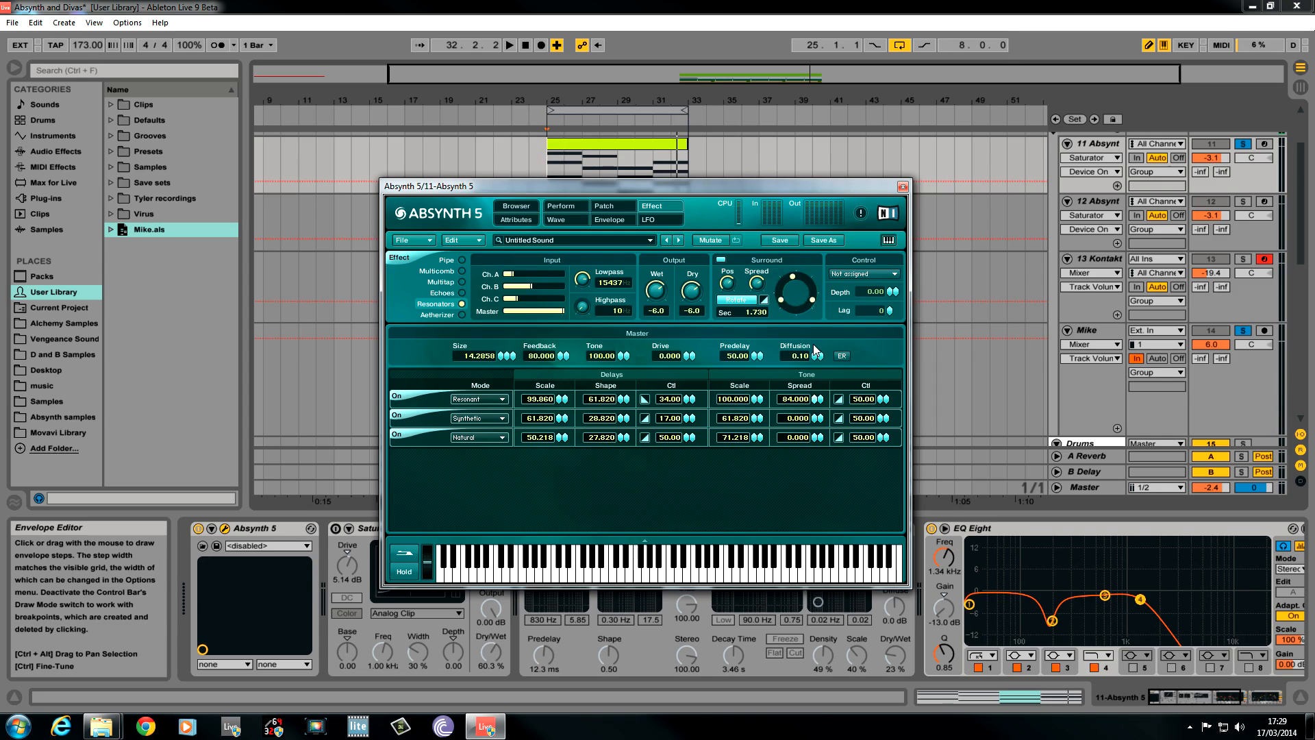
{"action": "left_click_drag", "start_coordinate": [818, 399], "coordinate": [823, 394]}
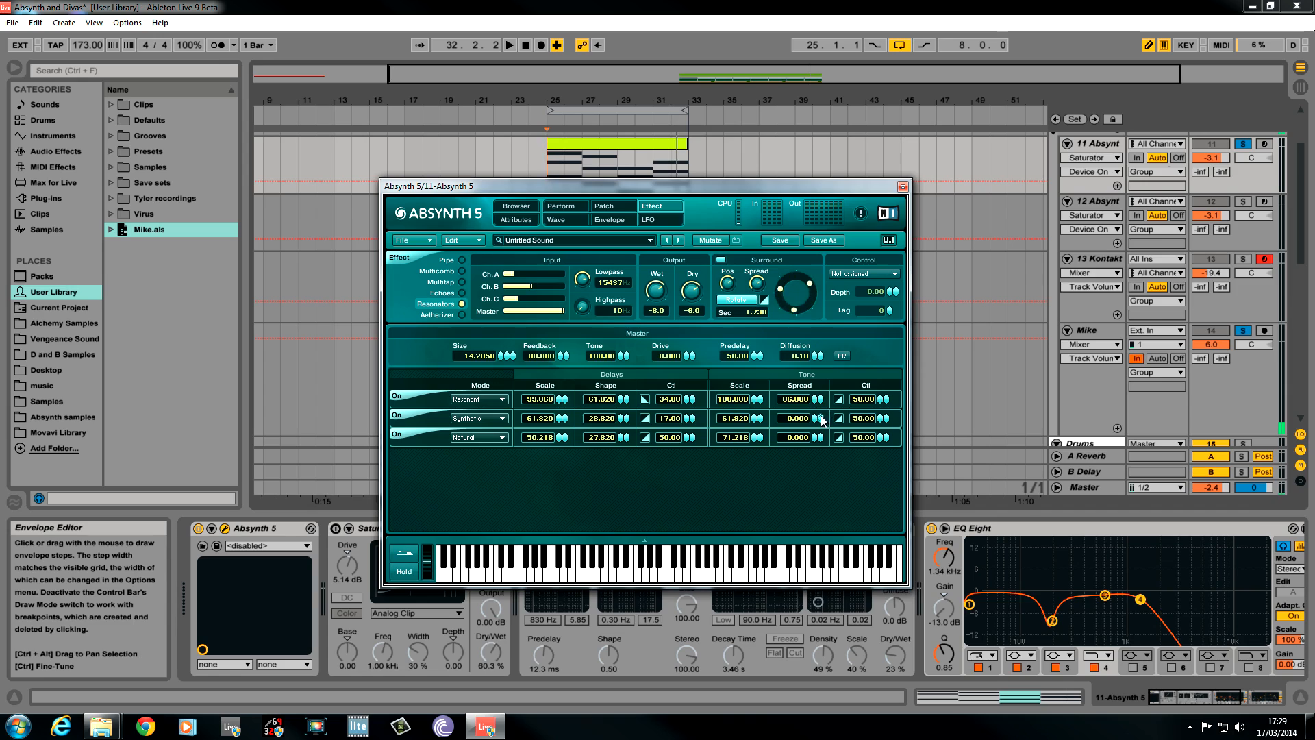
{"action": "left_click_drag", "start_coordinate": [821, 418], "coordinate": [821, 394]}
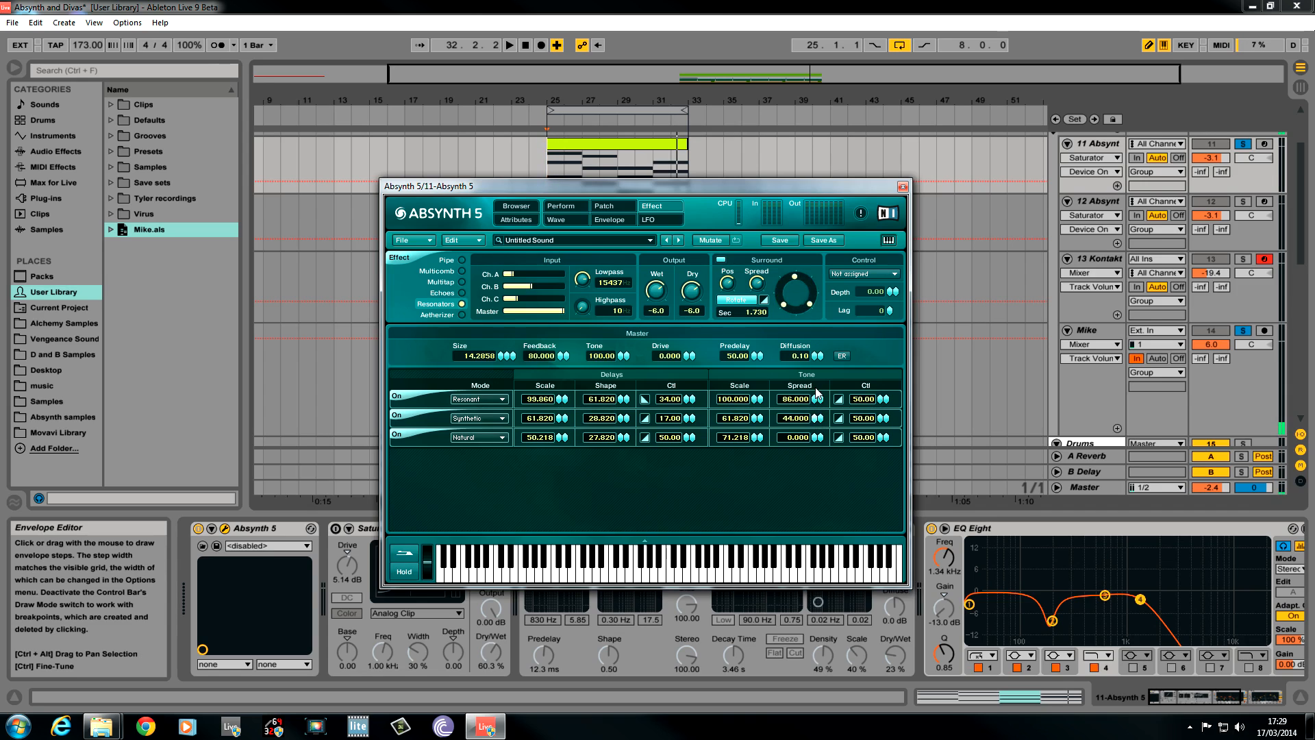
{"action": "left_click_drag", "start_coordinate": [814, 398], "coordinate": [814, 418]}
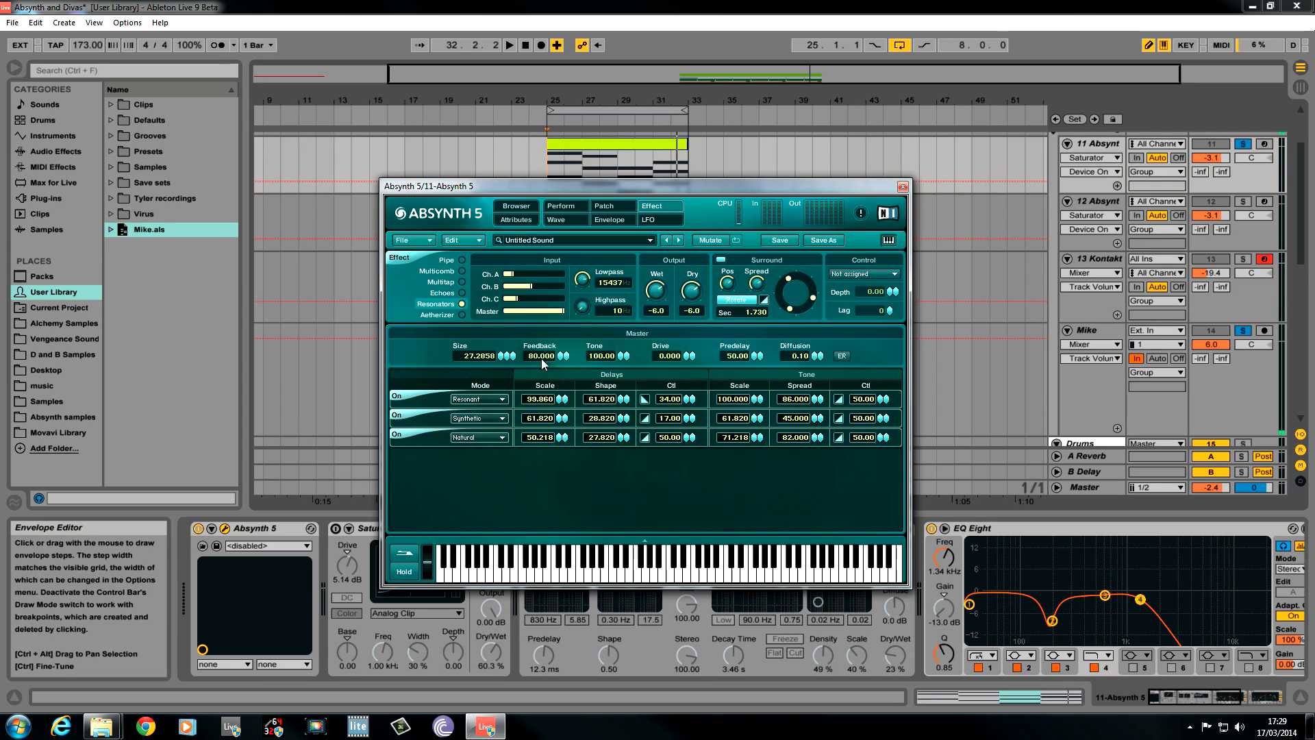
Lower master feedback to 60 and raise diffusion to 0.47, then move to the LFO page.
{"action": "left_click_drag", "start_coordinate": [562, 355], "coordinate": [562, 361]}
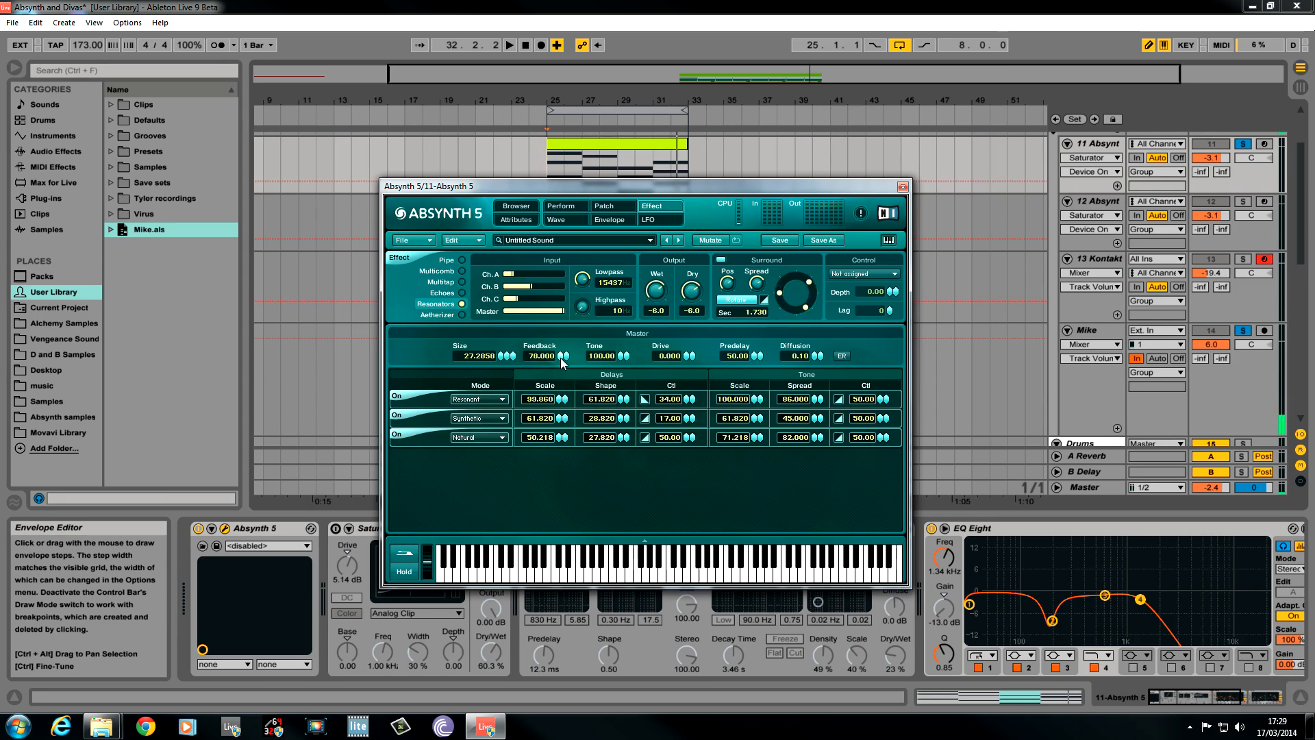
{"action": "left_click_drag", "start_coordinate": [562, 356], "coordinate": [562, 369]}
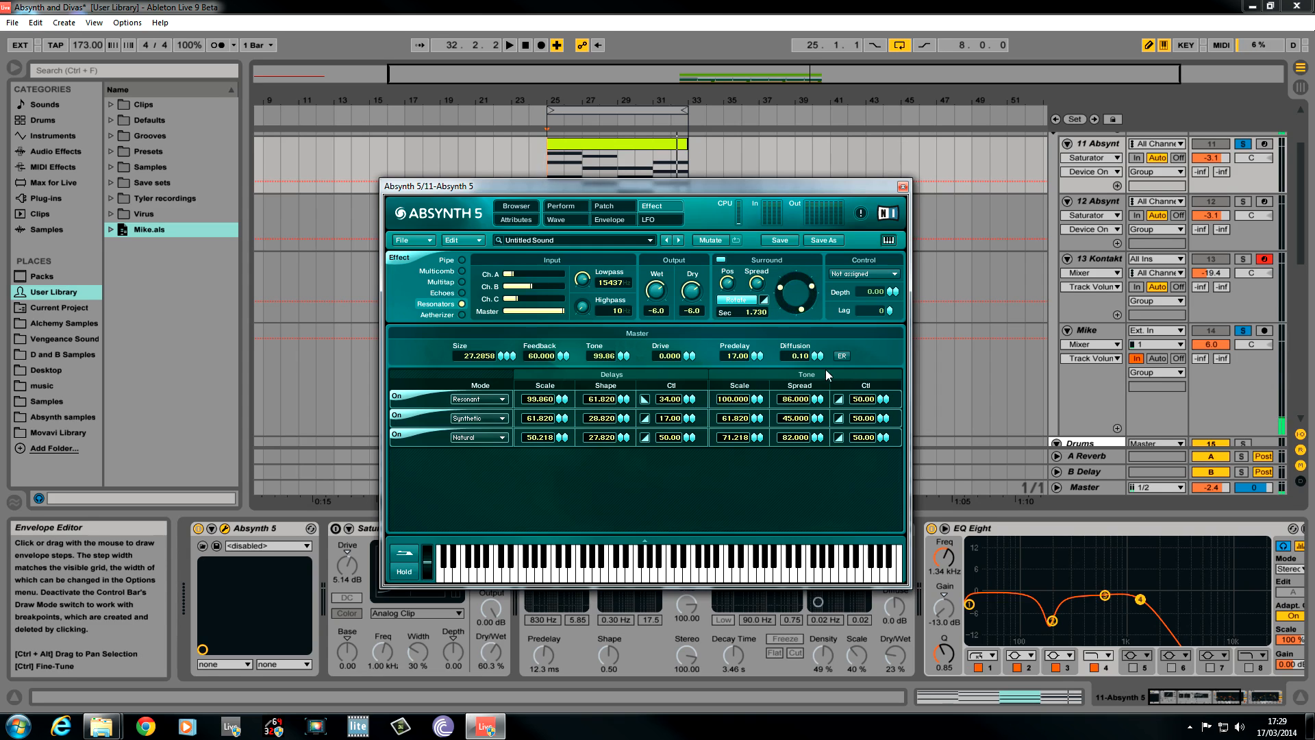
{"action": "left_click_drag", "start_coordinate": [793, 357], "coordinate": [794, 353]}
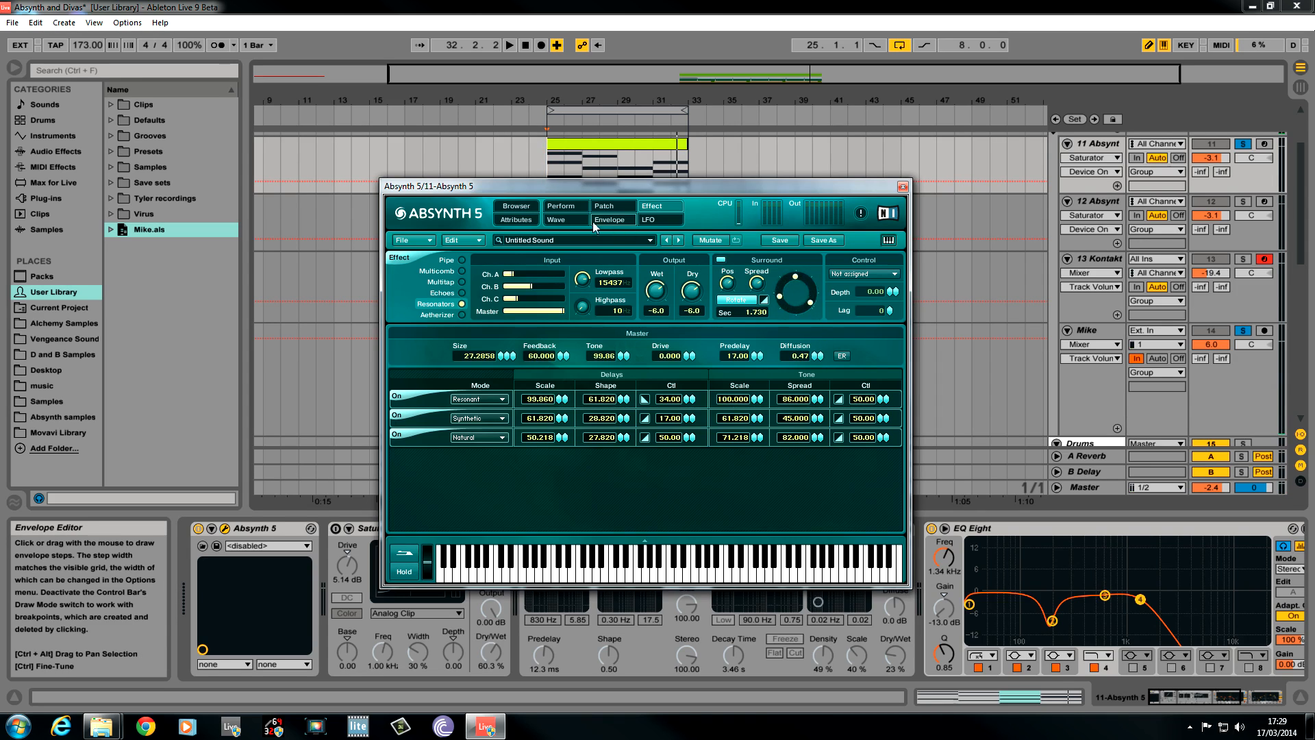
{"action": "left_click", "coordinate": [516, 207]}
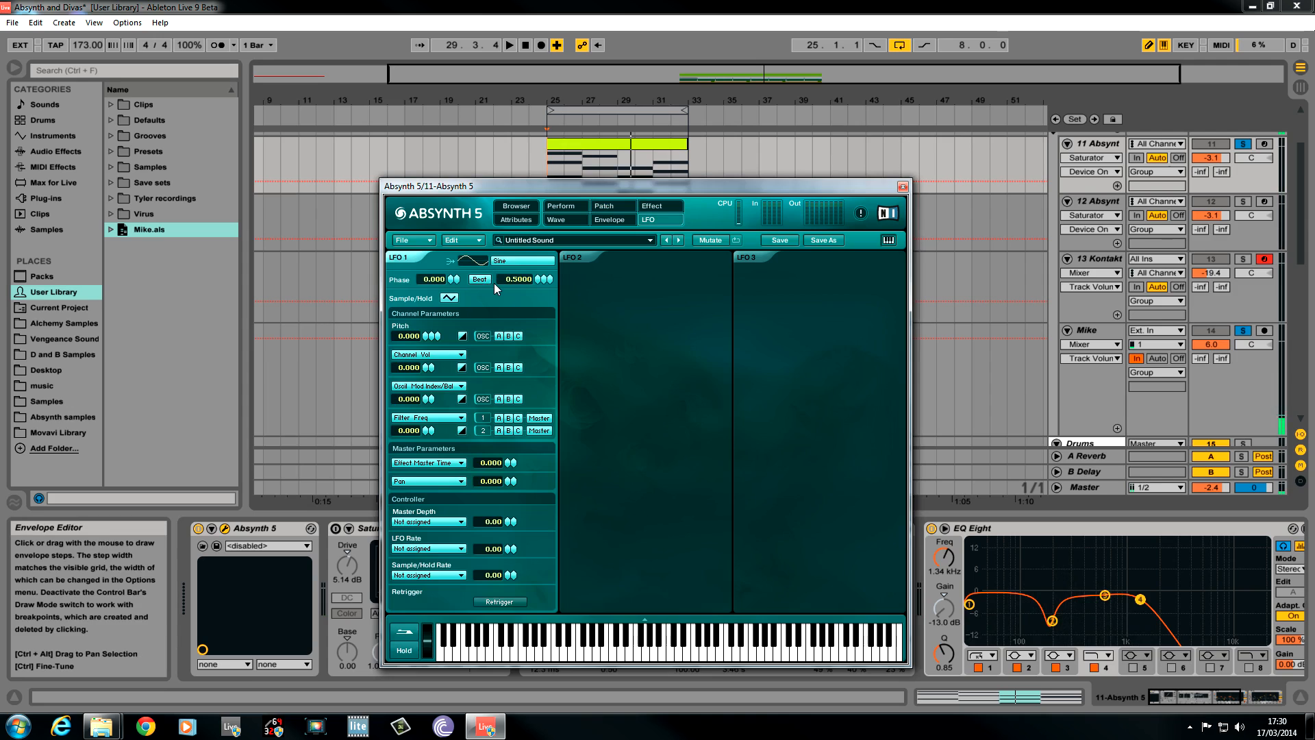
Raise LFO 1's beat rate from 0.5 to 2.0000.
{"action": "left_click_drag", "start_coordinate": [511, 280], "coordinate": [541, 279]}
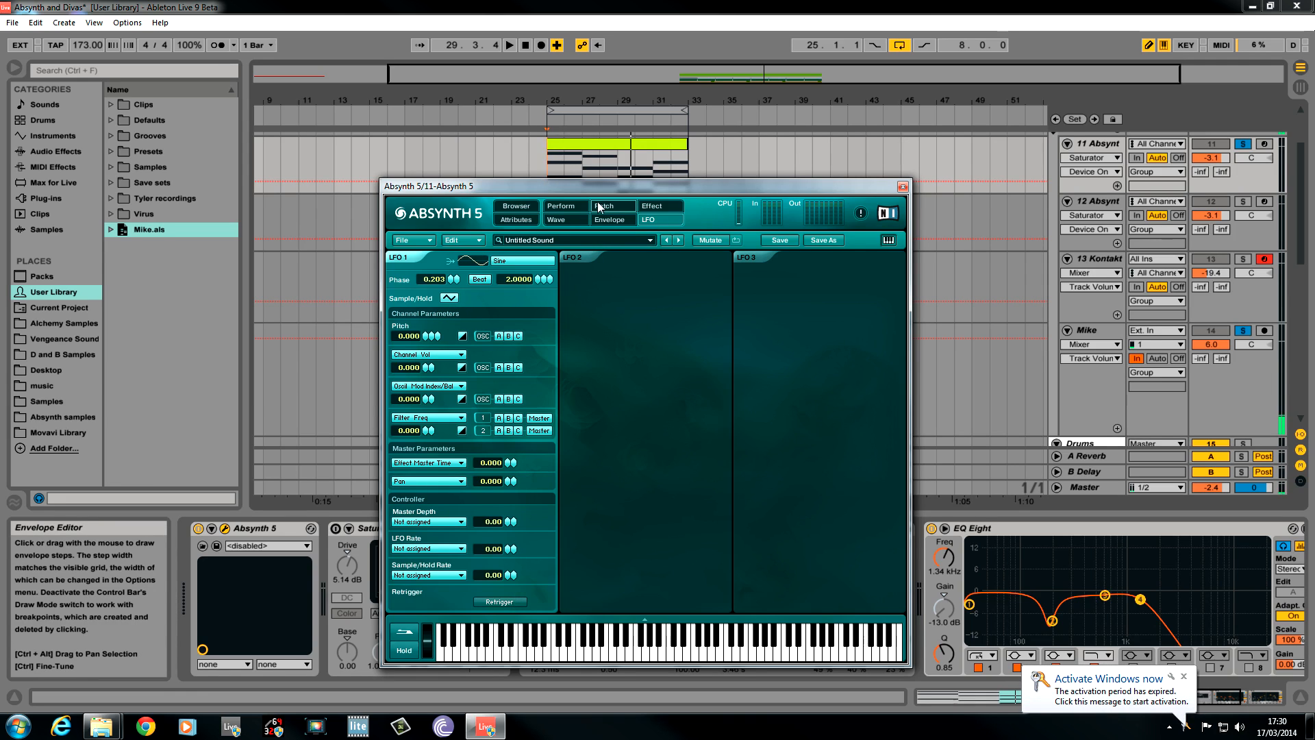
{"action": "left_click", "coordinate": [614, 205]}
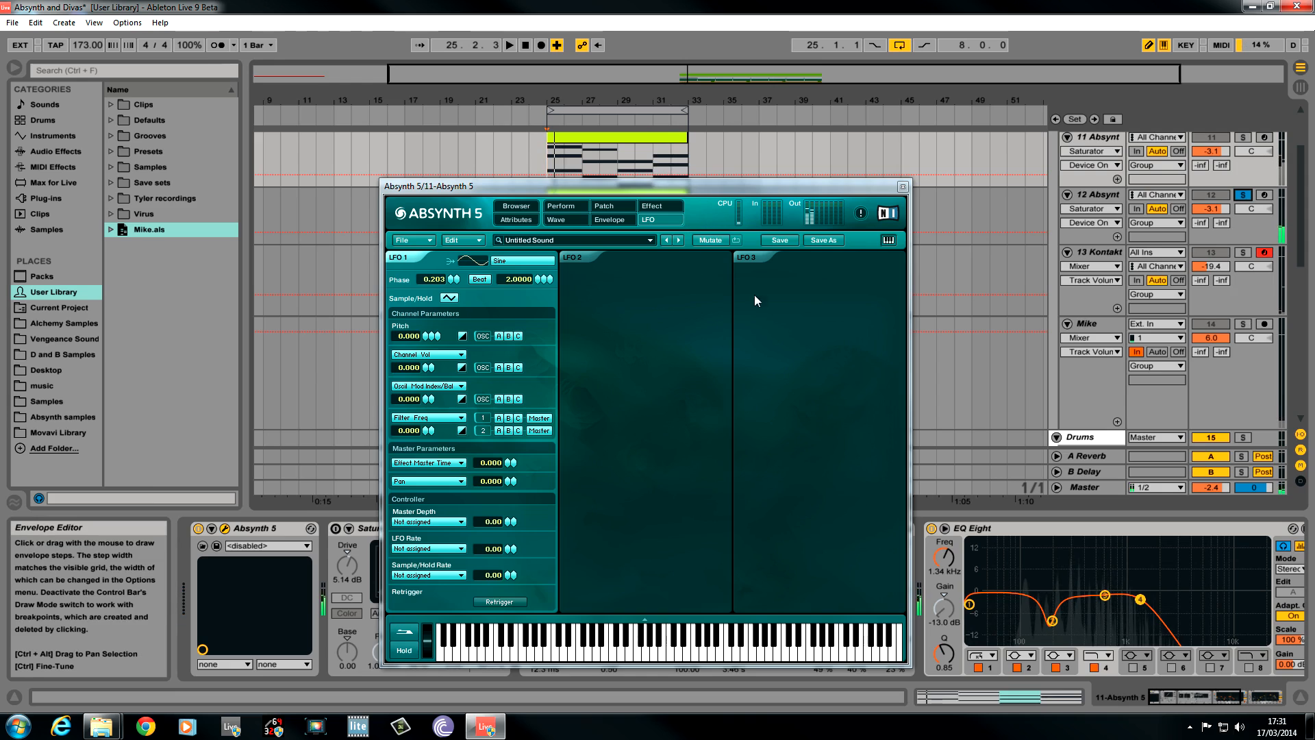
{"action": "mouse_move", "coordinate": [806, 292]}
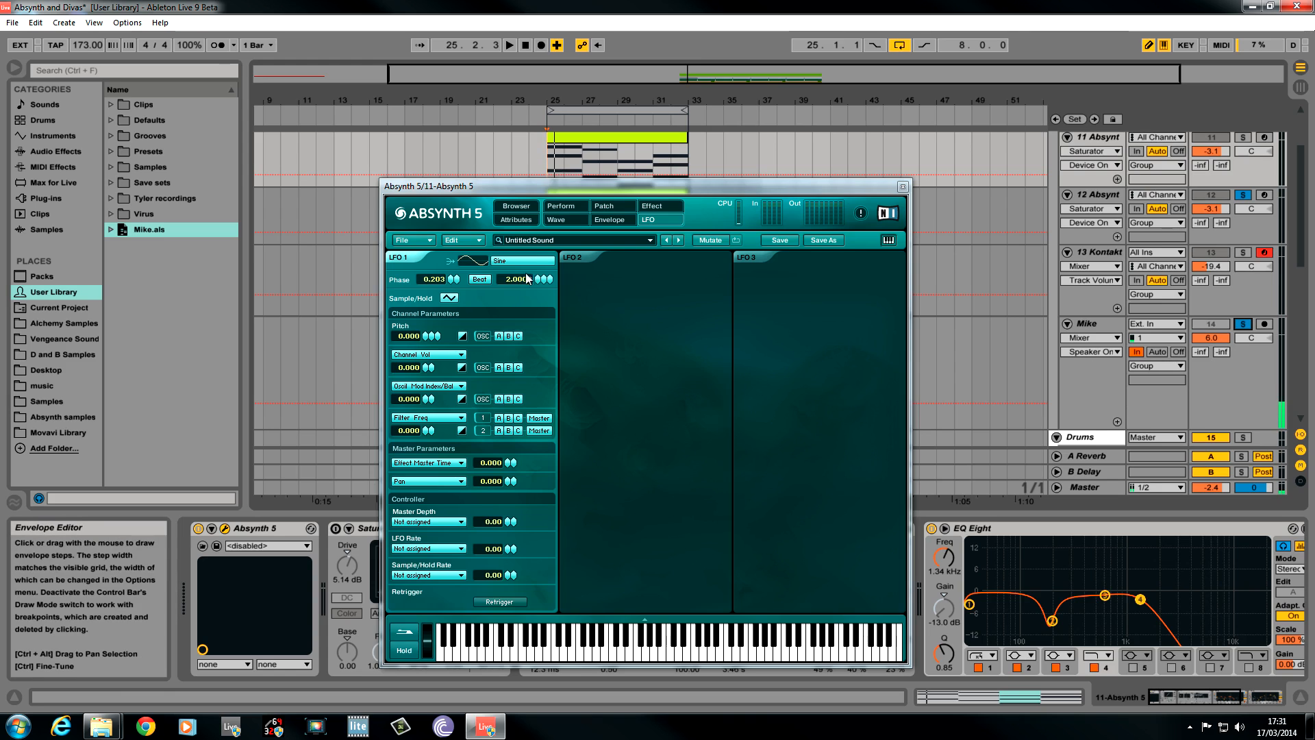
Switch back to the Patch page showing all three channels and the master chain.
{"action": "left_click", "coordinate": [566, 219]}
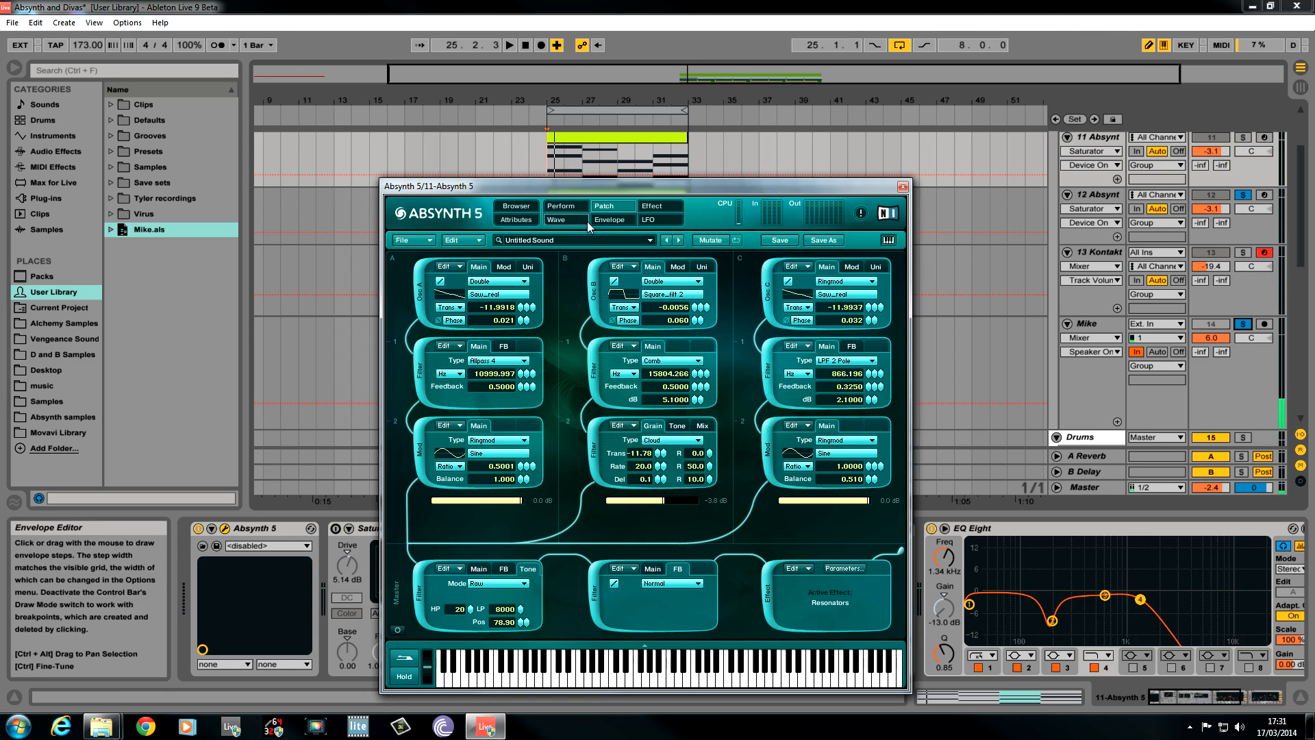